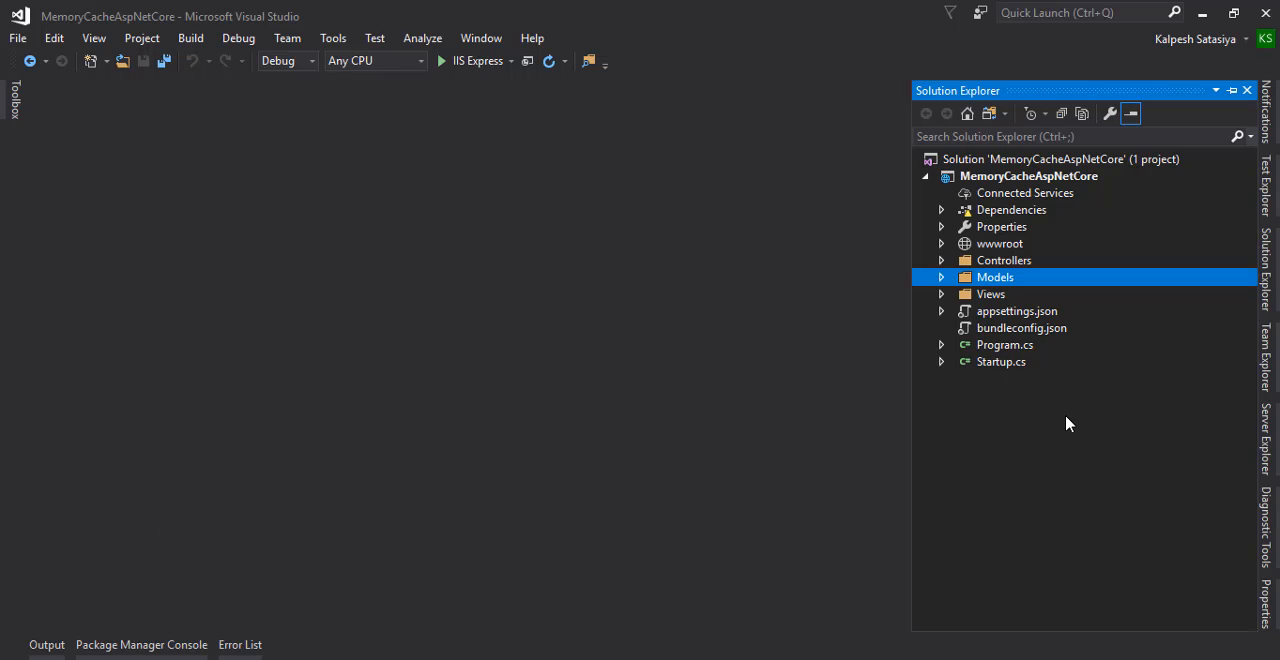
pyautogui.moveTo(1048, 348)
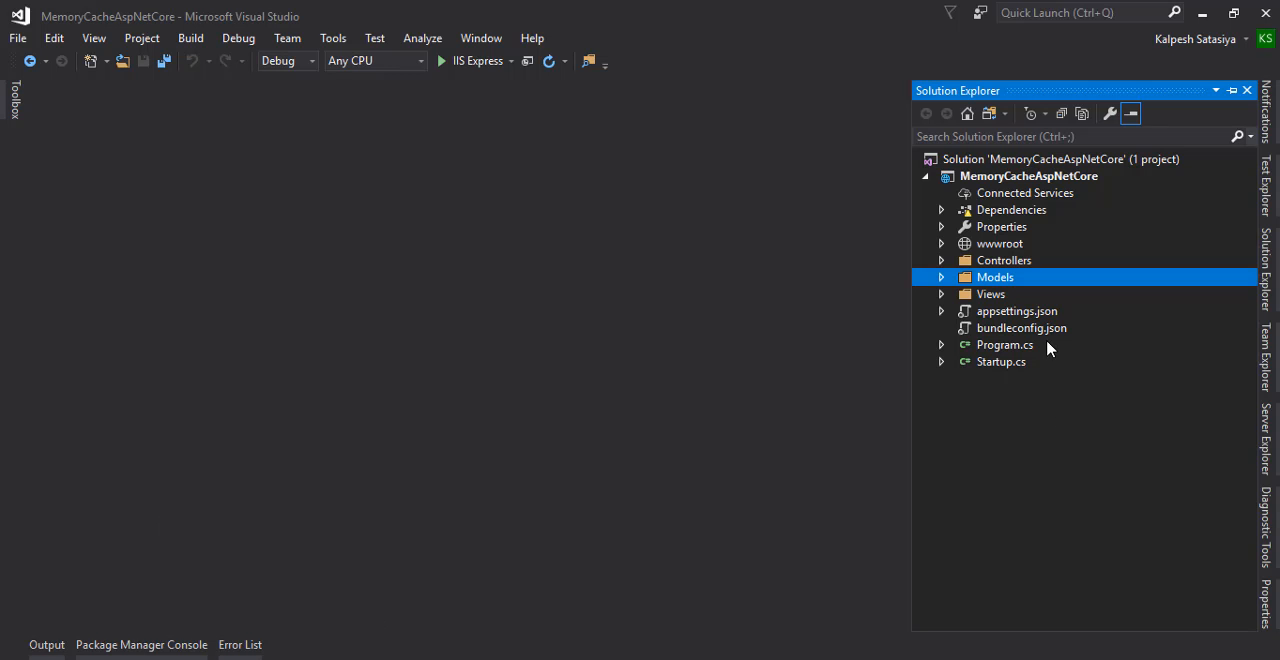
pyautogui.moveTo(986, 360)
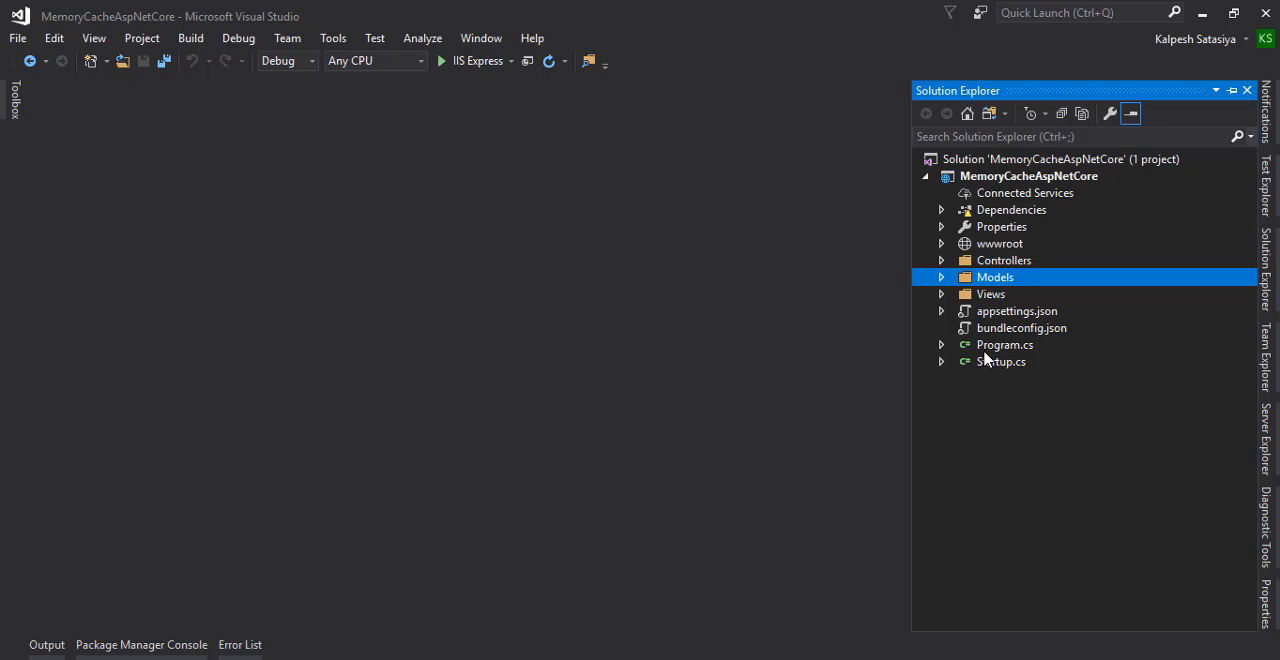
pyautogui.moveTo(1056, 392)
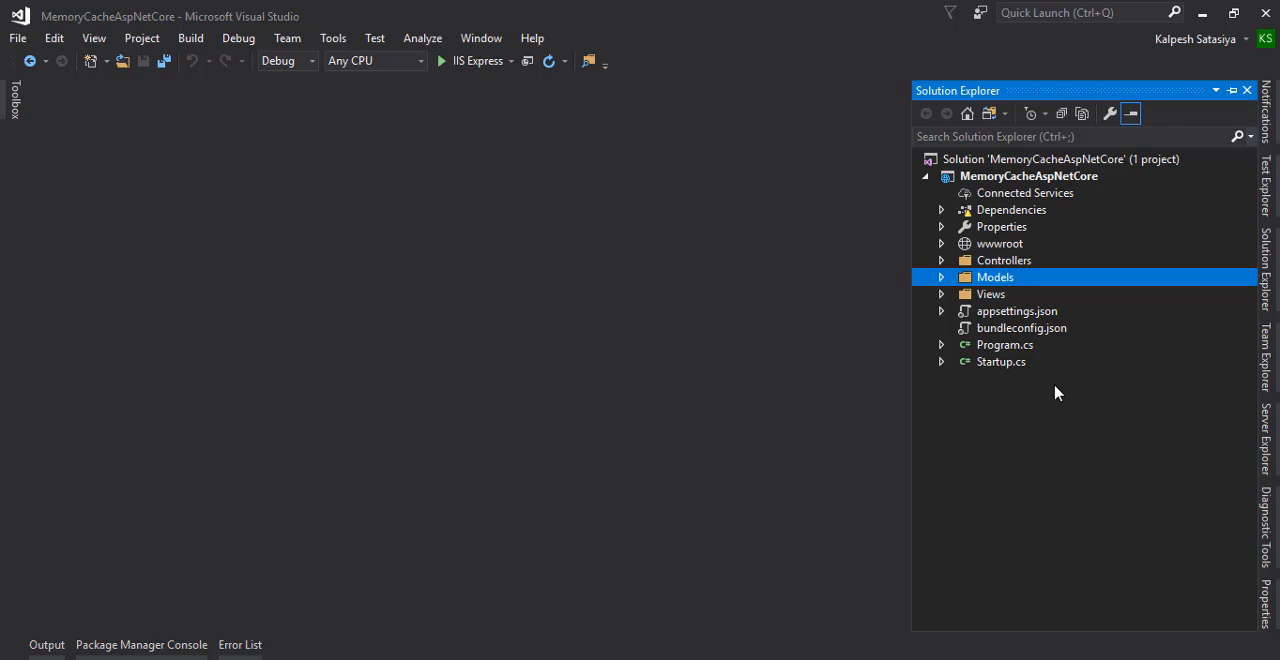
# Add services.AddMemoryCache(); above services.AddMvc() in Startup.cs ConfigureServices.
pyautogui.doubleClick(1000, 360)
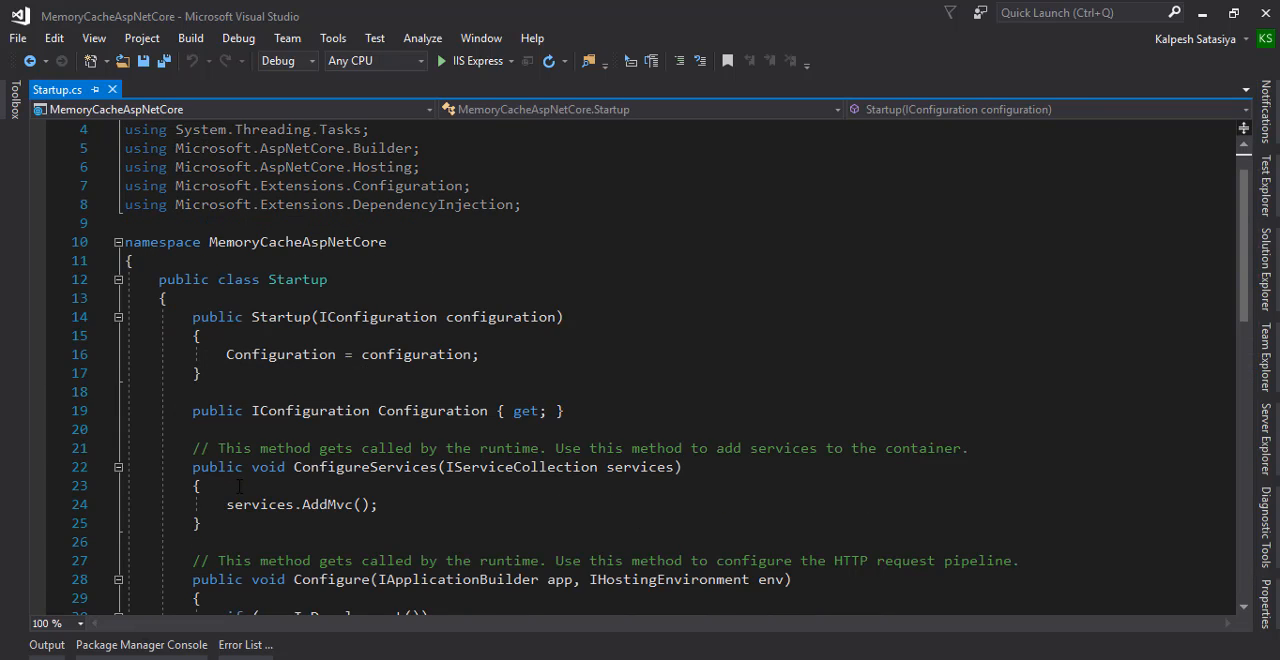
pyautogui.click(198, 484)
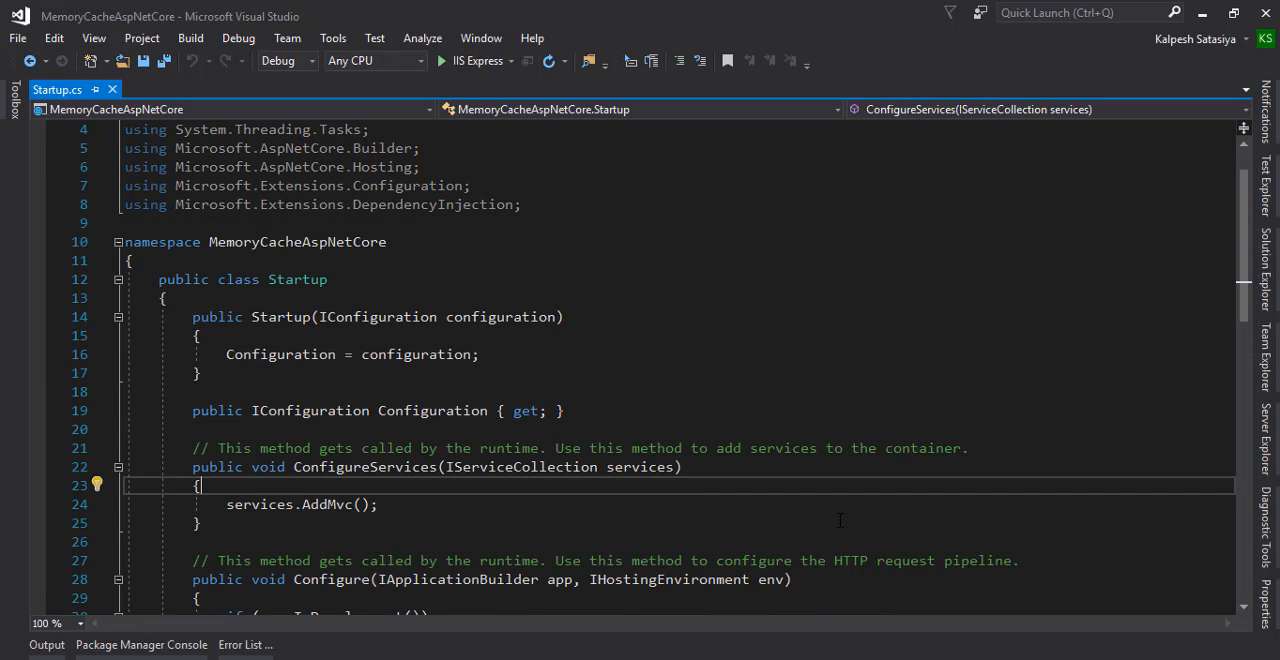
pyautogui.write('services')
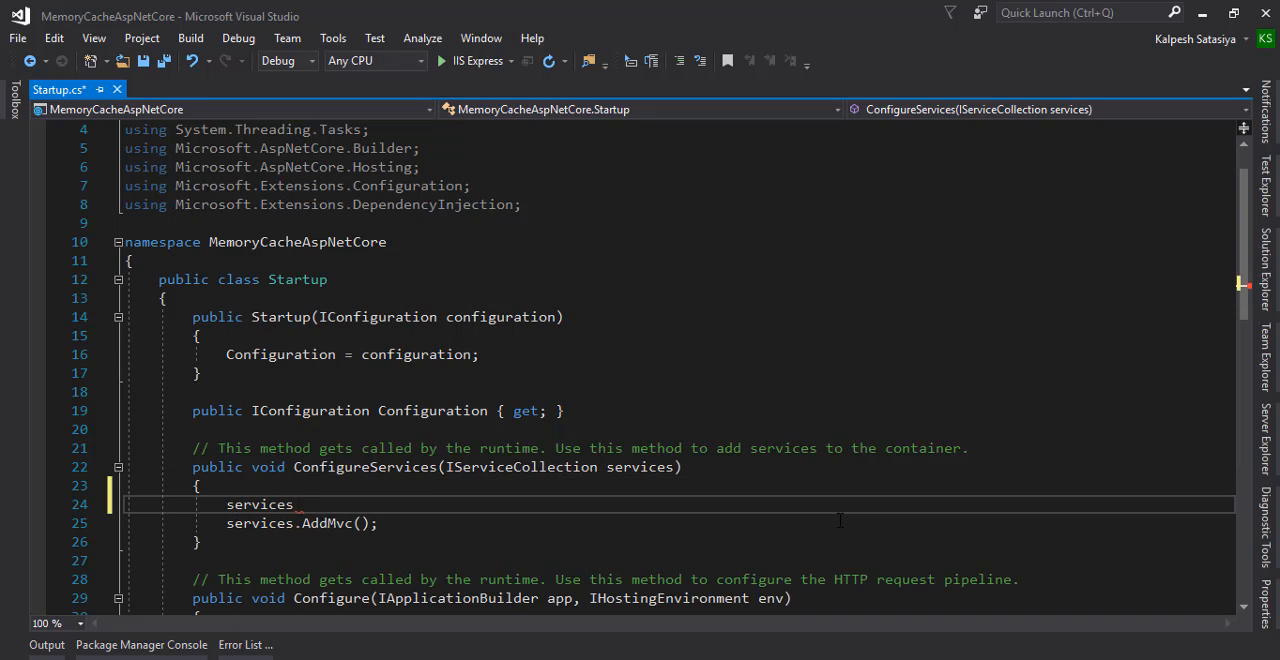
pyautogui.write('.AddMem')
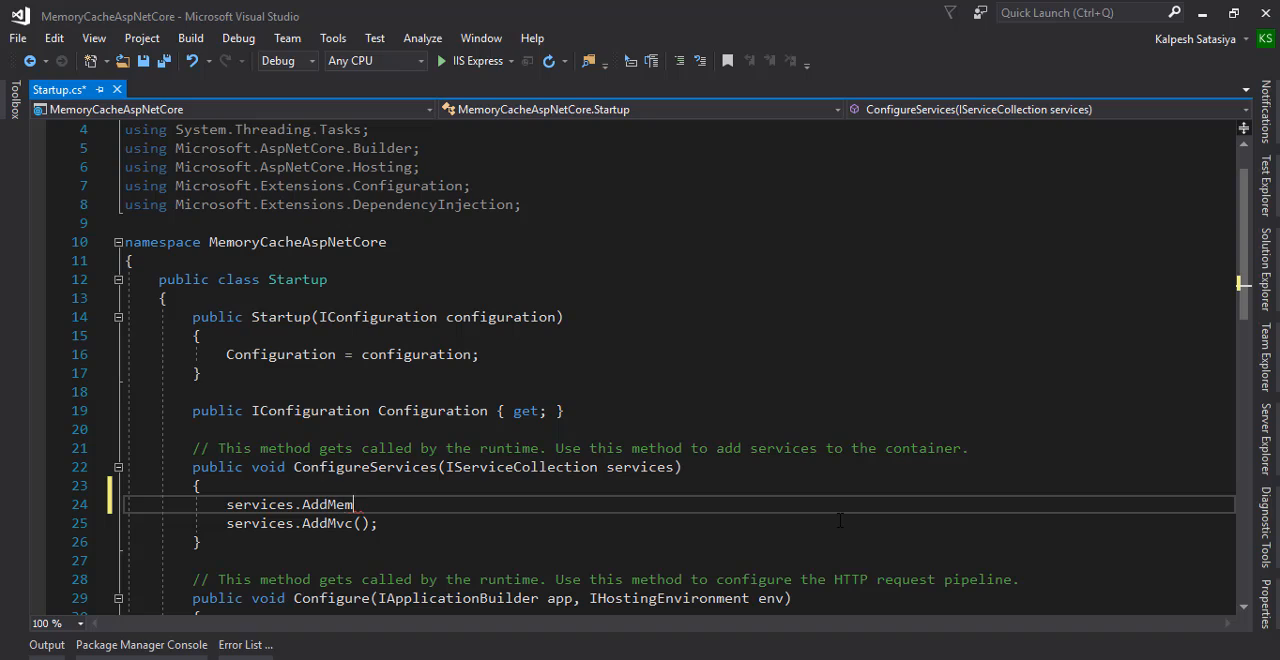
pyautogui.write('ory')
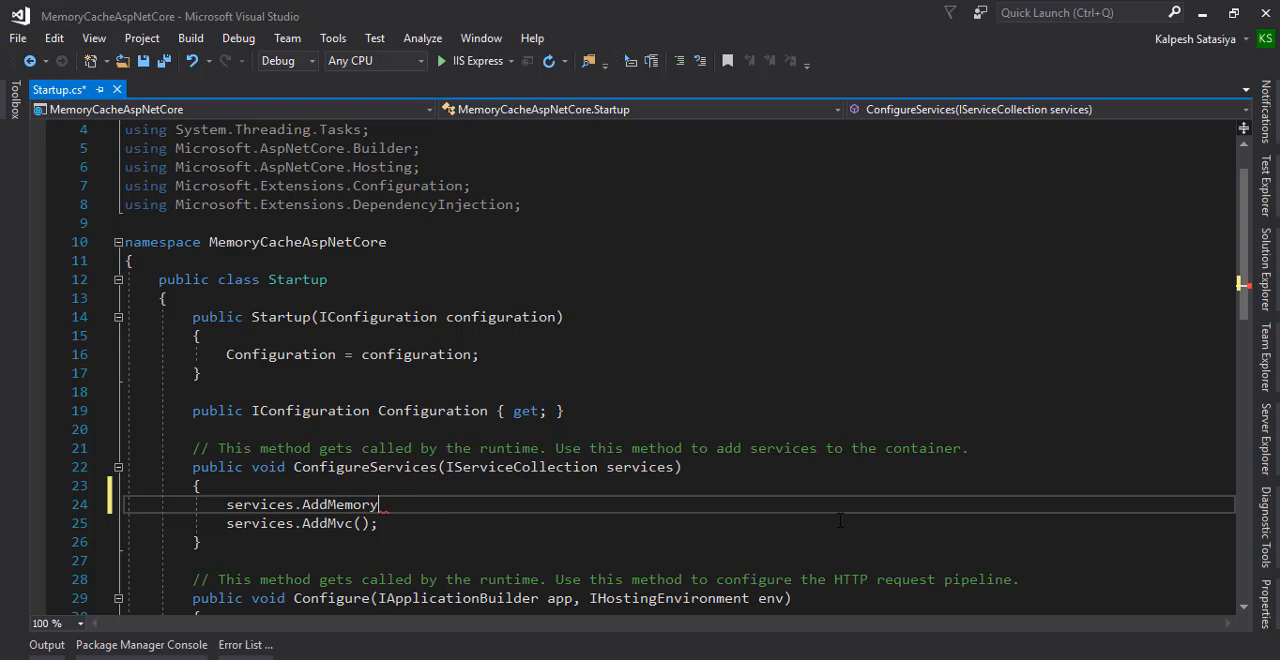
pyautogui.write('Cache()')
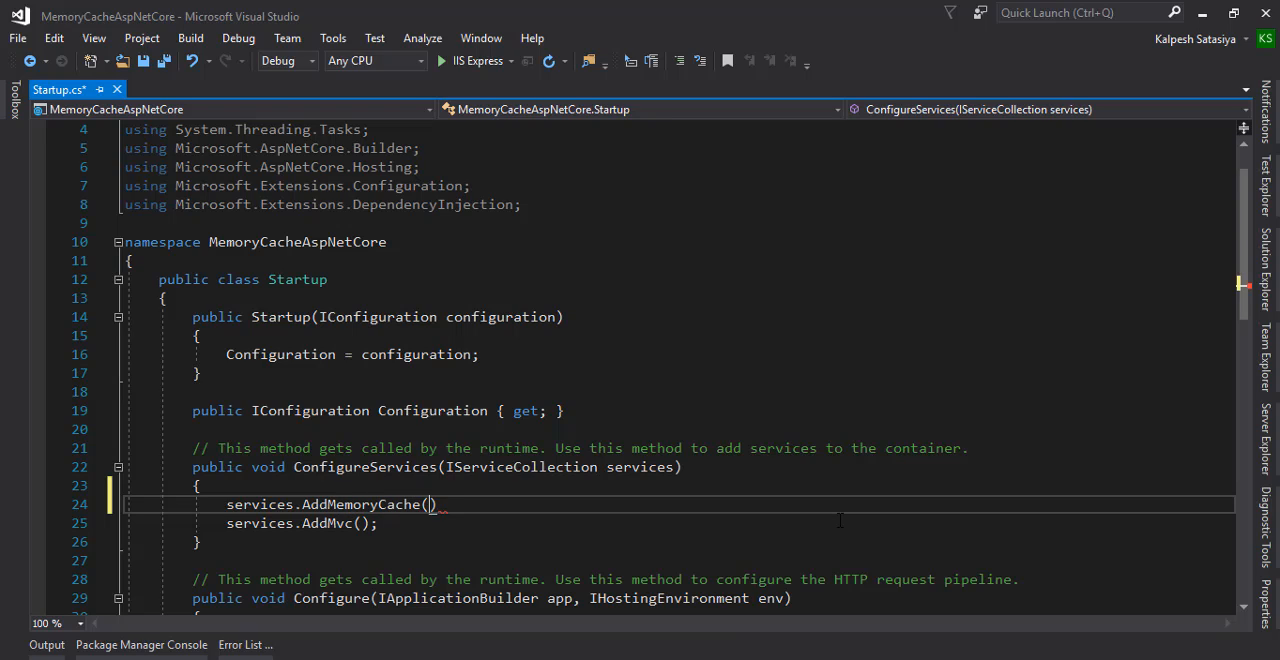
pyautogui.write(';')
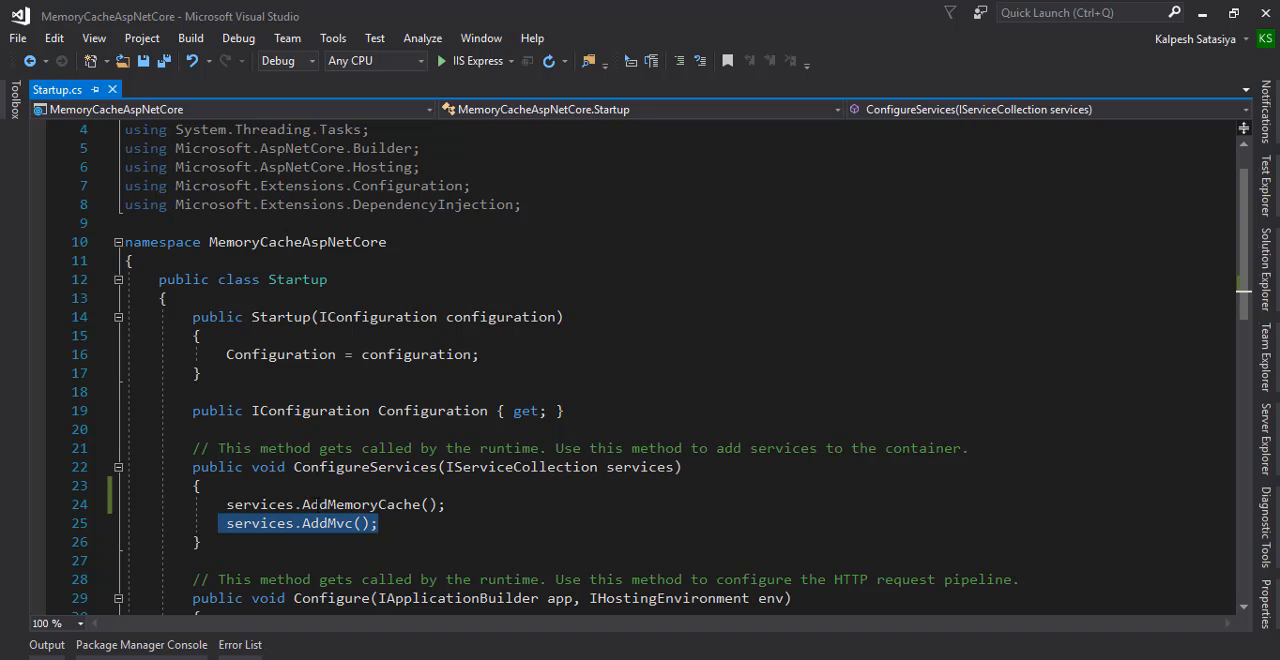
pyautogui.doubleClick(260, 504)
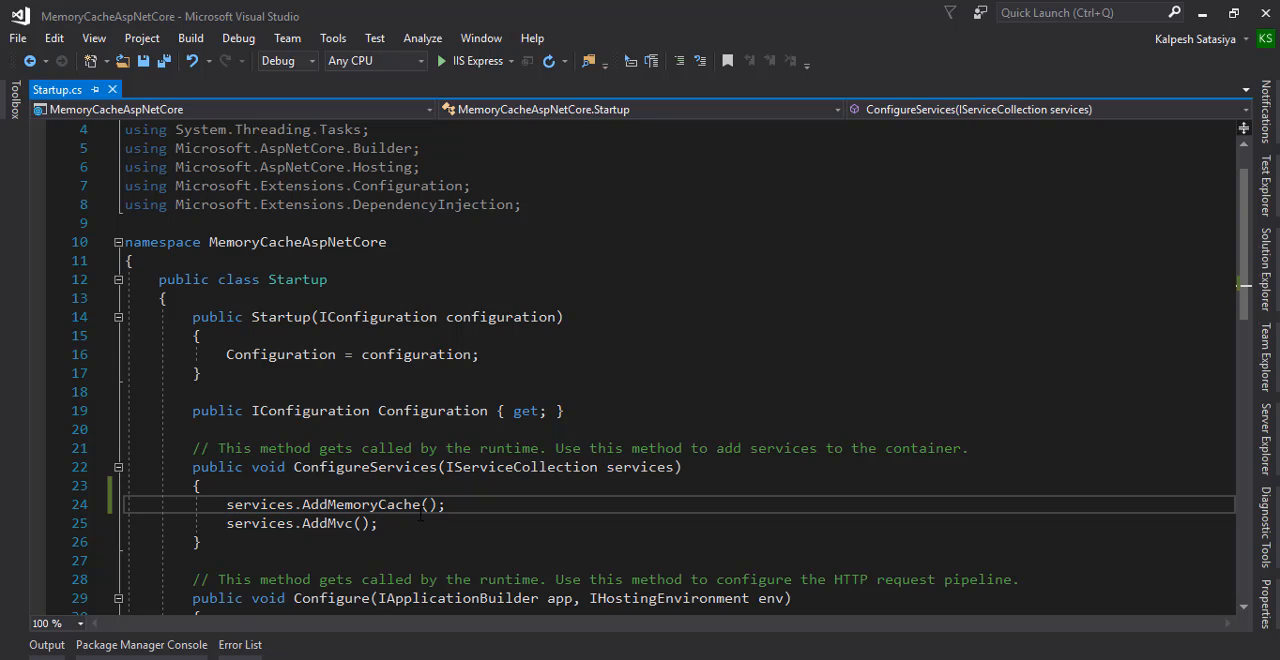
pyautogui.doubleClick(258, 524)
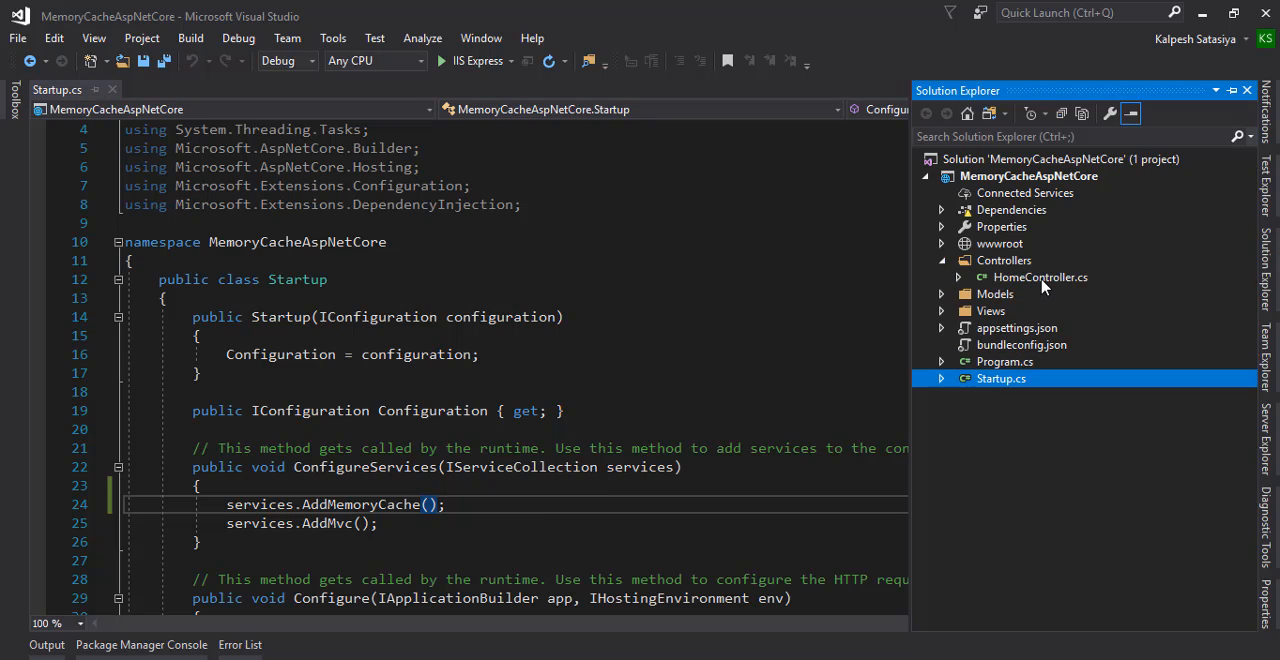
# Declare a private IMemoryCache _cache field in HomeController.cs.
pyautogui.doubleClick(1040, 276)
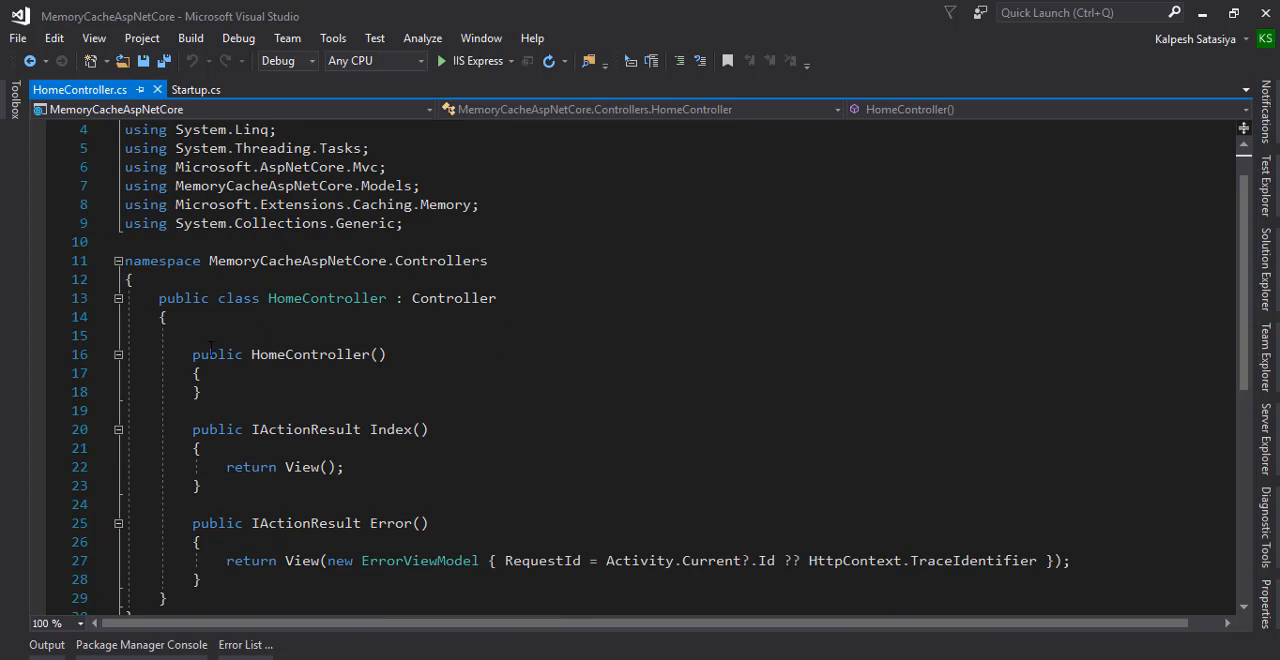
pyautogui.write('private')
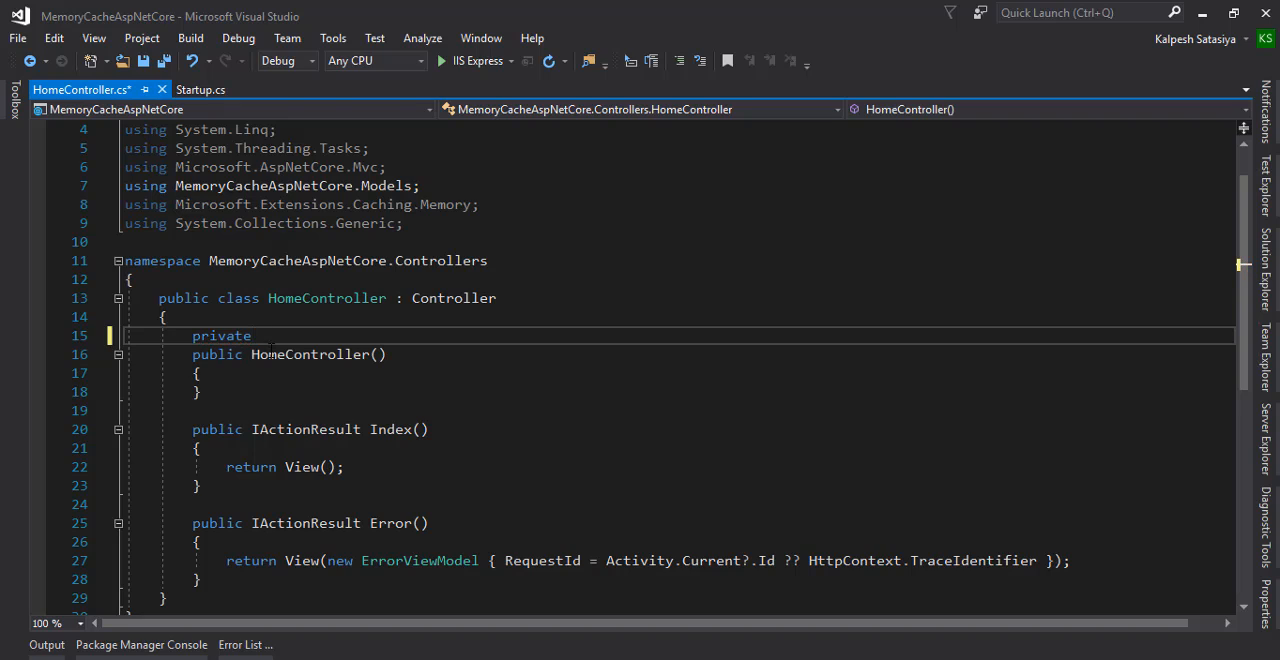
pyautogui.write('IMe')
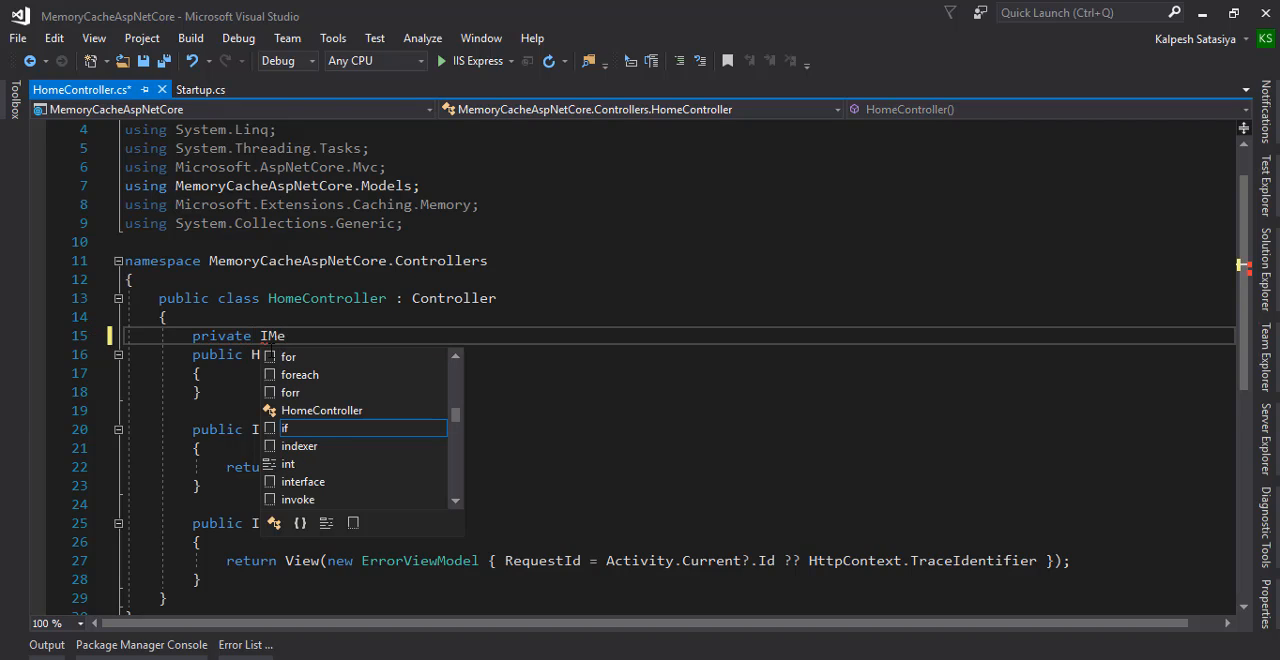
pyautogui.write('moryCache _c')
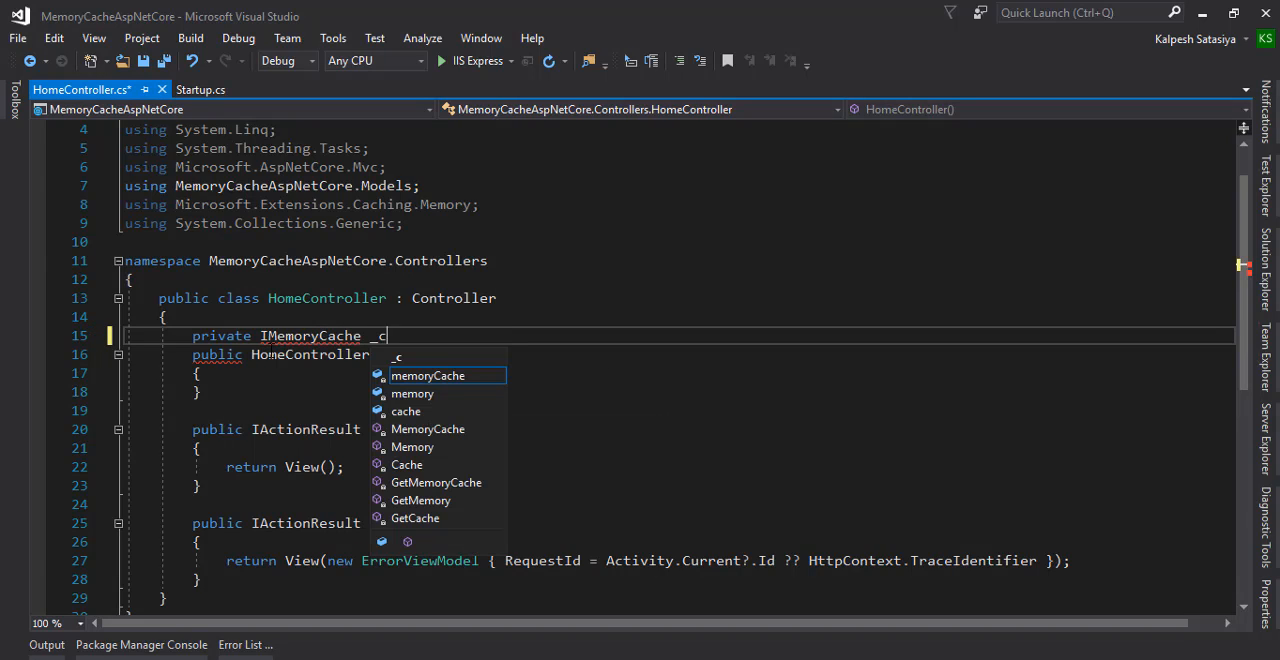
pyautogui.write('ahe')
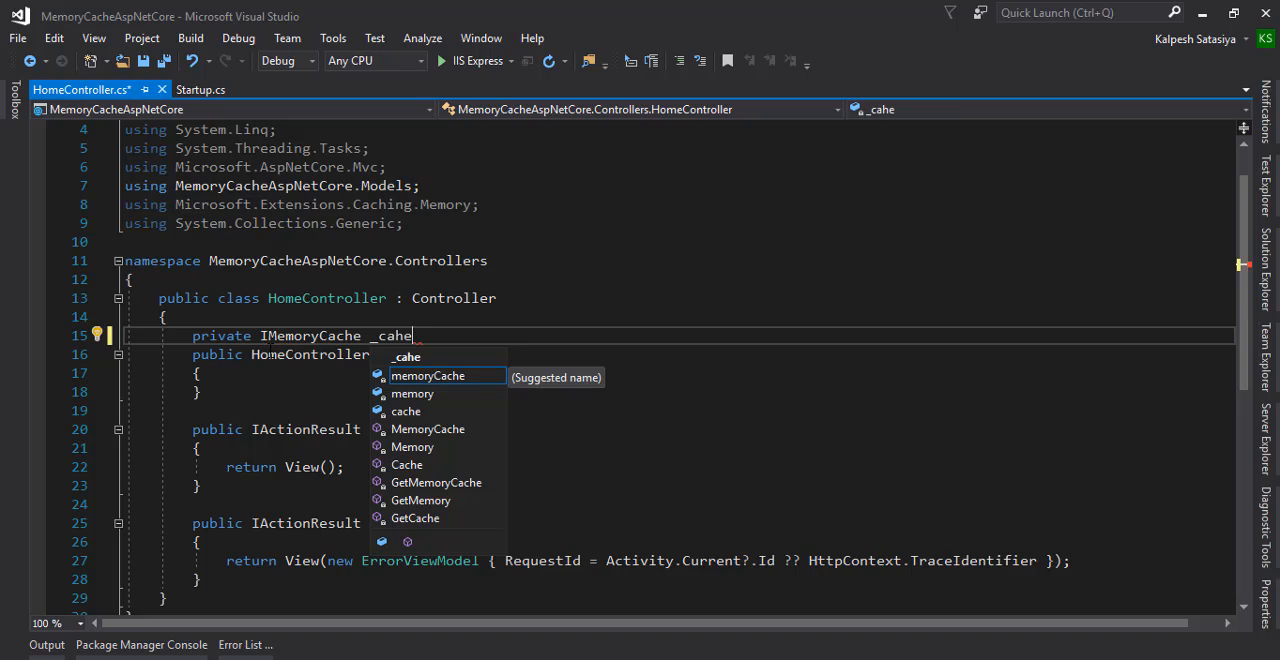
pyautogui.write('che;')
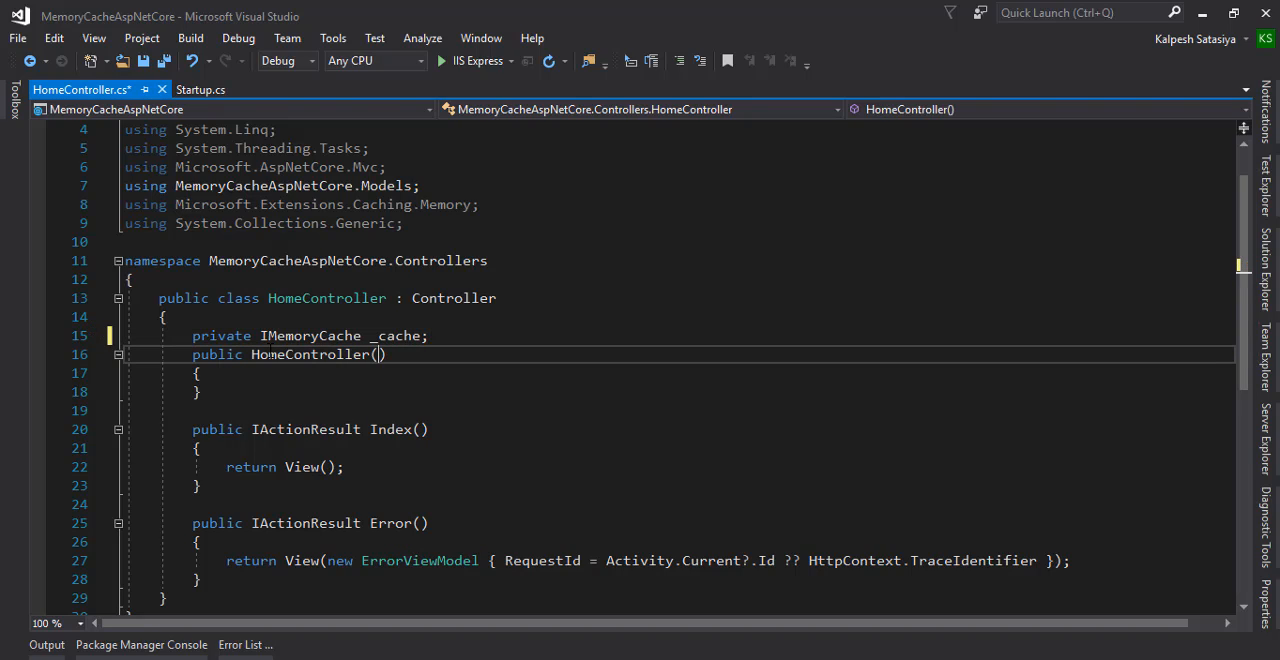
# Inject an IMemoryCache cache constructor parameter and assign _cache = cache.
pyautogui.doubleClick(398, 336)
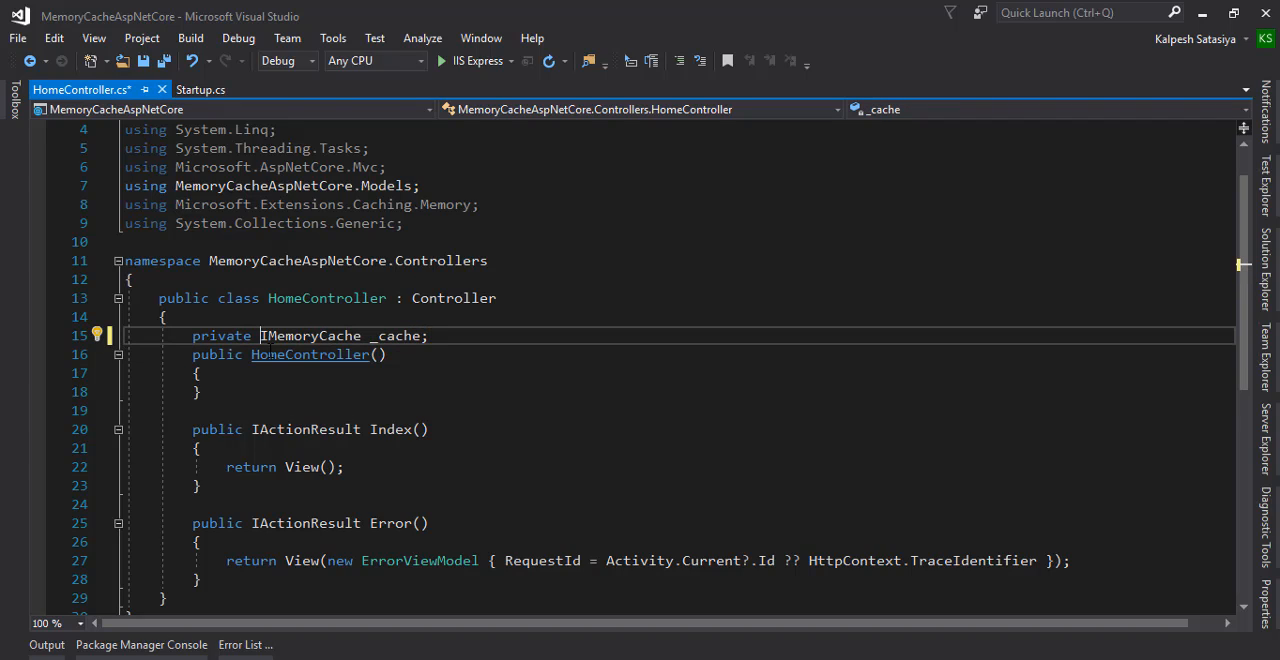
pyautogui.click(300, 354)
pyautogui.write('IMemoryCache cache')
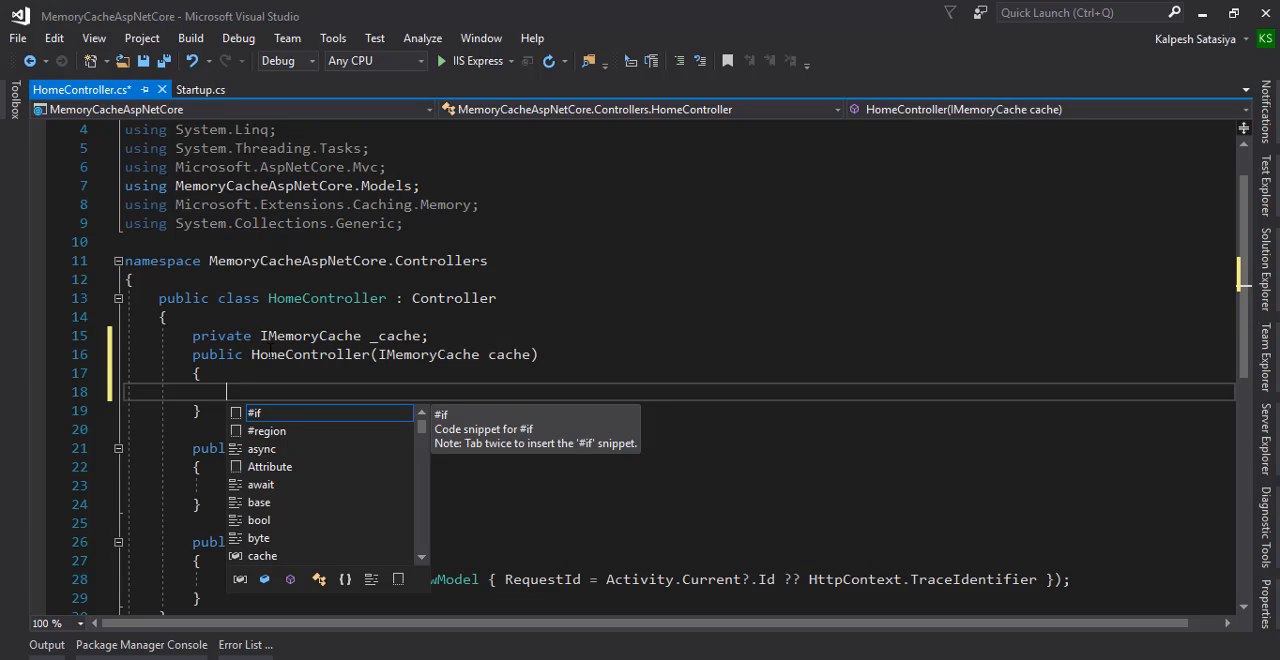
pyautogui.write('_cache = cache;')
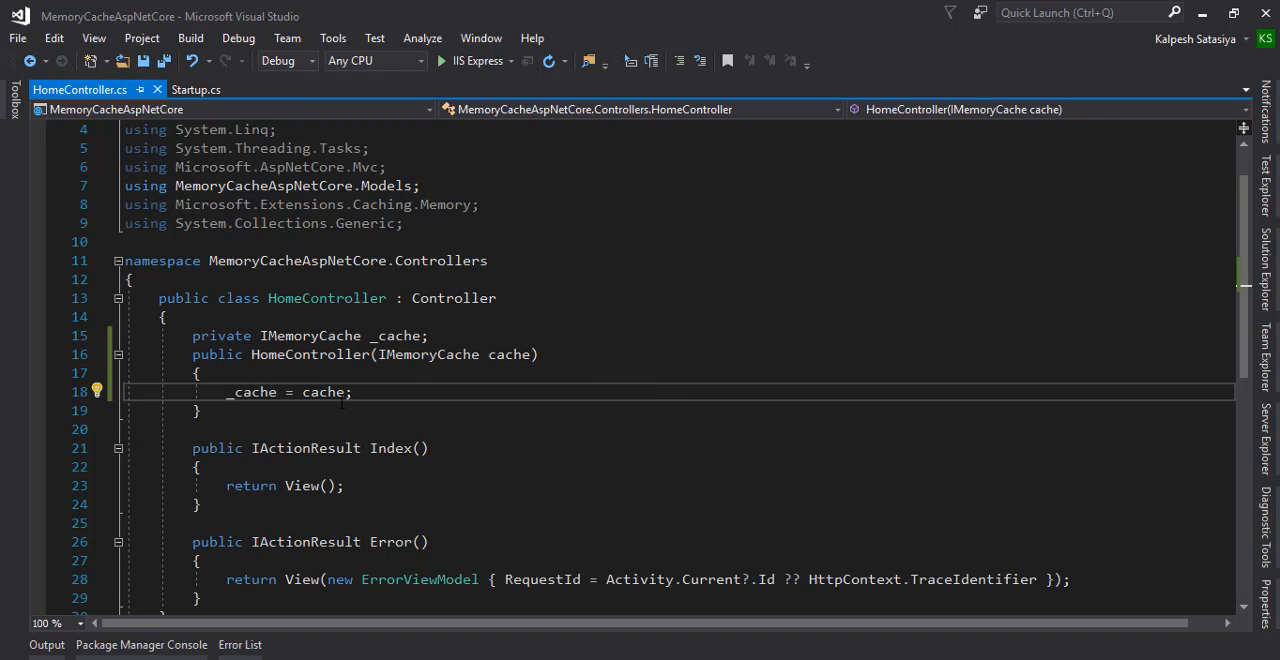
pyautogui.doubleClick(252, 392)
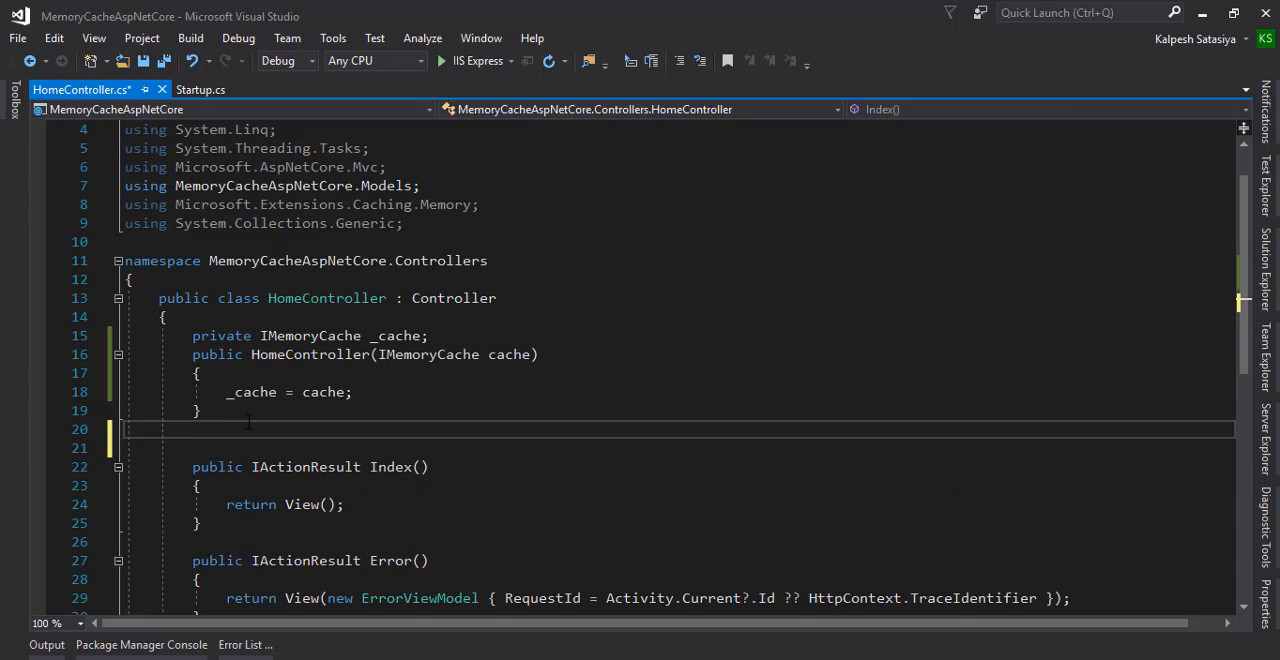
# Declare a public JsonResult GetAllCustomers() action below the constructor.
pyautogui.press('Enter')
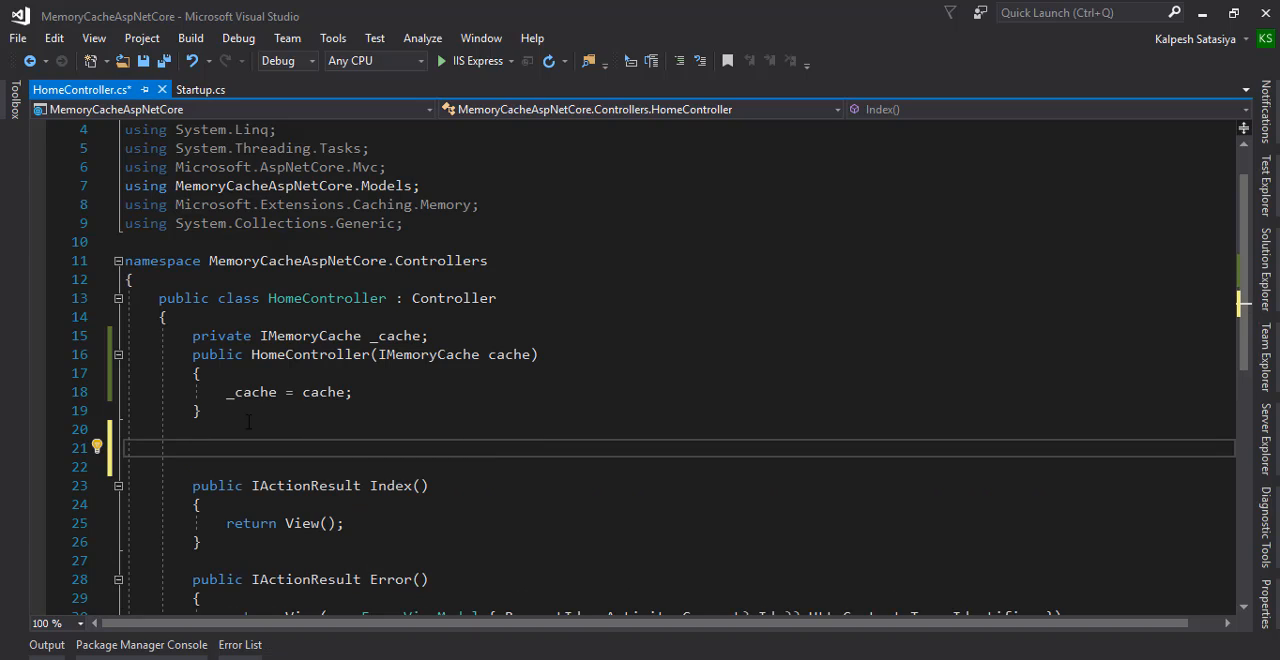
pyautogui.write('public')
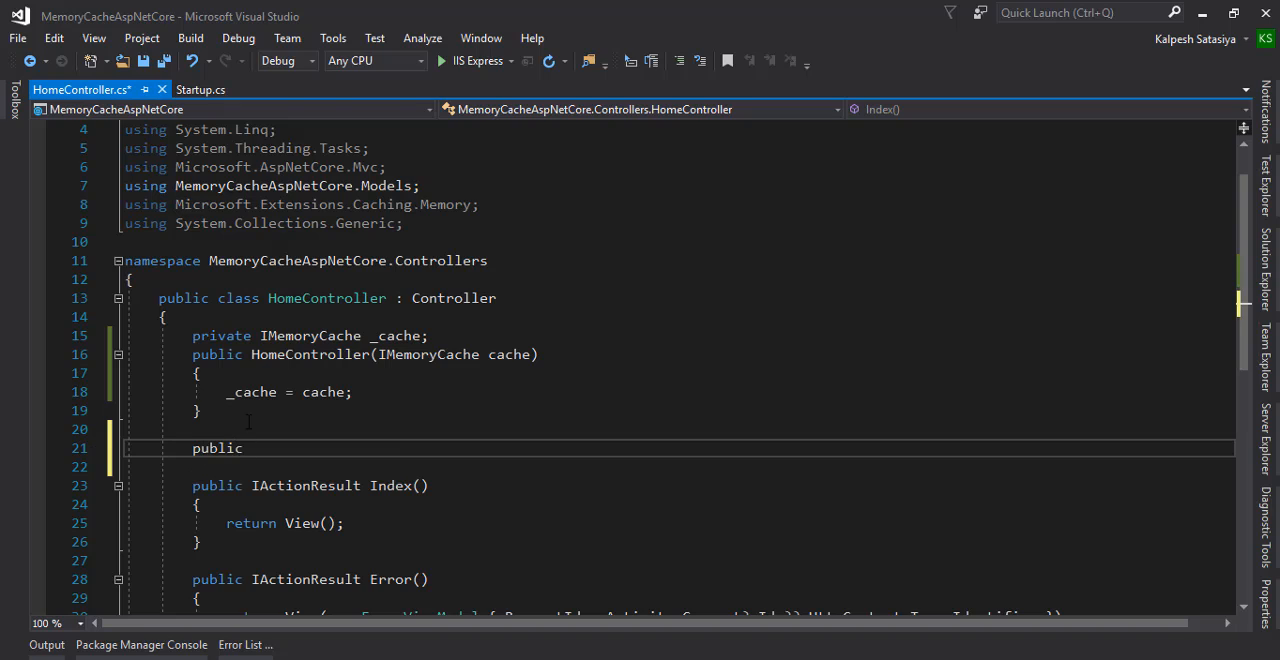
pyautogui.write('Json')
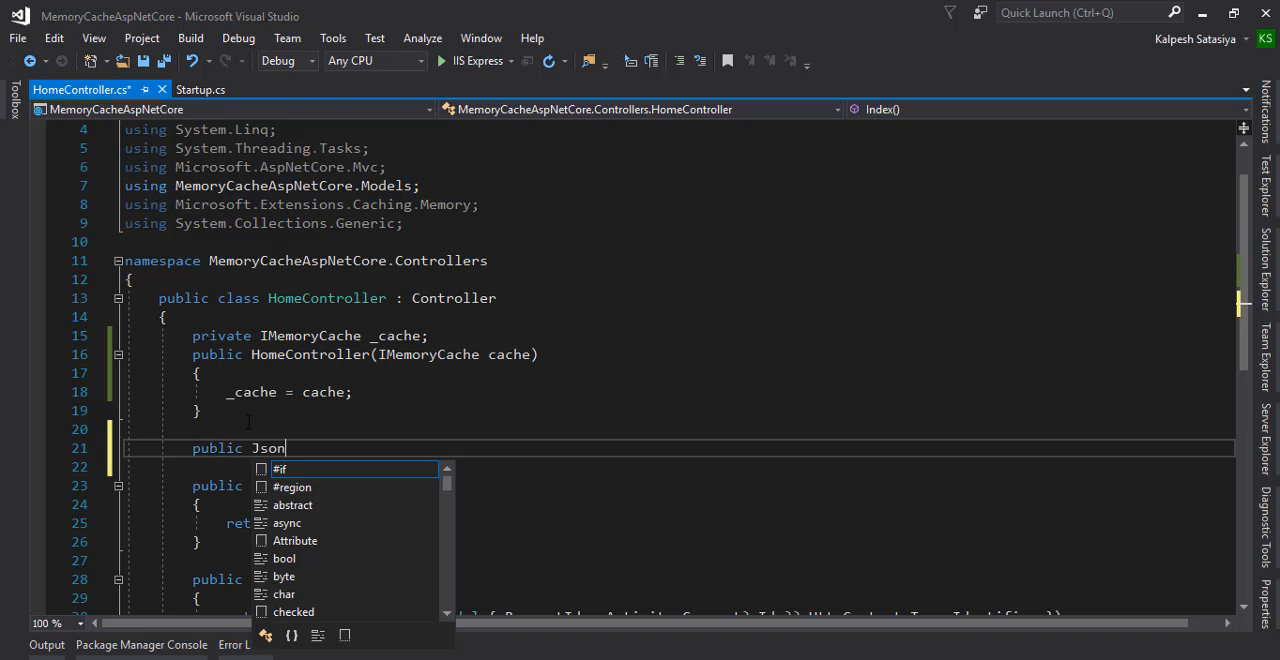
pyautogui.write('Result')
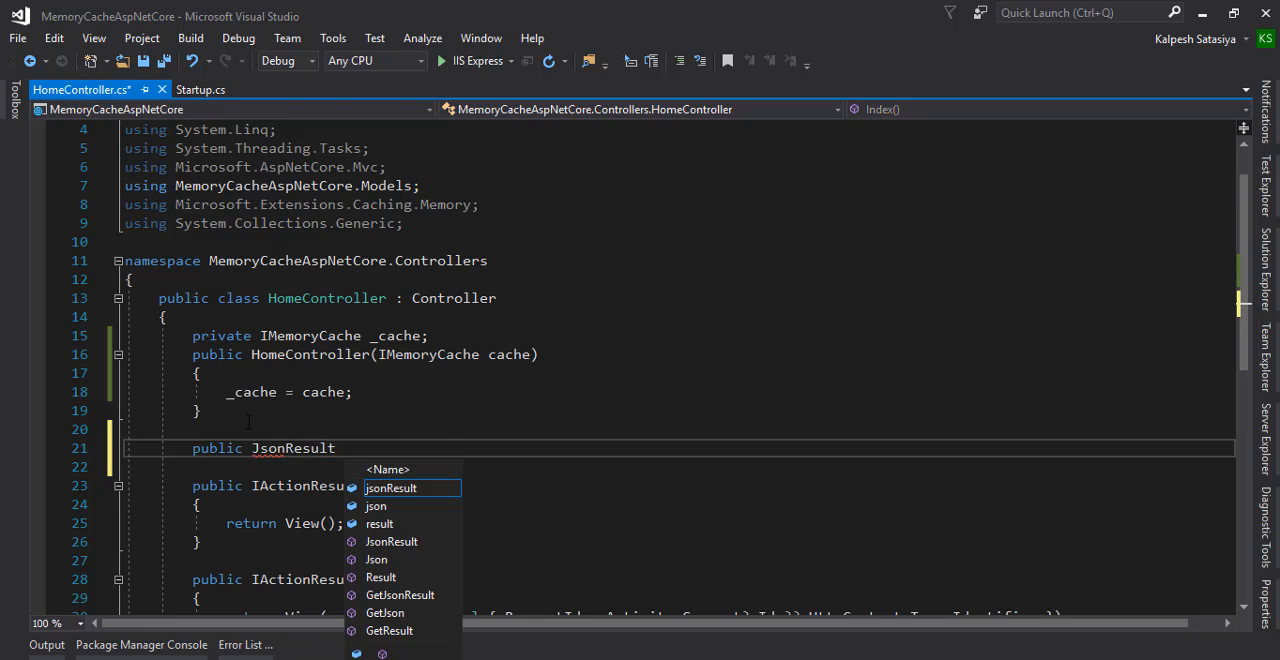
pyautogui.write('GetAllC')
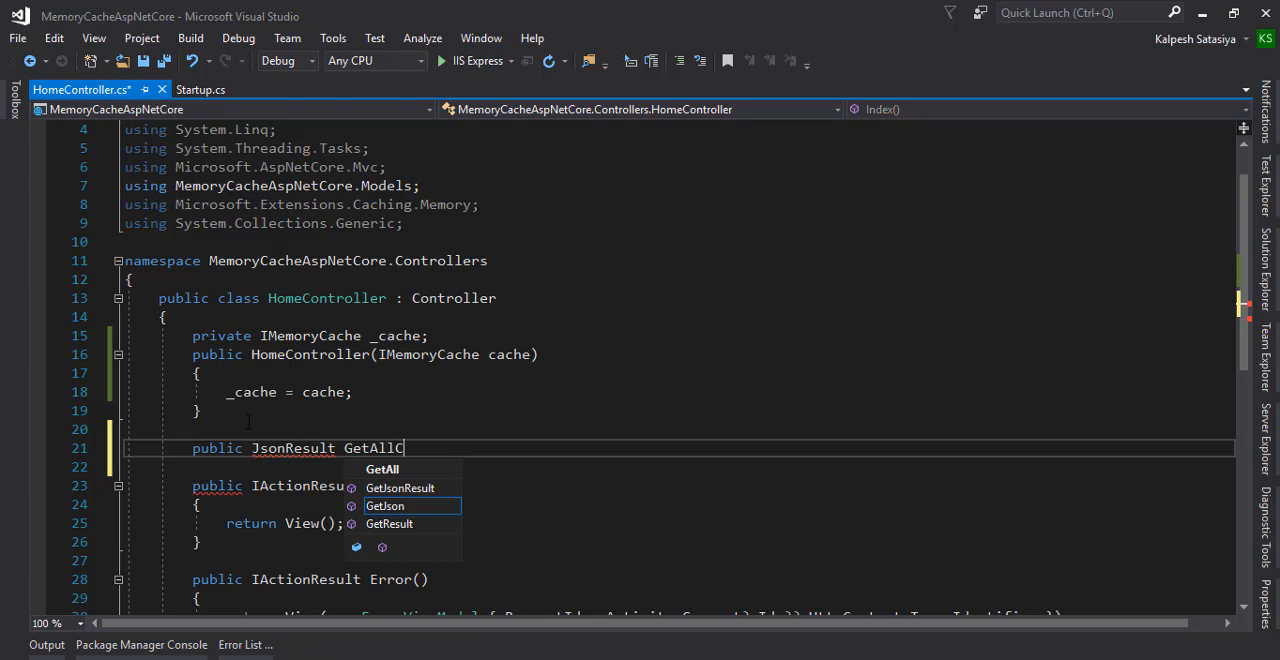
pyautogui.write('ustomers(')
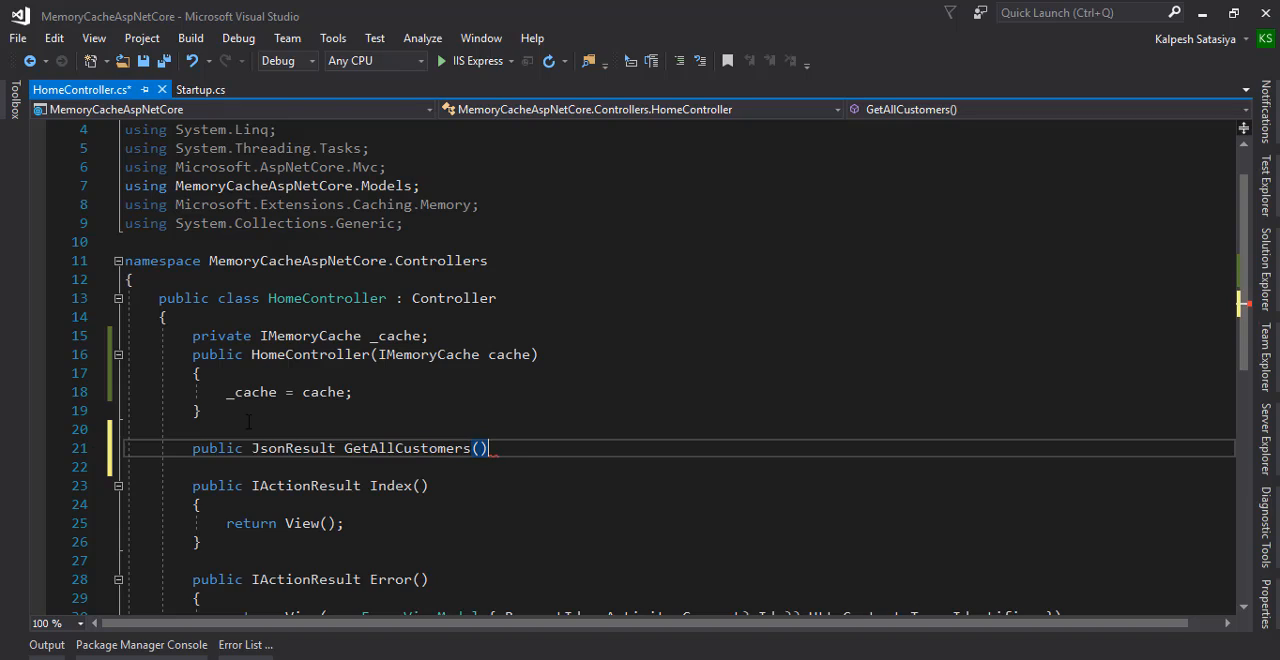
pyautogui.press('enter')
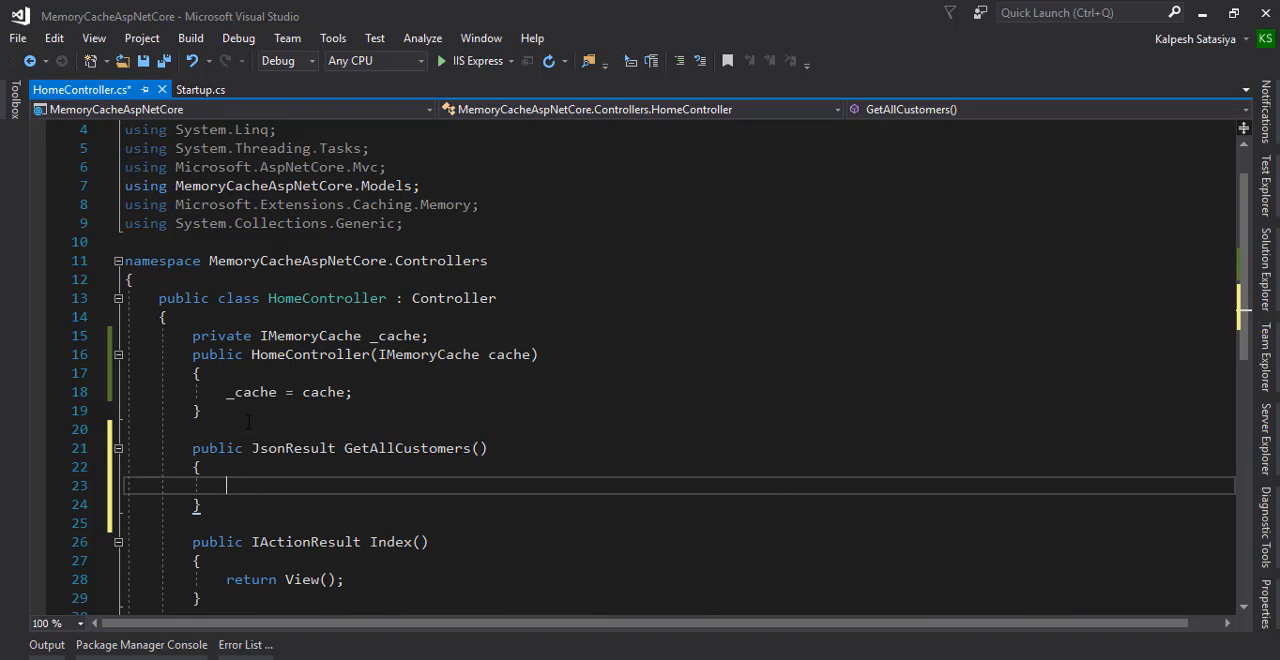
# Declare var customers as a new List<CustomerViewModel>().
pyautogui.write('var customer')
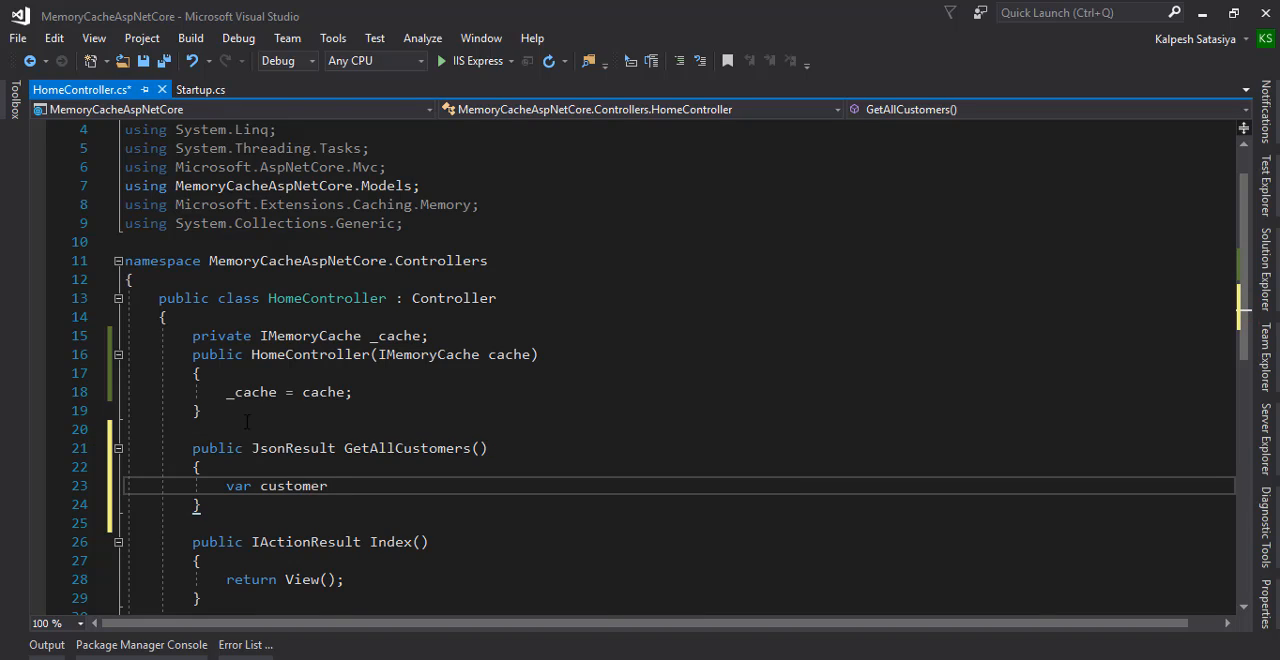
pyautogui.write('s = new L')
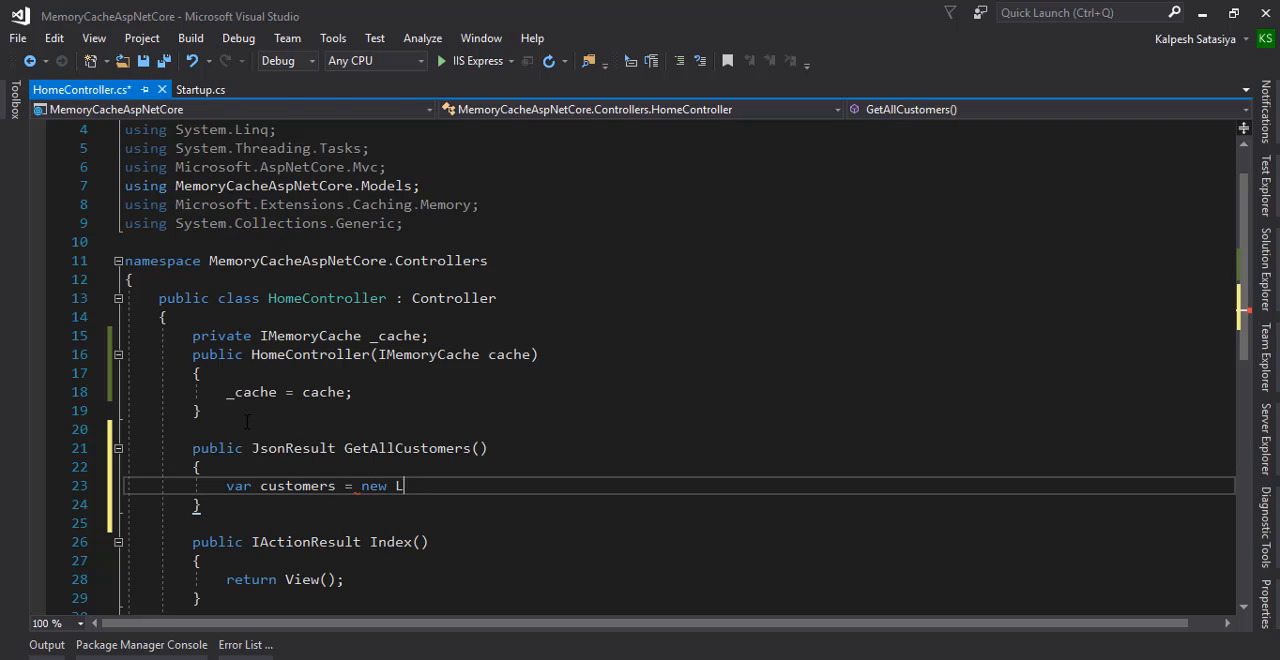
pyautogui.write('ist<>')
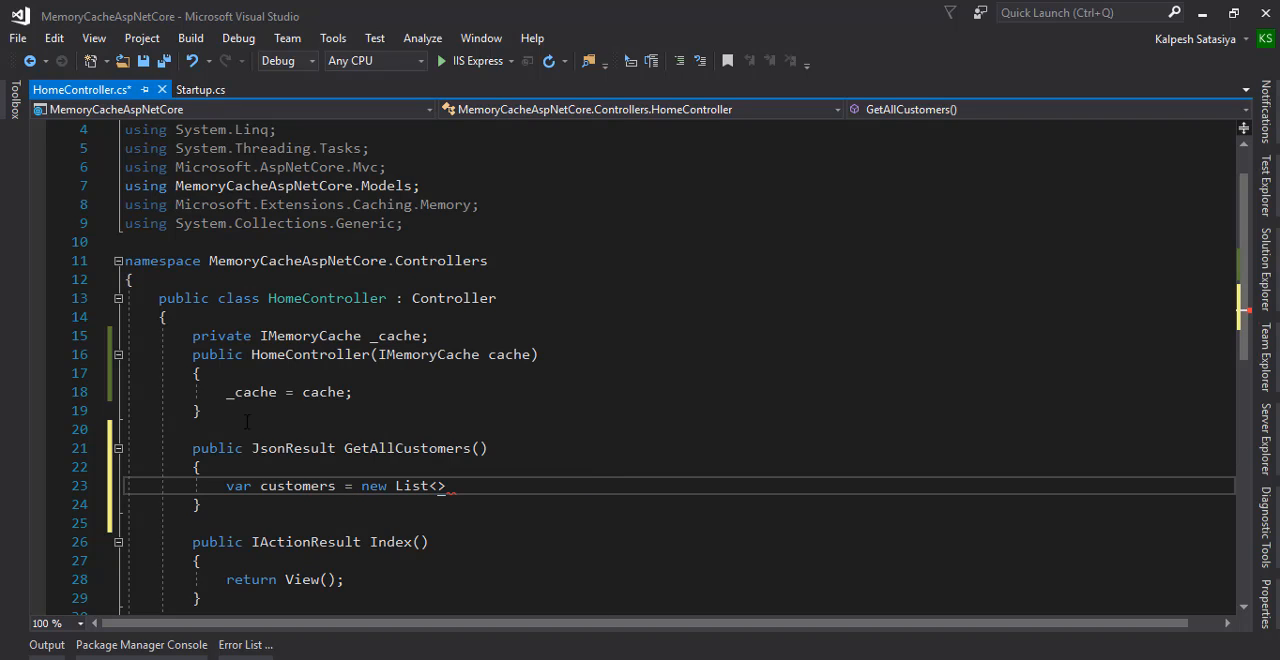
pyautogui.write('CustomerViewModel(')
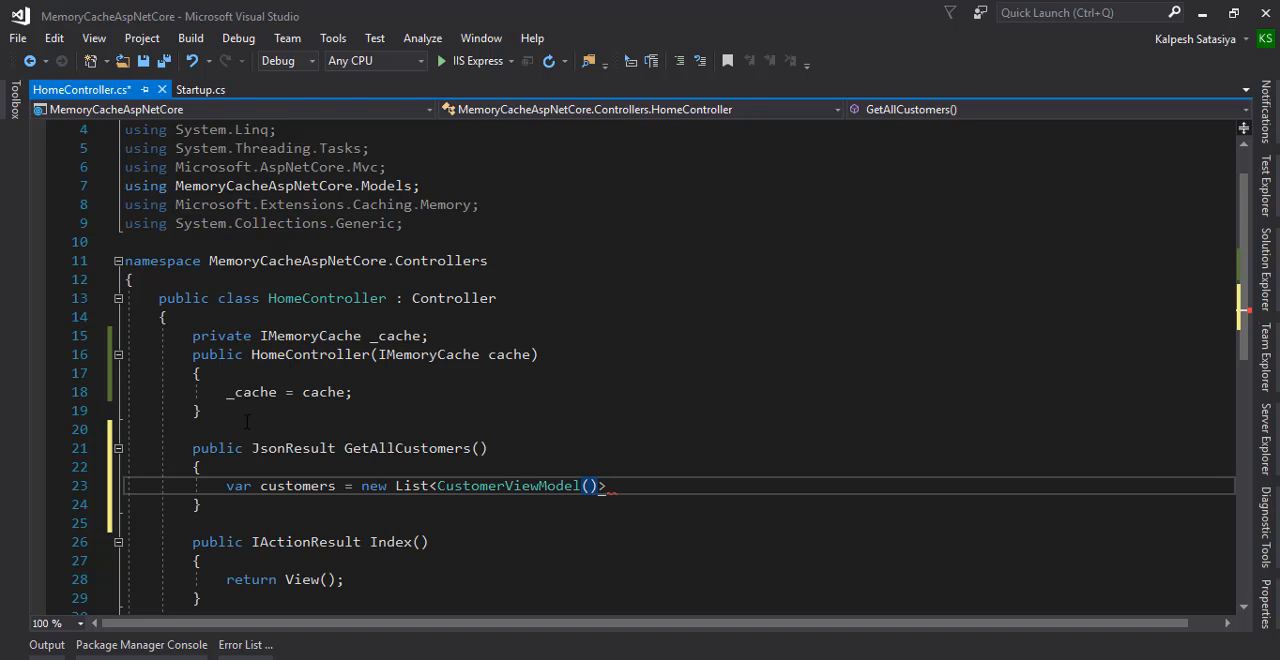
pyautogui.press('Backspace')
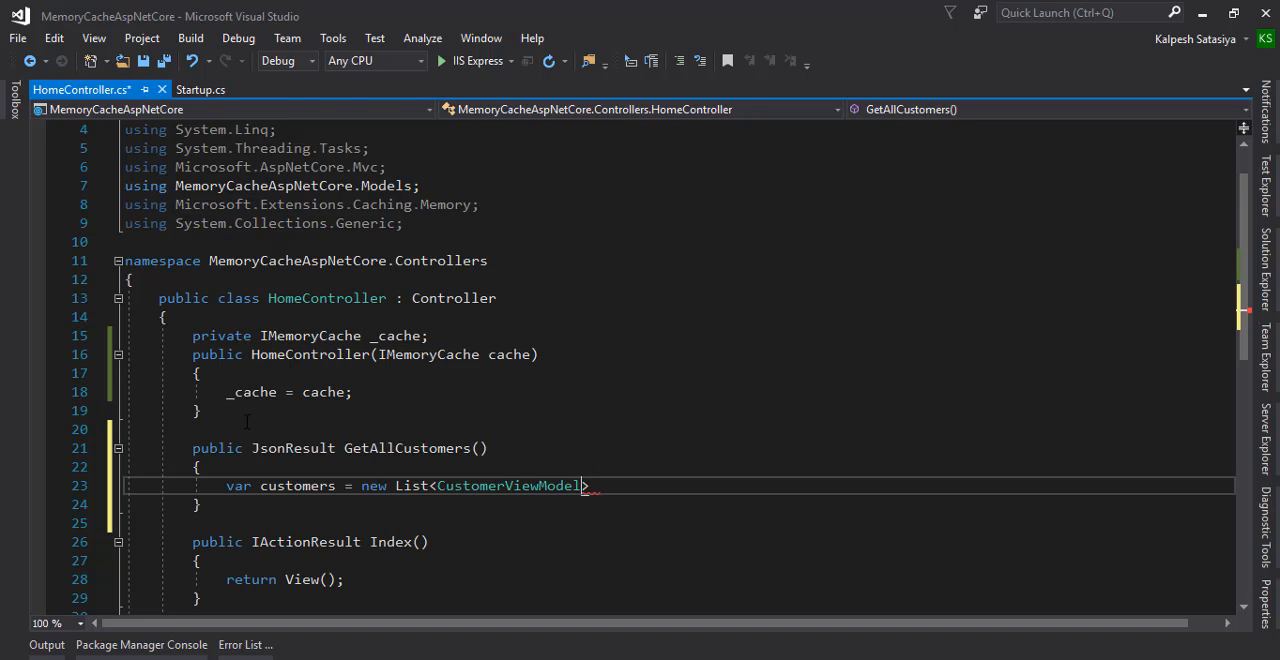
pyautogui.write('();')
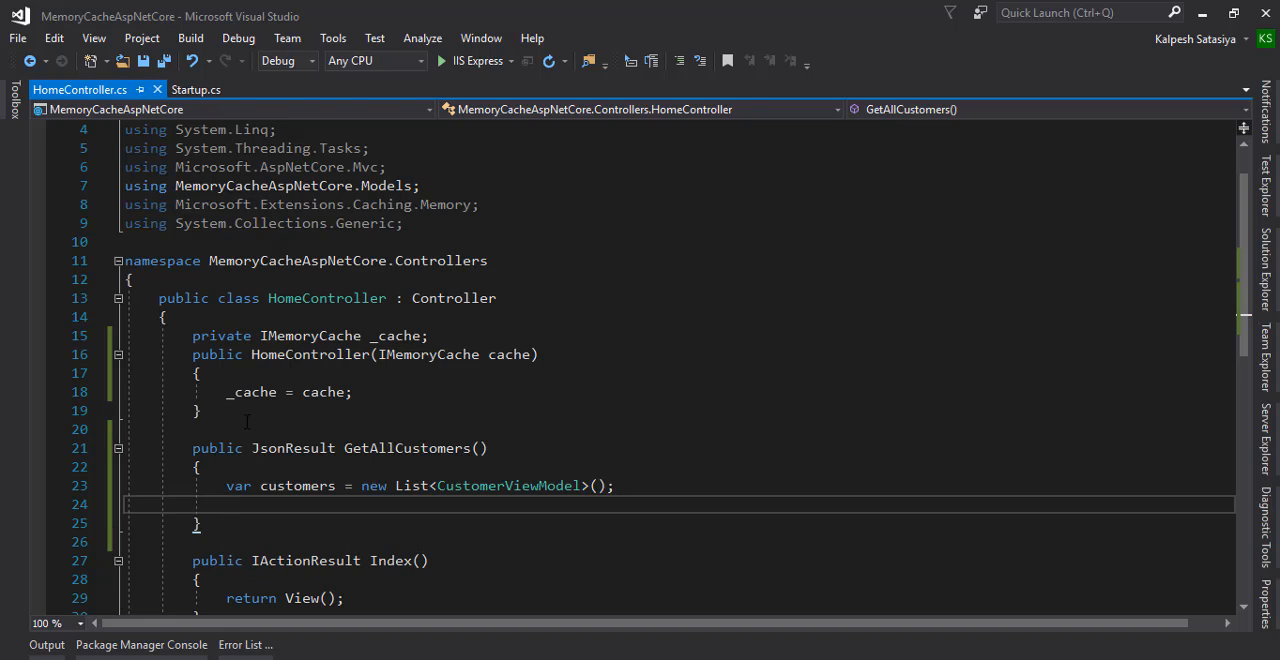
# Add a CustomerViewModel with Id 1 and Name Kalpesh, then return customers.
pyautogui.write('c')
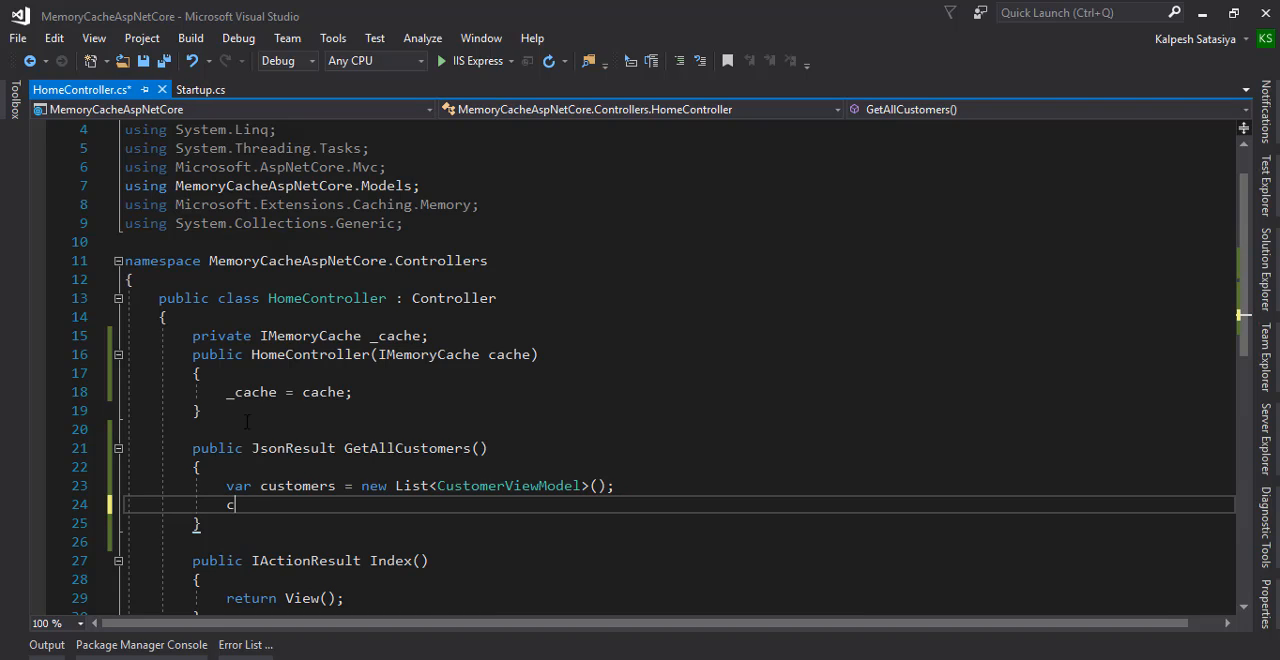
pyautogui.write('ustomers.')
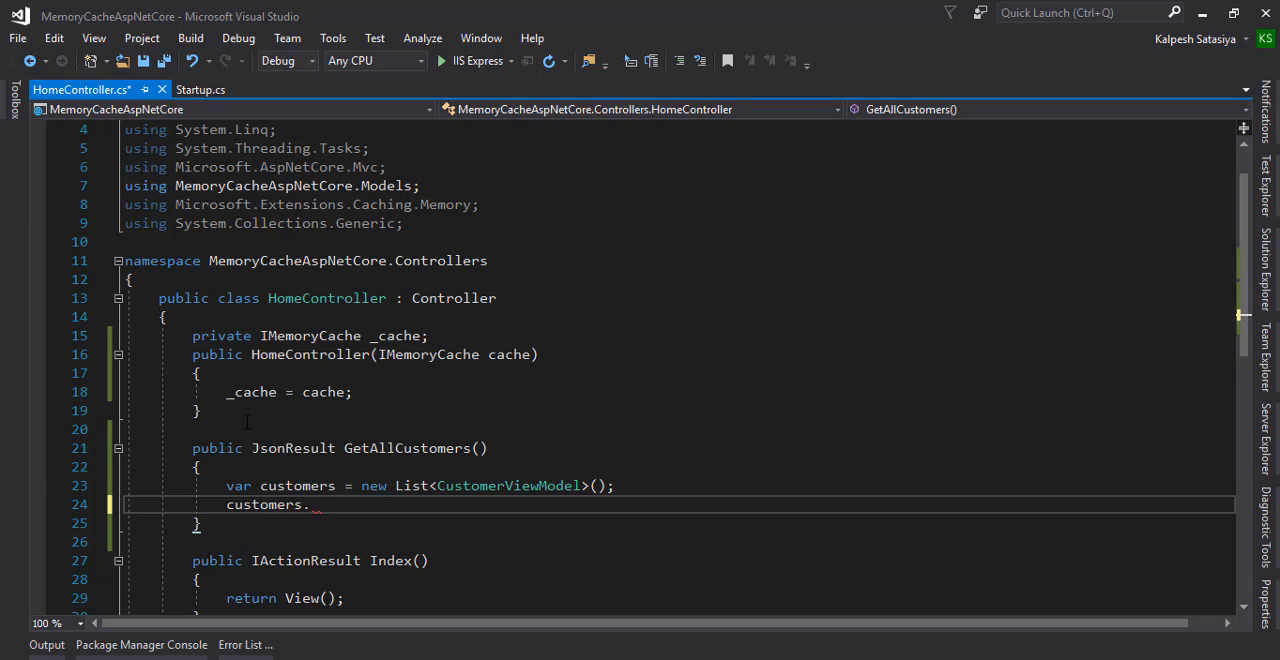
pyautogui.write('Add()')
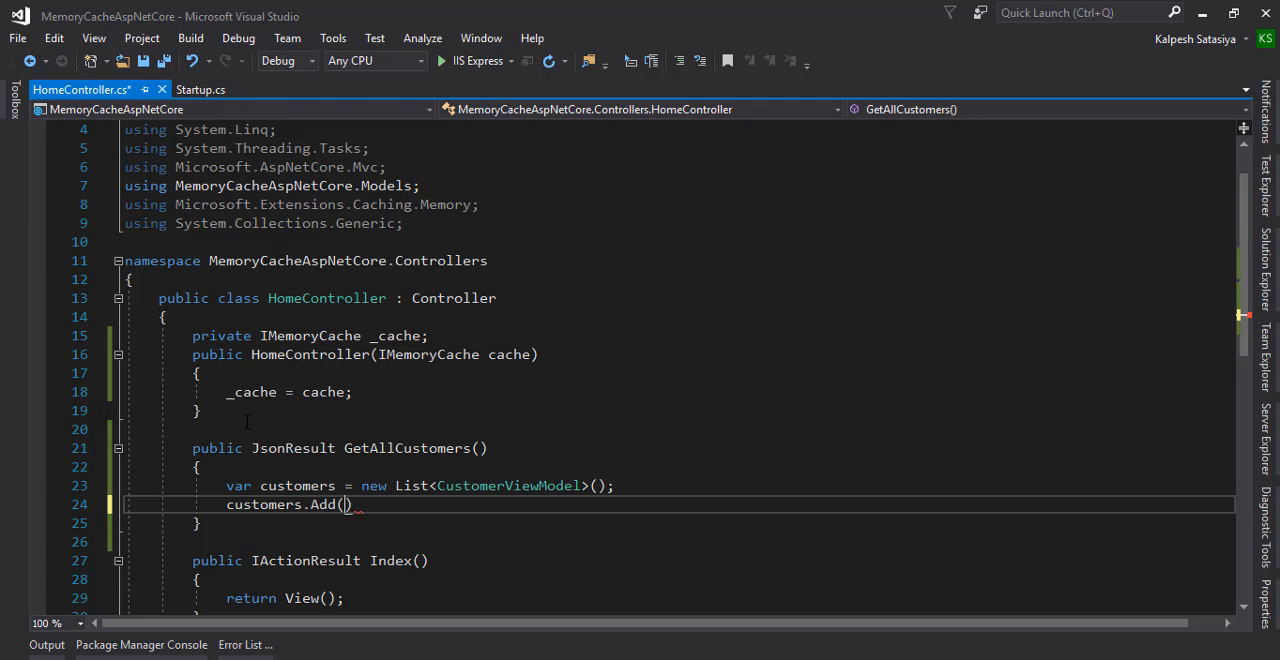
pyautogui.write('new c')
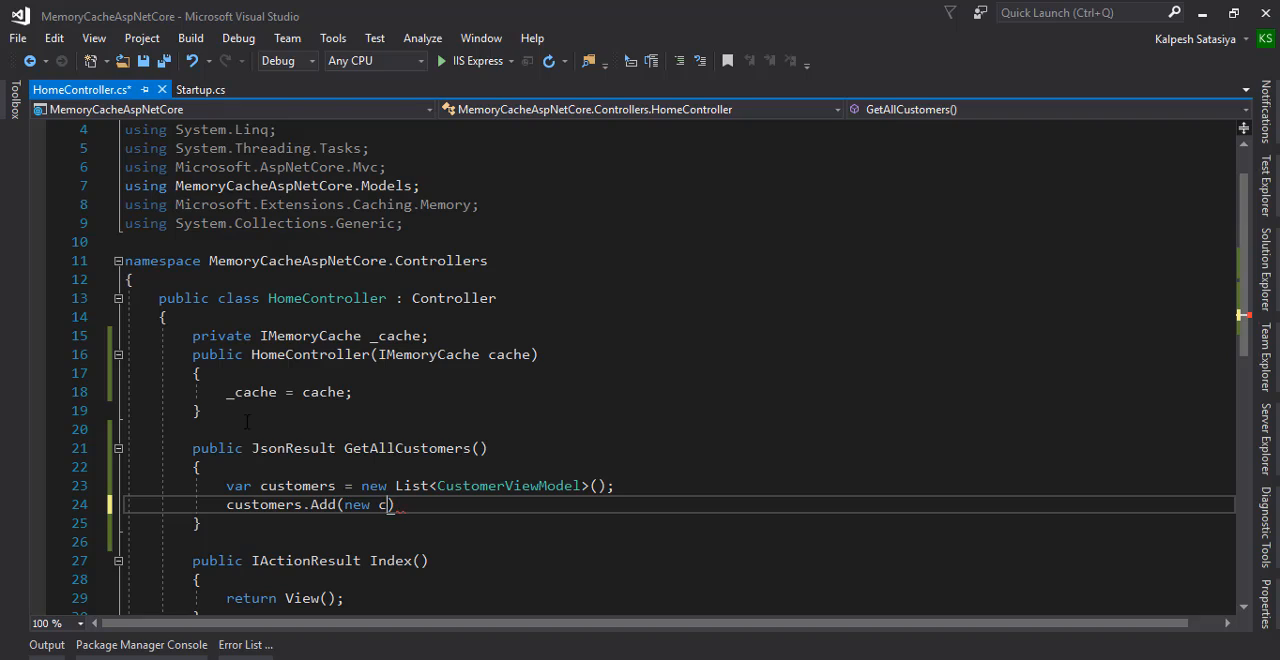
pyautogui.write('ustomerViewModel()')
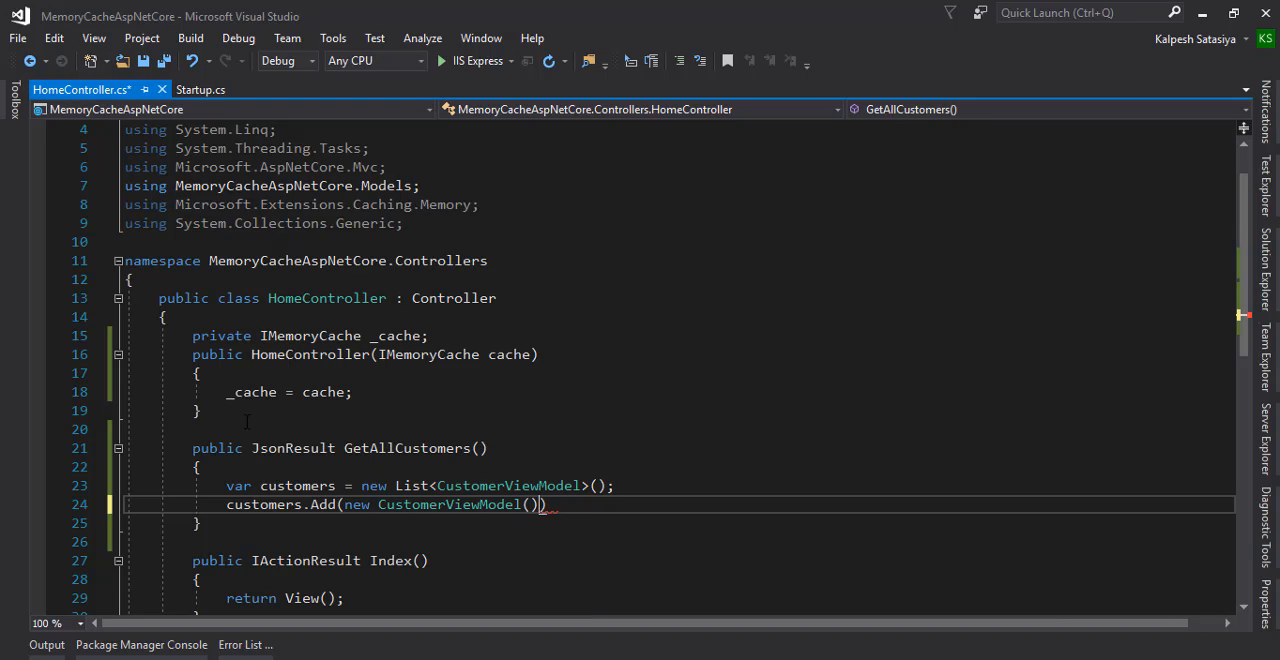
pyautogui.write('{ Id}')
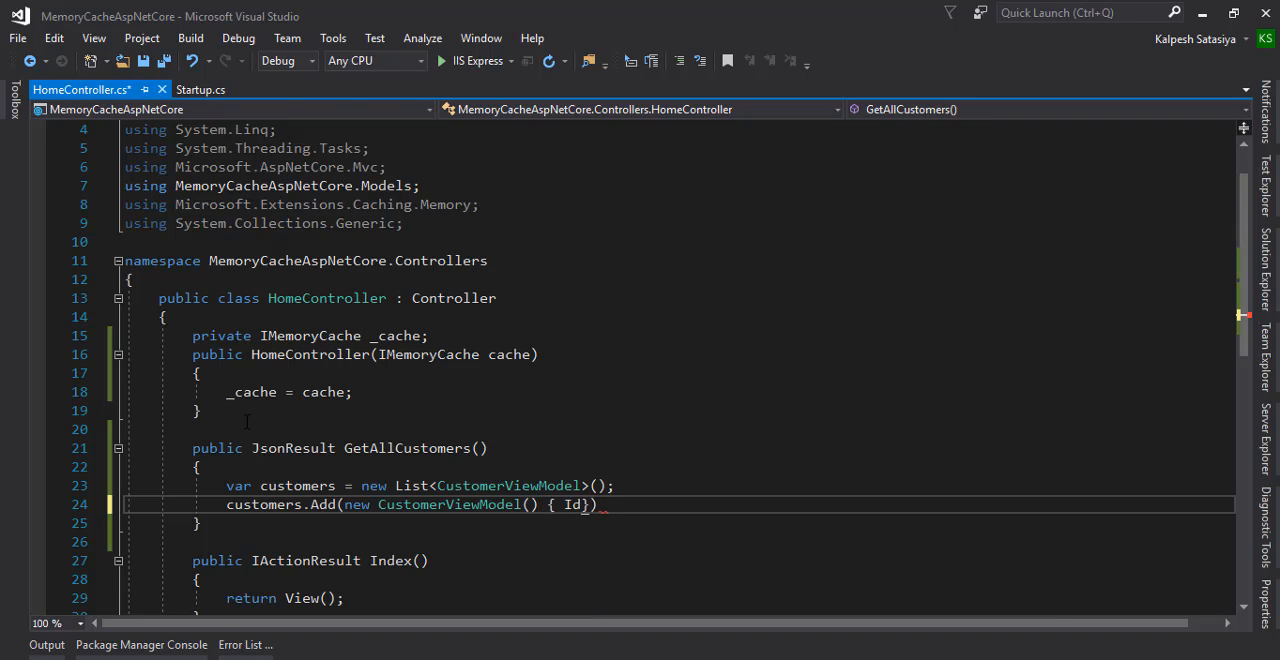
pyautogui.write('=1')
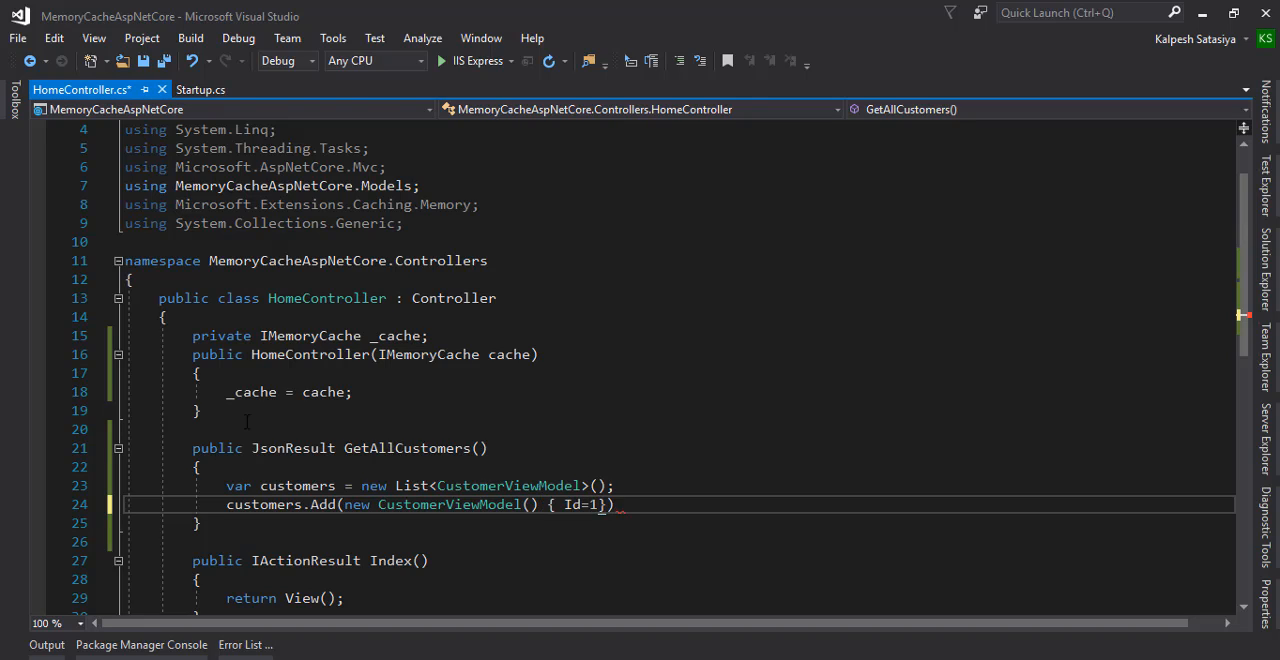
pyautogui.write(', Name = "Kalpesh')
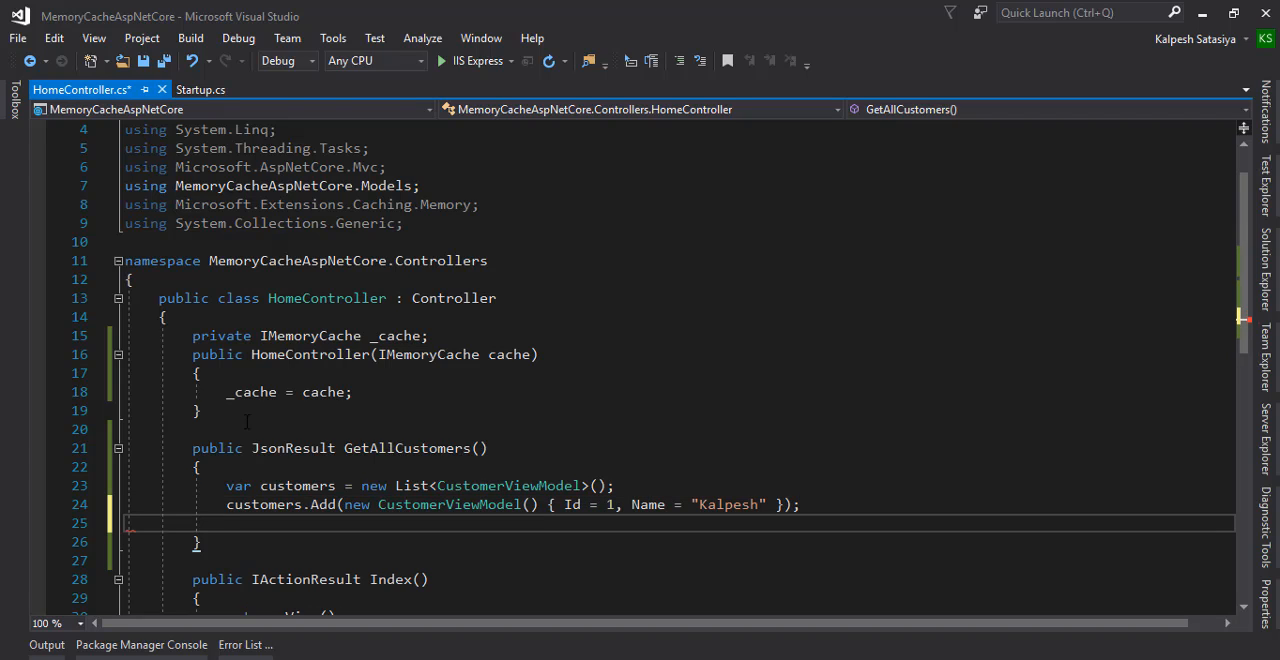
pyautogui.write('return customers;')
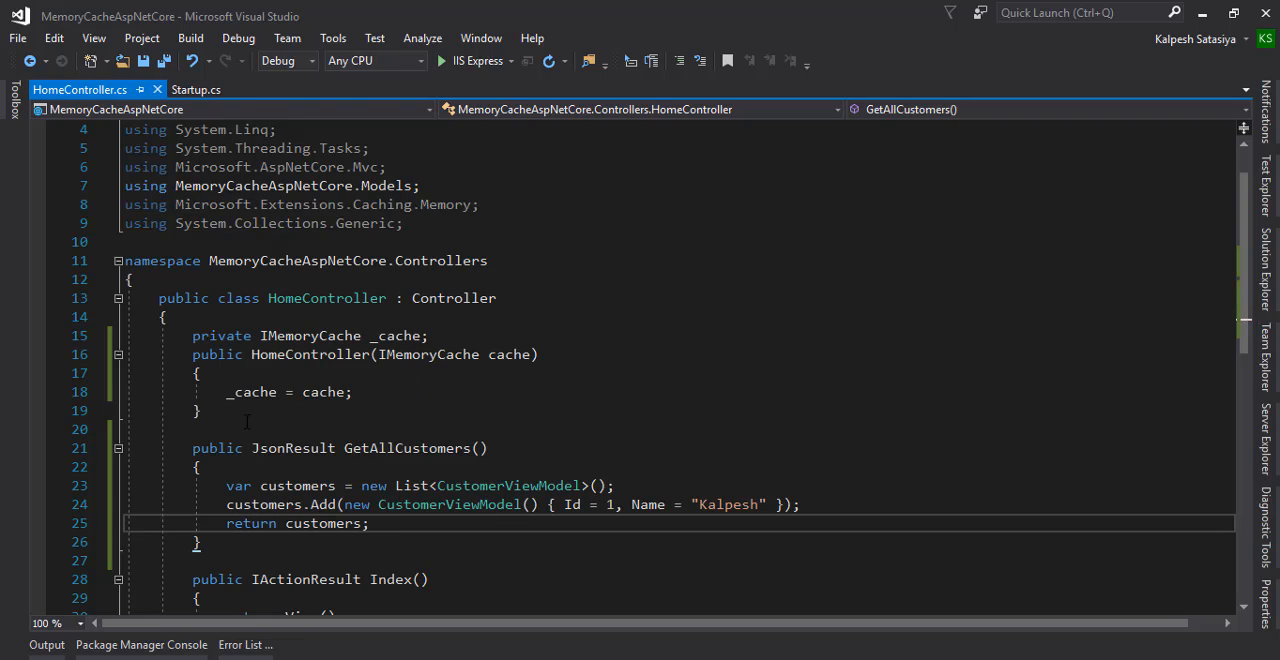
# Build, decline running the last good build on error, and return Json(customers) instead.
pyautogui.click(46, 644)
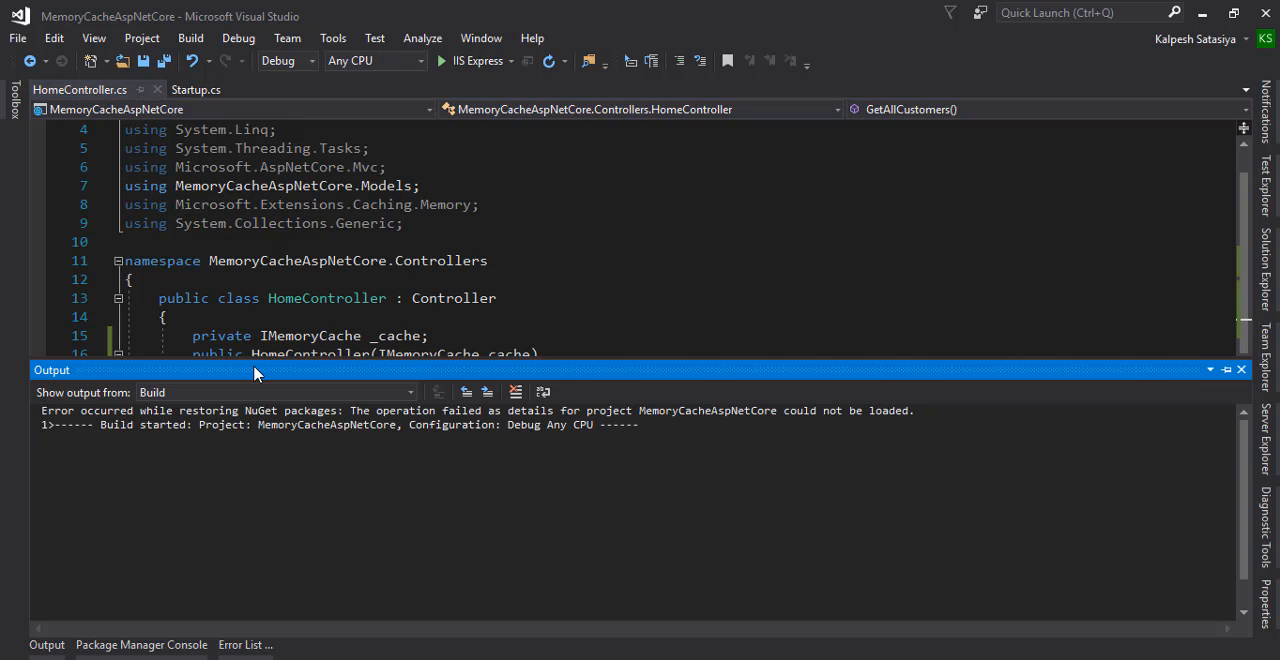
pyautogui.click(440, 60)
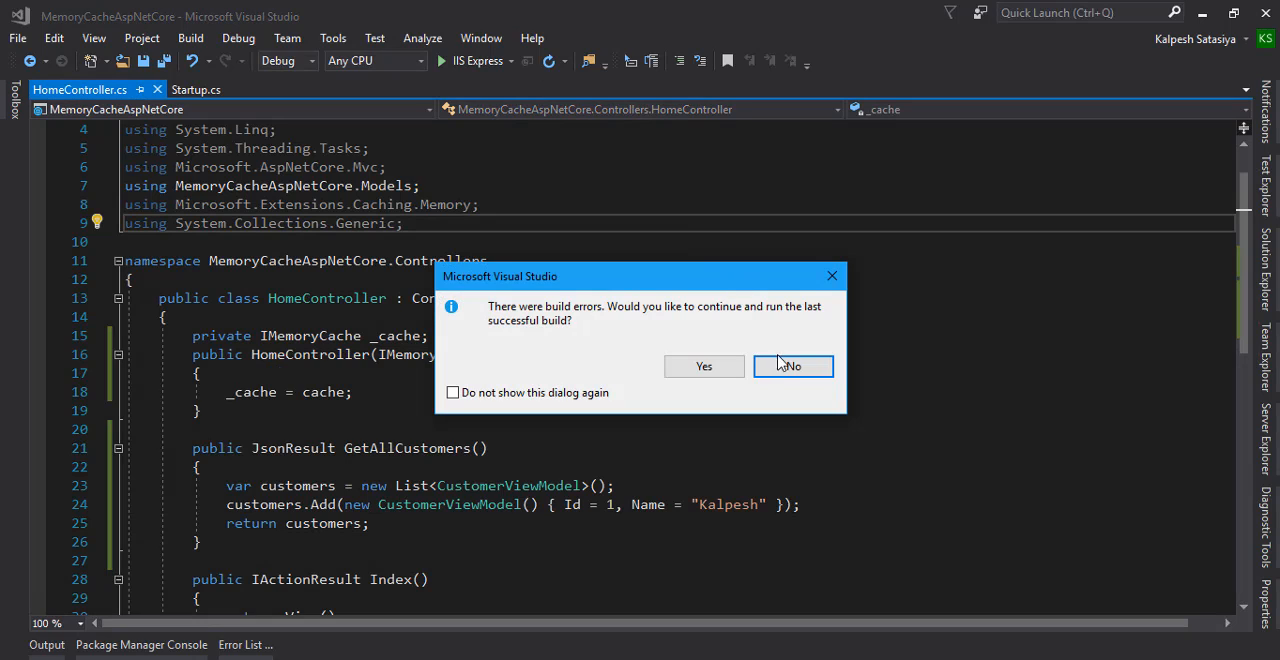
pyautogui.click(792, 366)
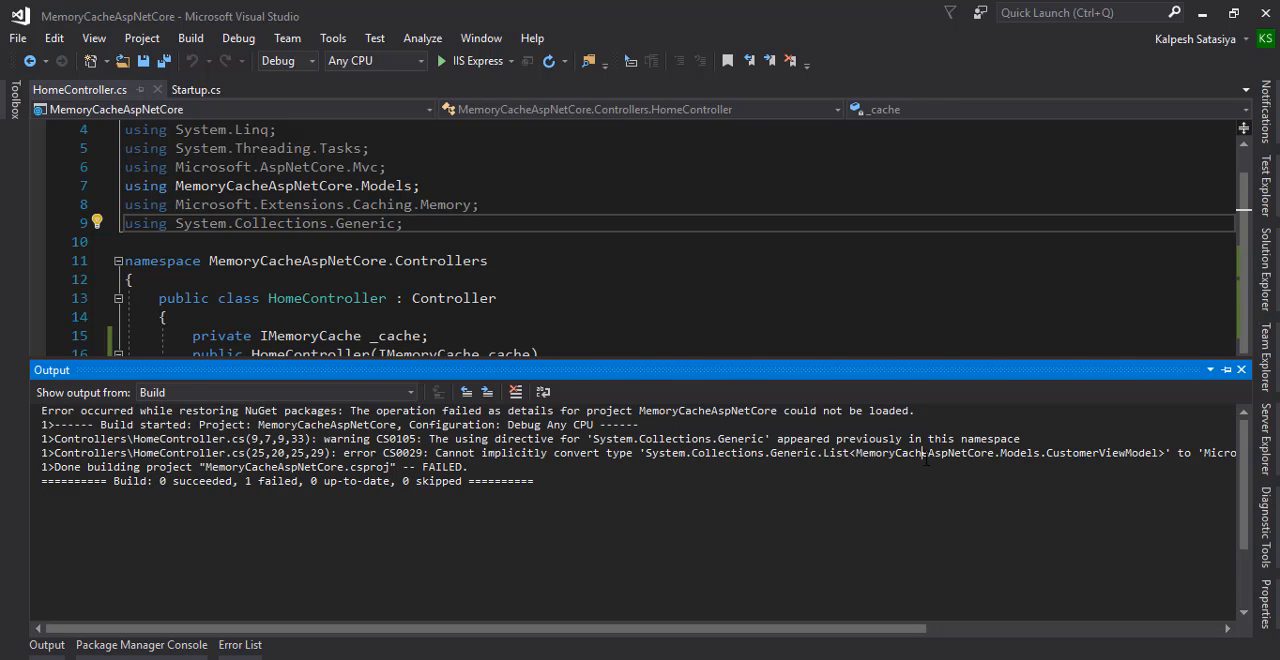
pyautogui.click(1242, 368)
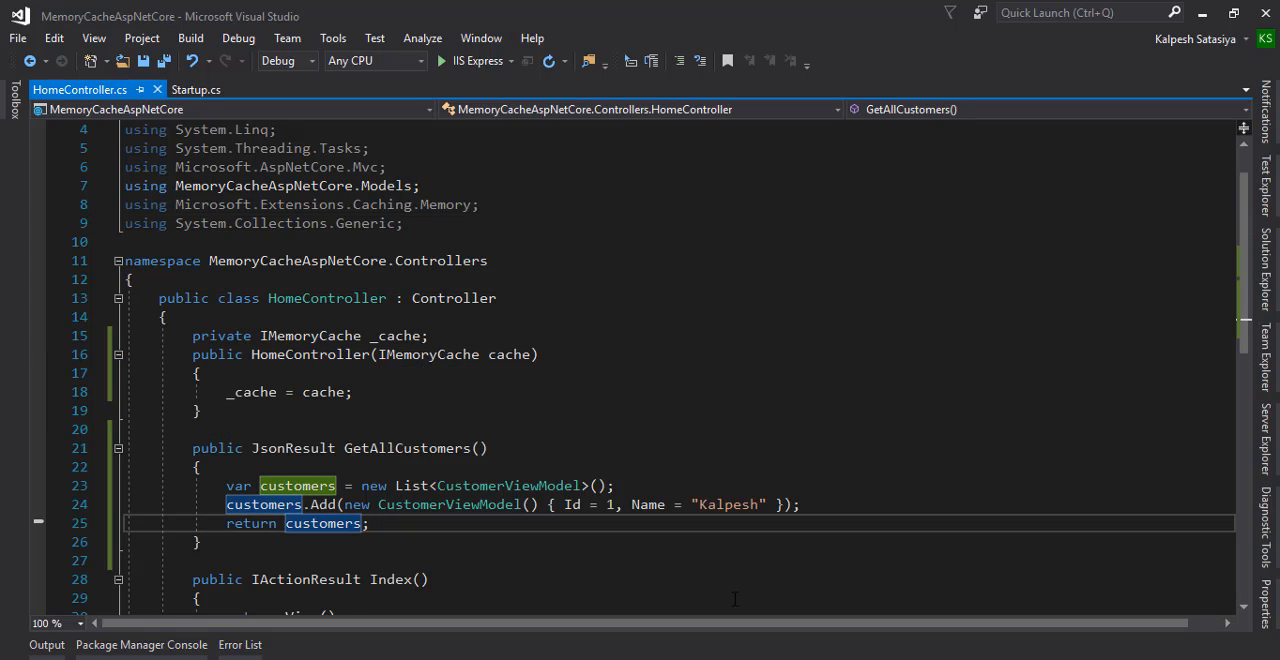
pyautogui.write('Json(')
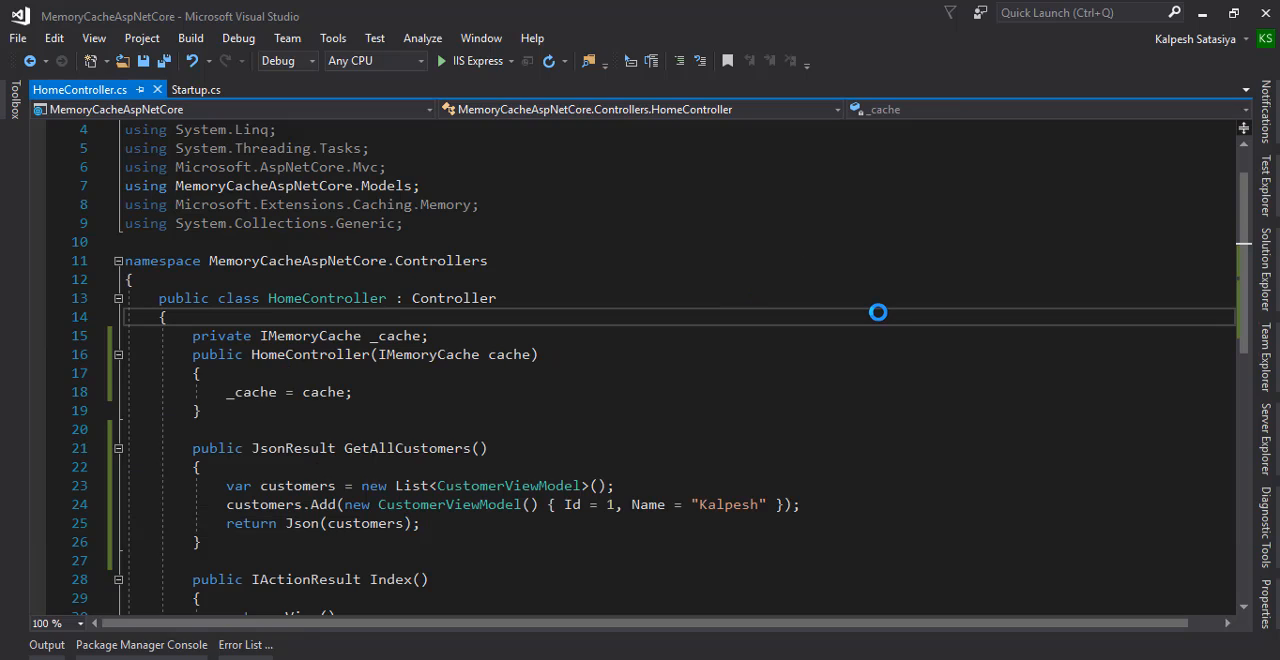
# In a new Edge tab, enter localhost:50099/home/getallcustomers.
pyautogui.click(472, 60)
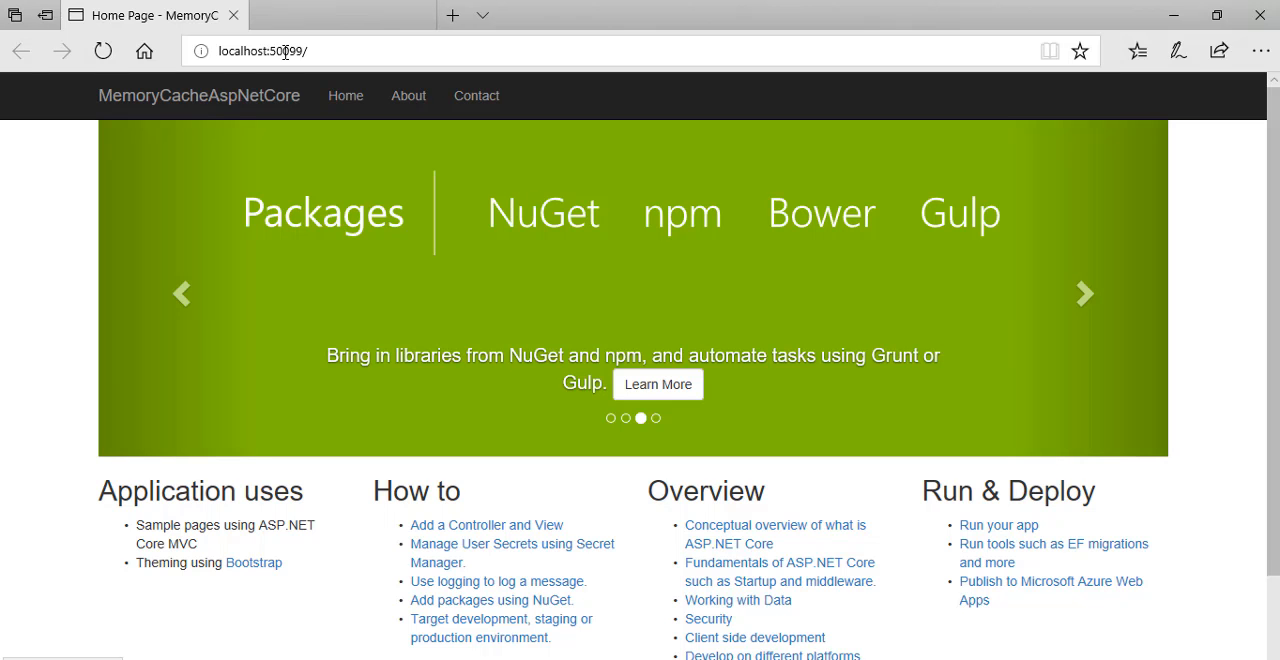
pyautogui.click(452, 16)
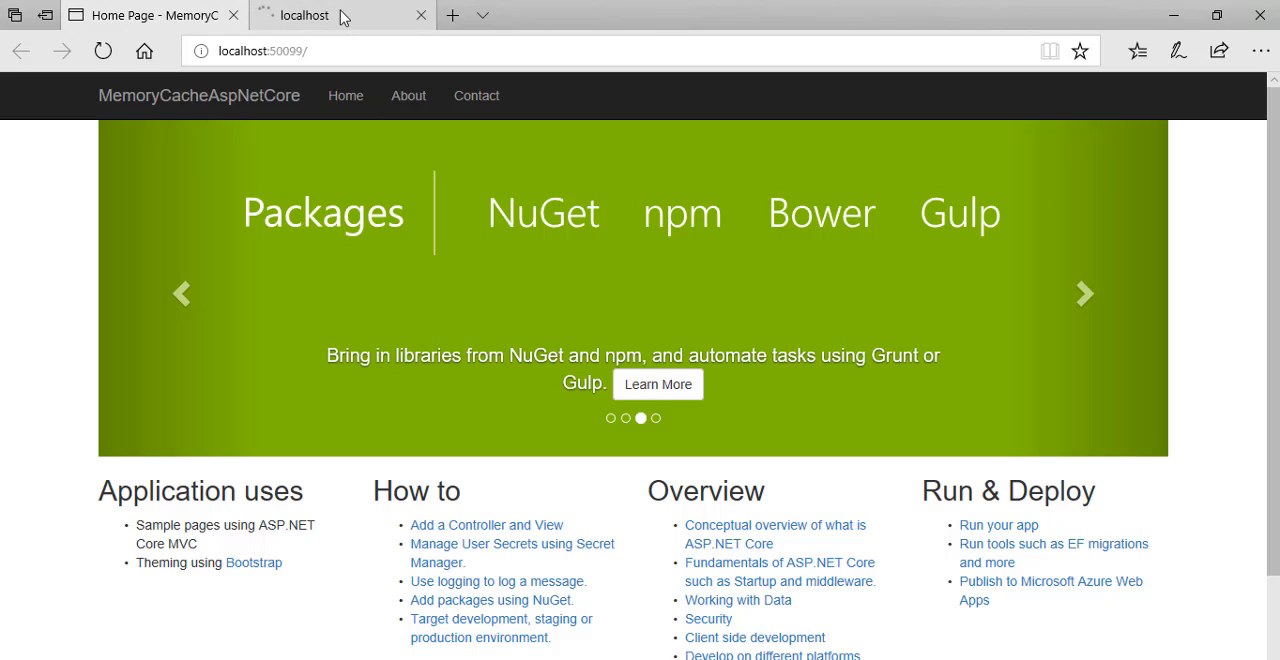
pyautogui.click(280, 52)
pyautogui.write('home/getallcustmer')
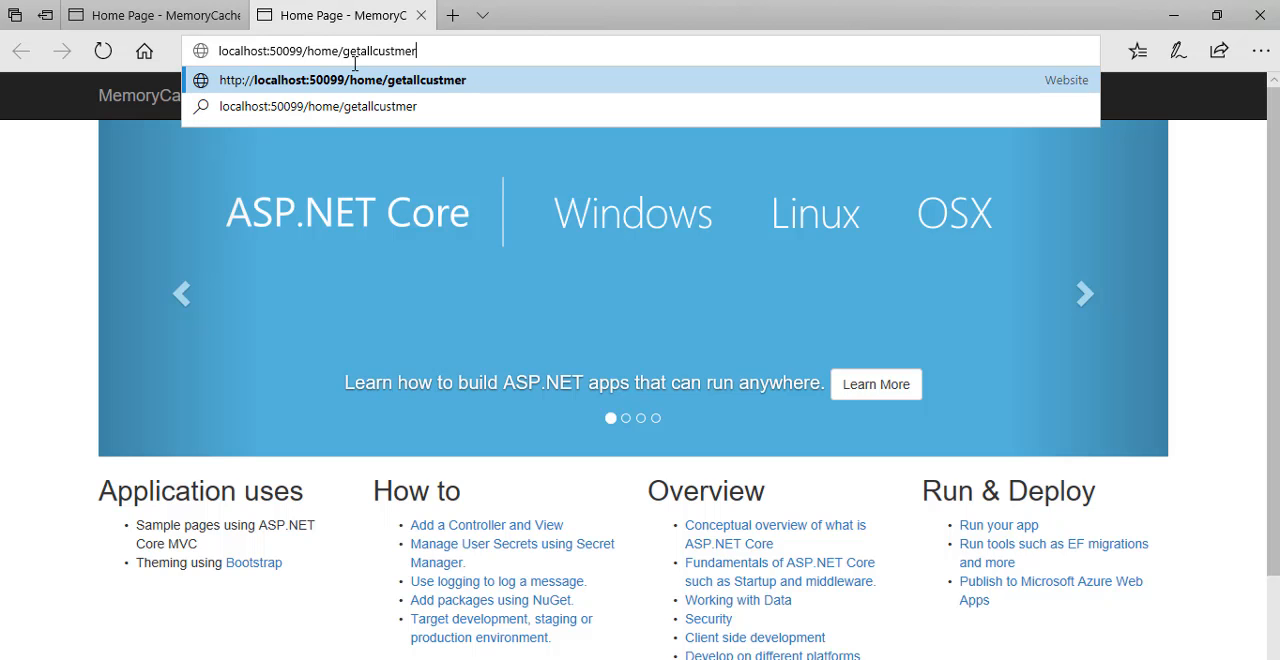
pyautogui.write('s')
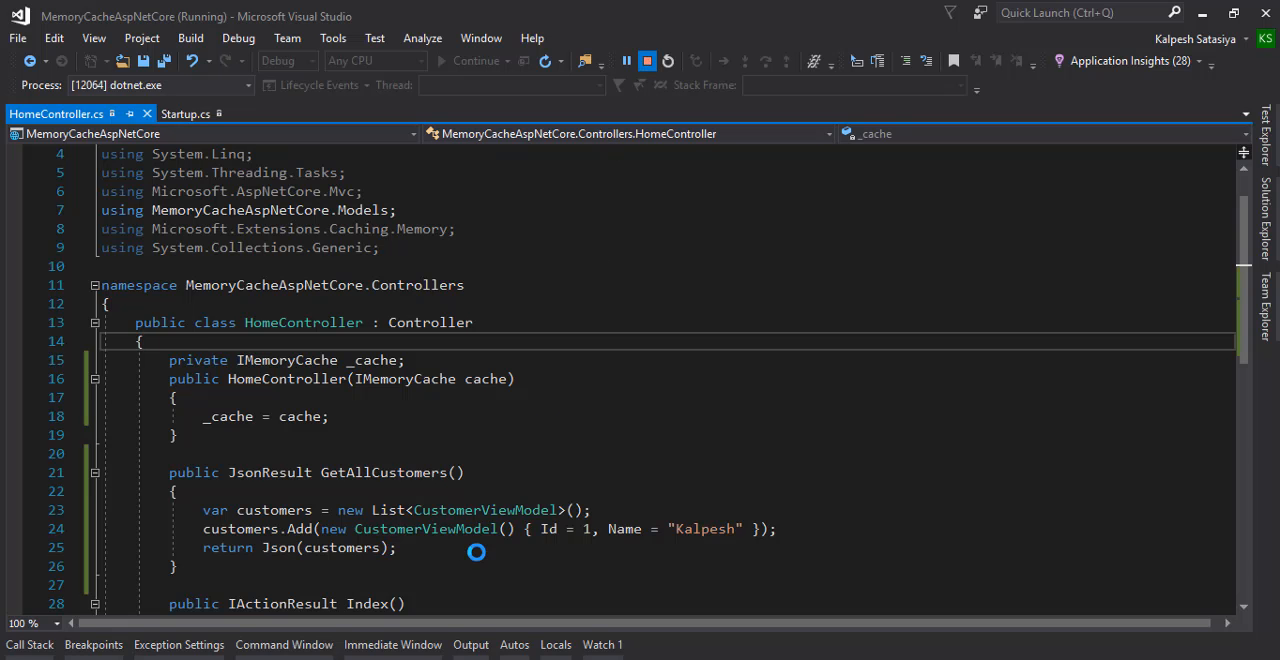
# Stop debugging and add a second customer, Ajay with Id 2, to the list.
pyautogui.click(668, 60)
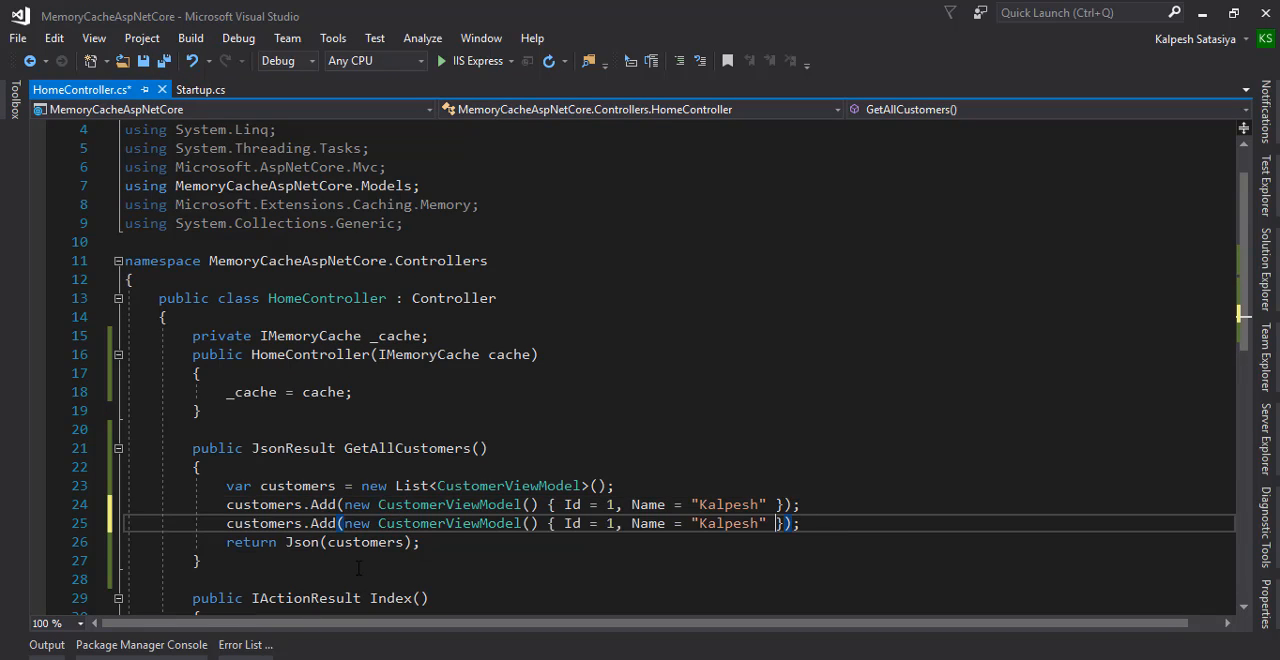
pyautogui.write('A')
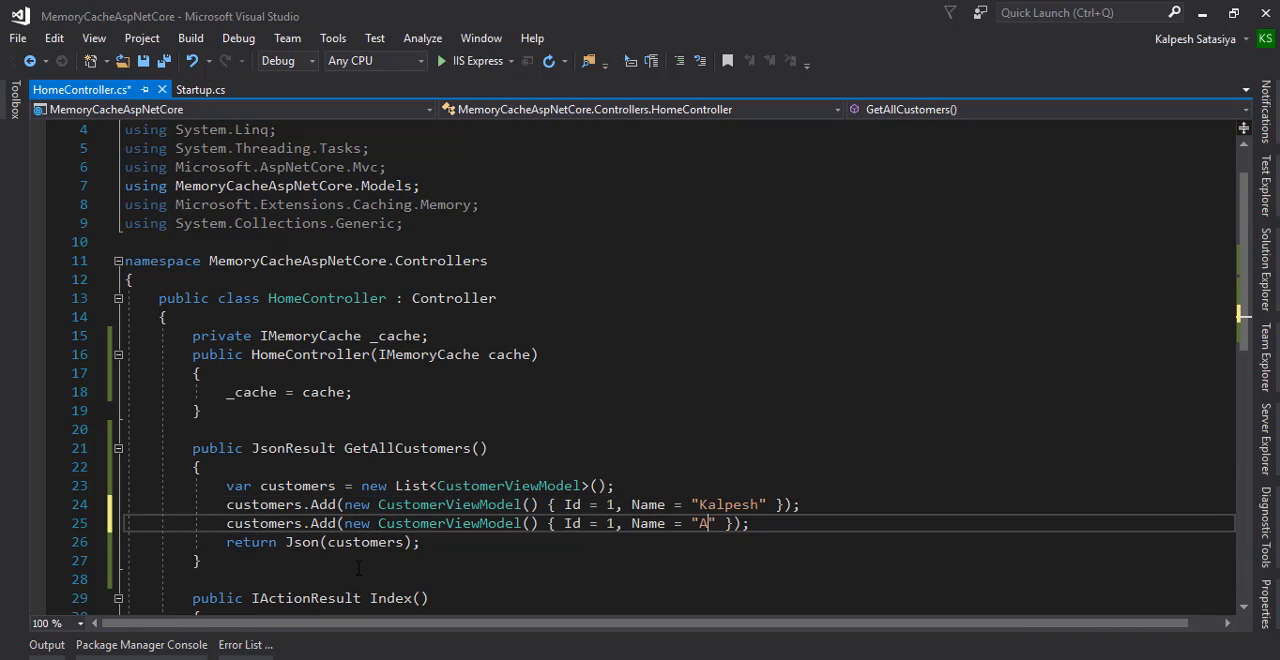
pyautogui.write('jay')
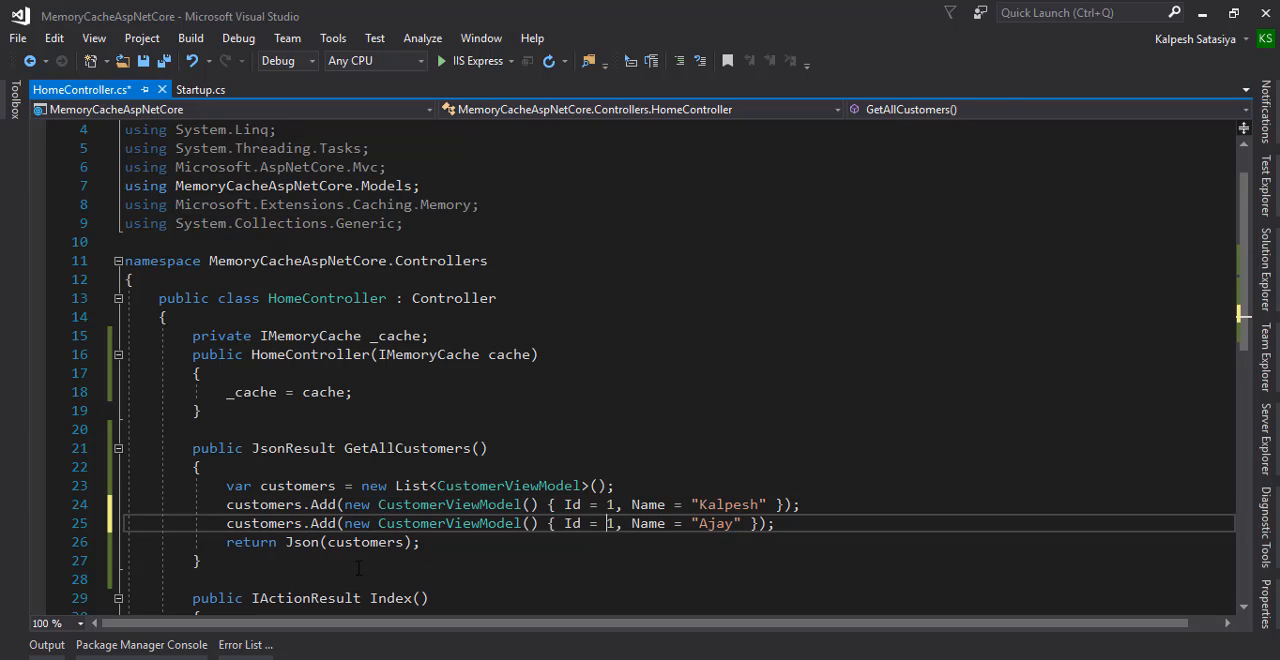
pyautogui.write('2')
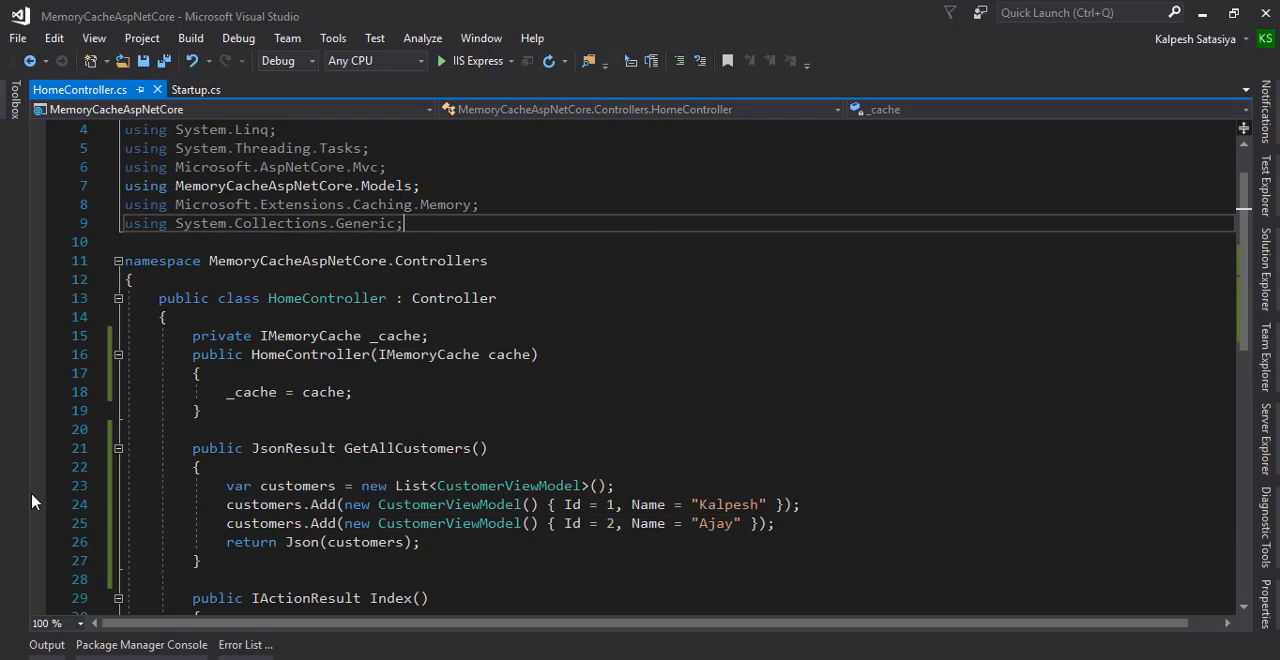
# Run the app, view the JSON for Kalpesh and Ajay in Edge, and return to Visual Studio.
pyautogui.click(136, 508)
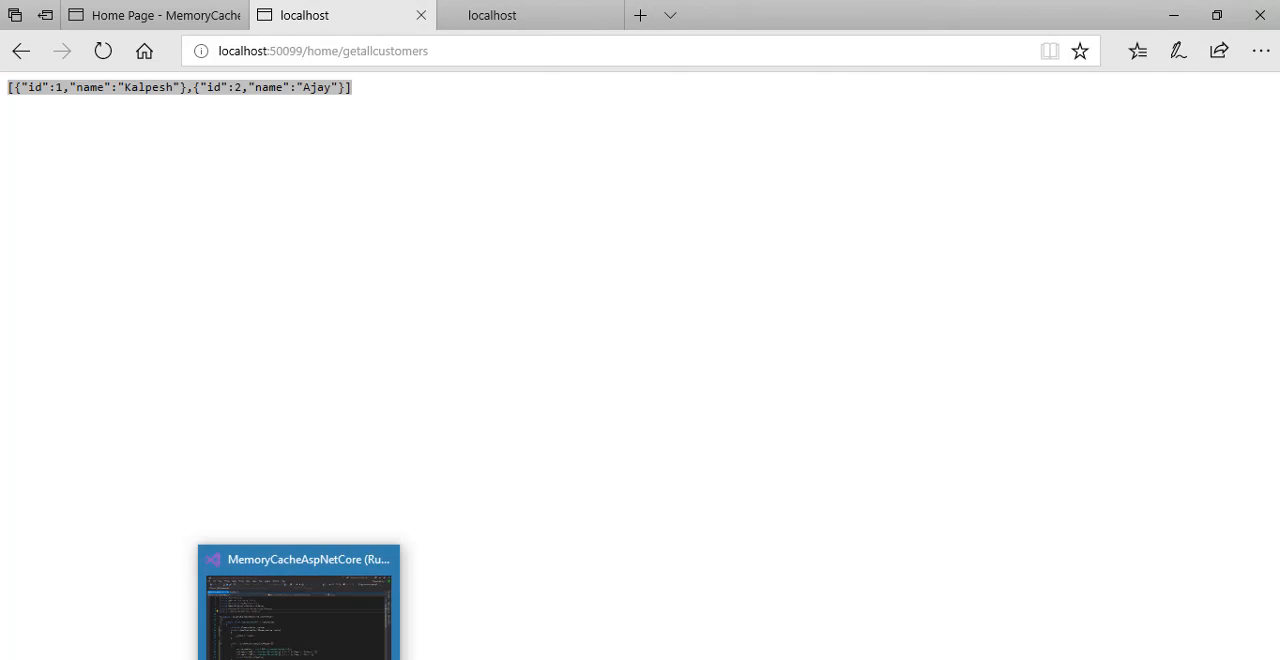
pyautogui.click(298, 600)
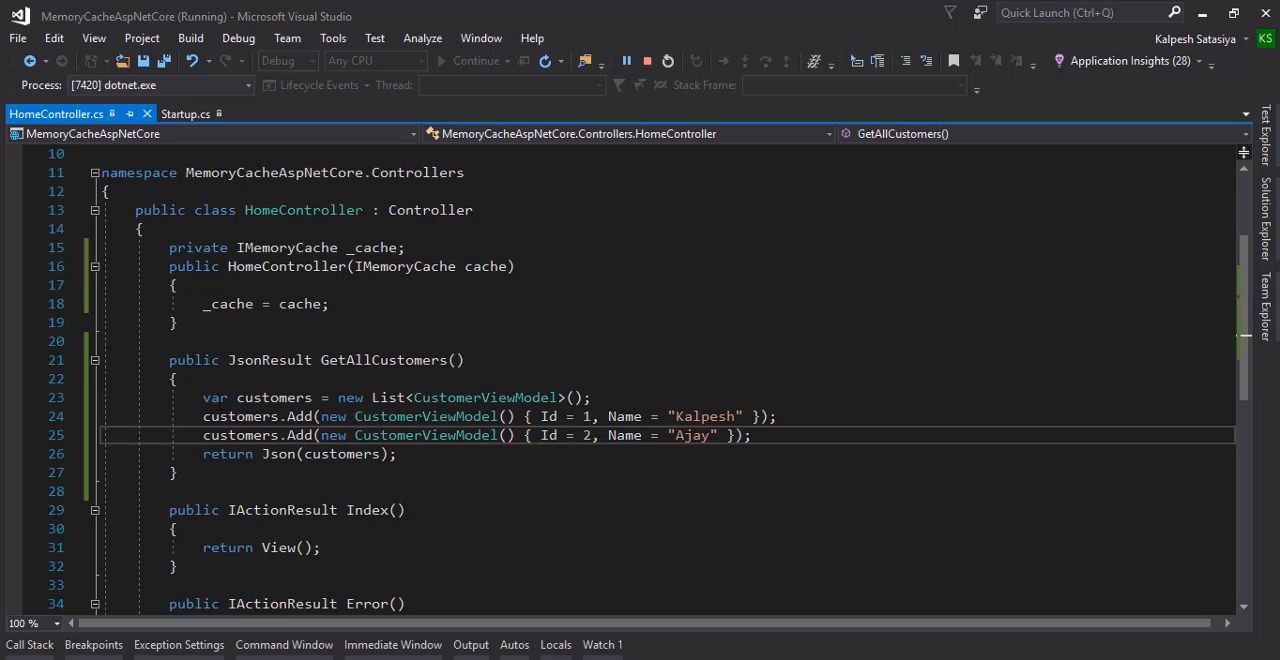
# Stop debugging and move the list building into private List<CustomerViewModel> AllCustomer() returning customers.
pyautogui.moveTo(204, 396); pyautogui.dragTo(396, 454)
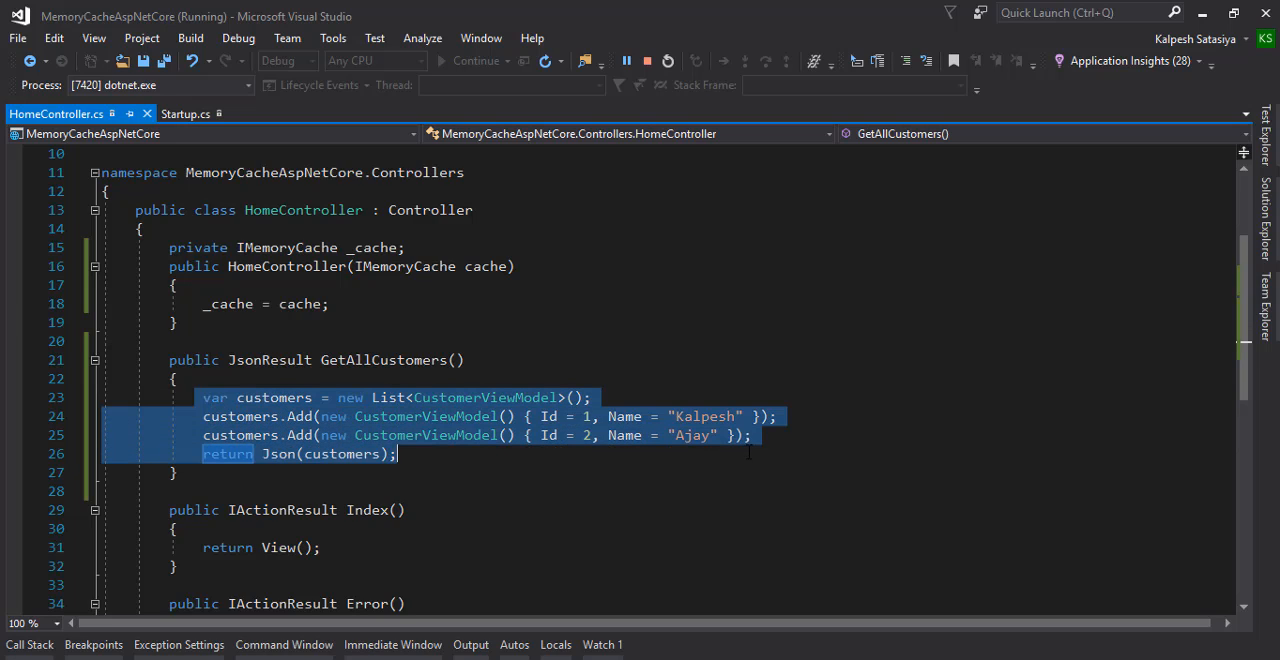
pyautogui.click(756, 436)
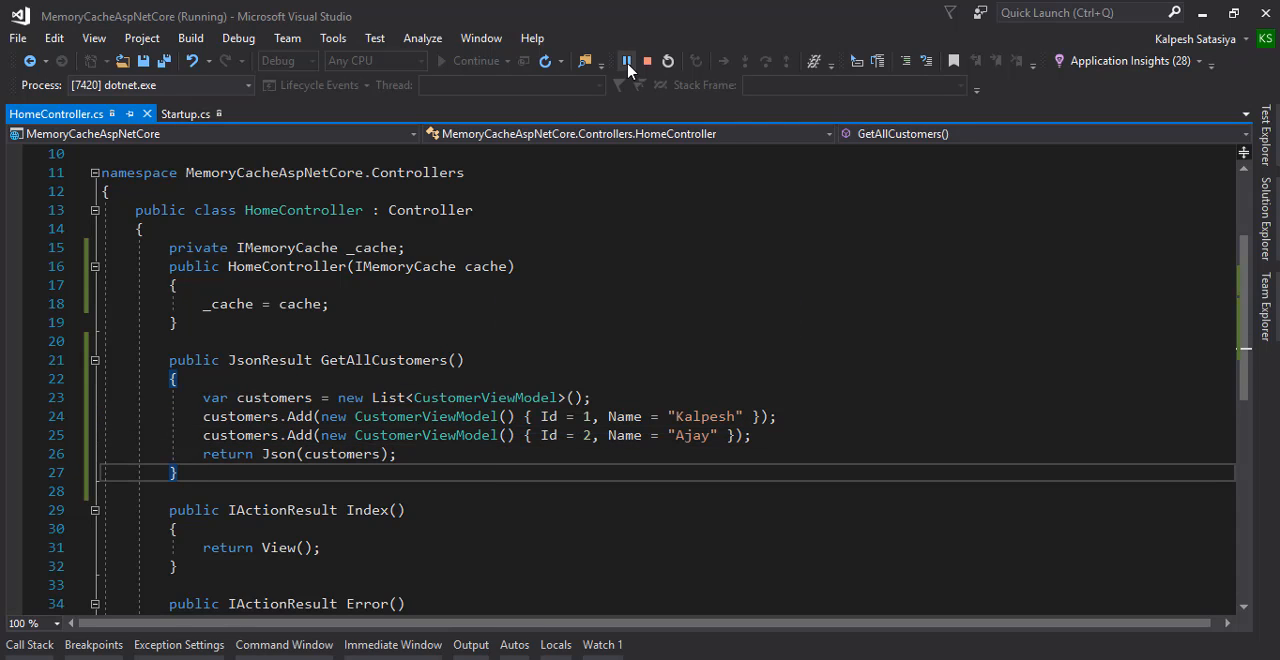
pyautogui.click(648, 60)
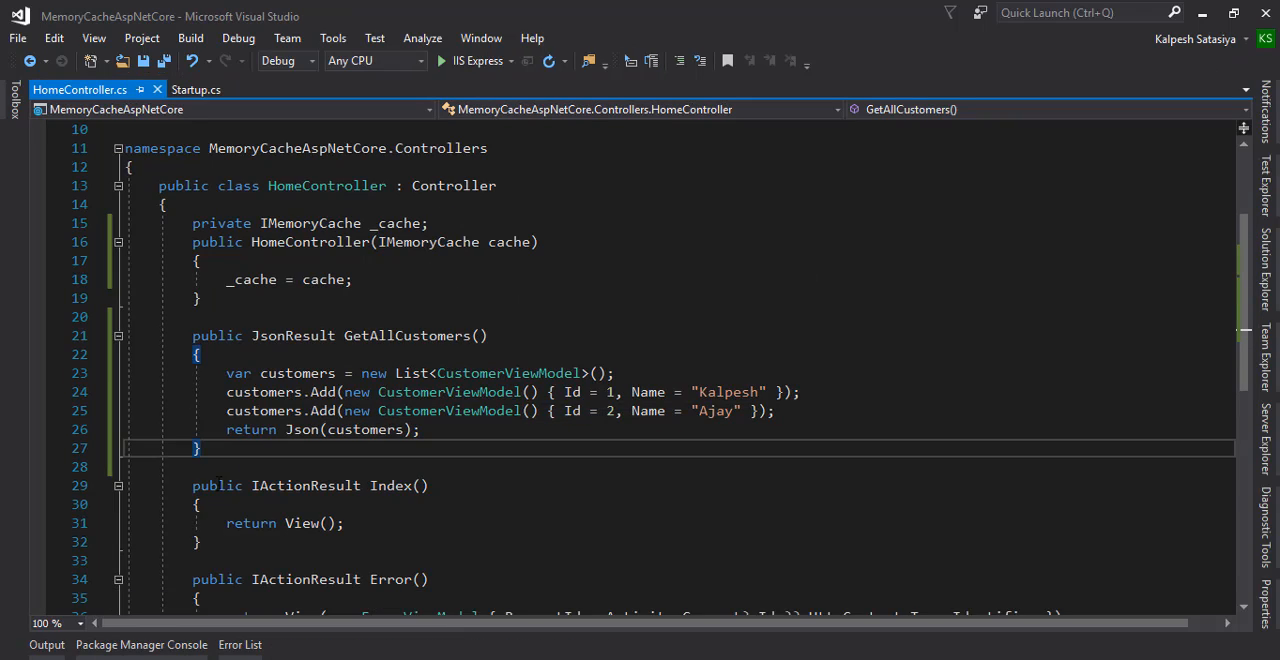
pyautogui.write('private List')
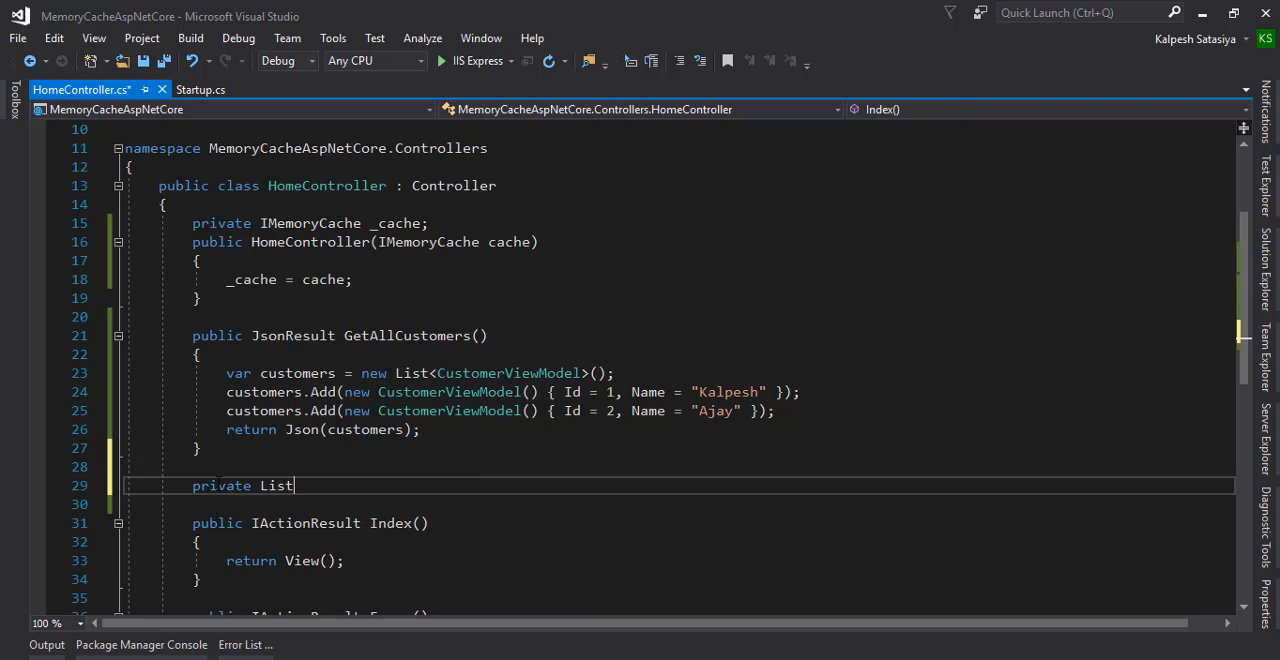
pyautogui.write('<CustomerViewModel>')
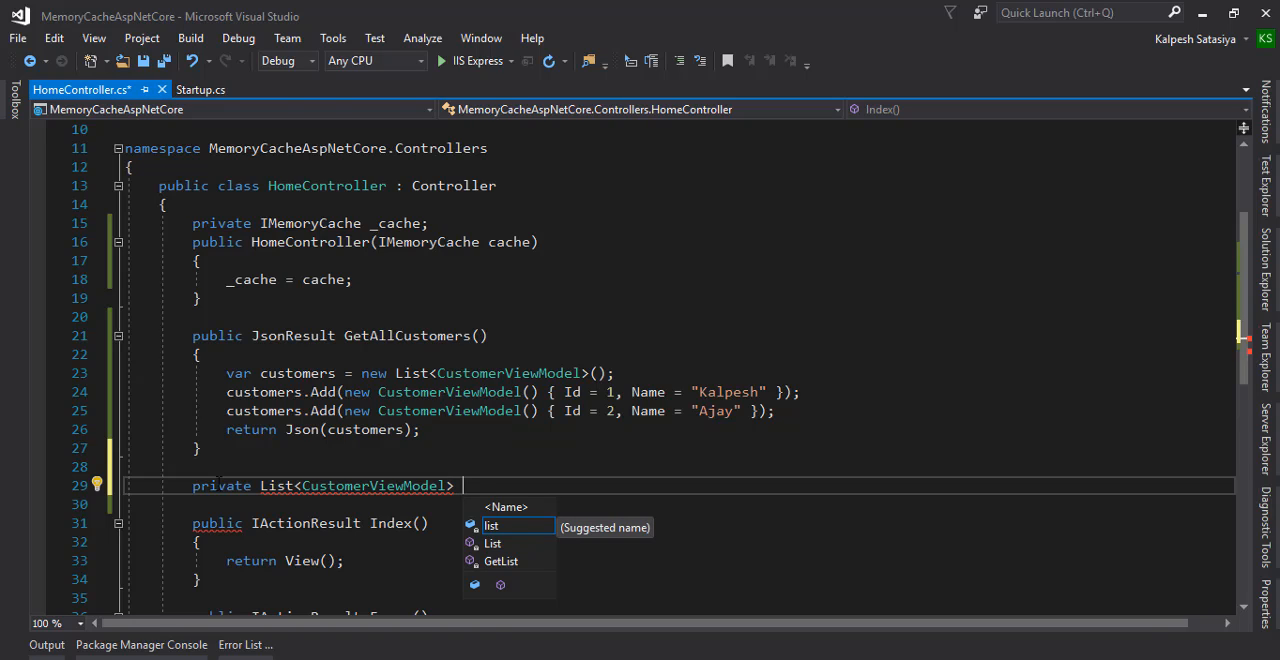
pyautogui.write('AllCXu')
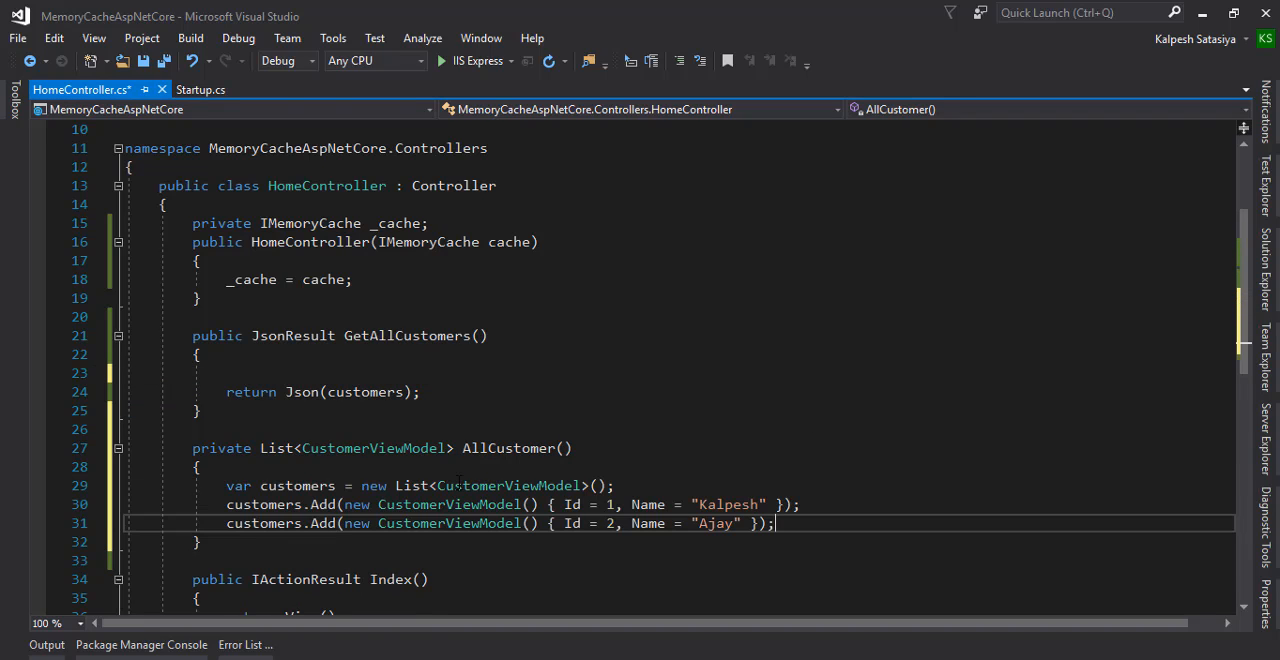
pyautogui.write('return customers;')
pyautogui.click(680, 372)
pyautogui.write('var')
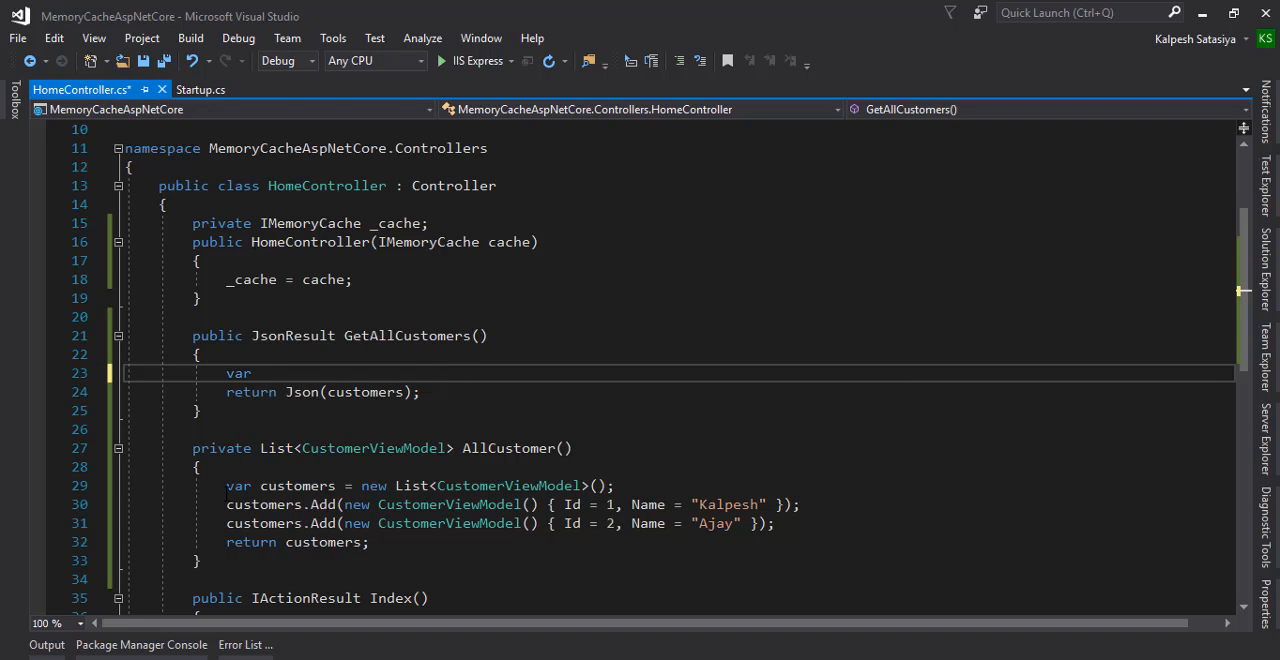
# Look up customers with _cache.TryGetValue("CustomersList", out customers) and check for null.
pyautogui.click(256, 372)
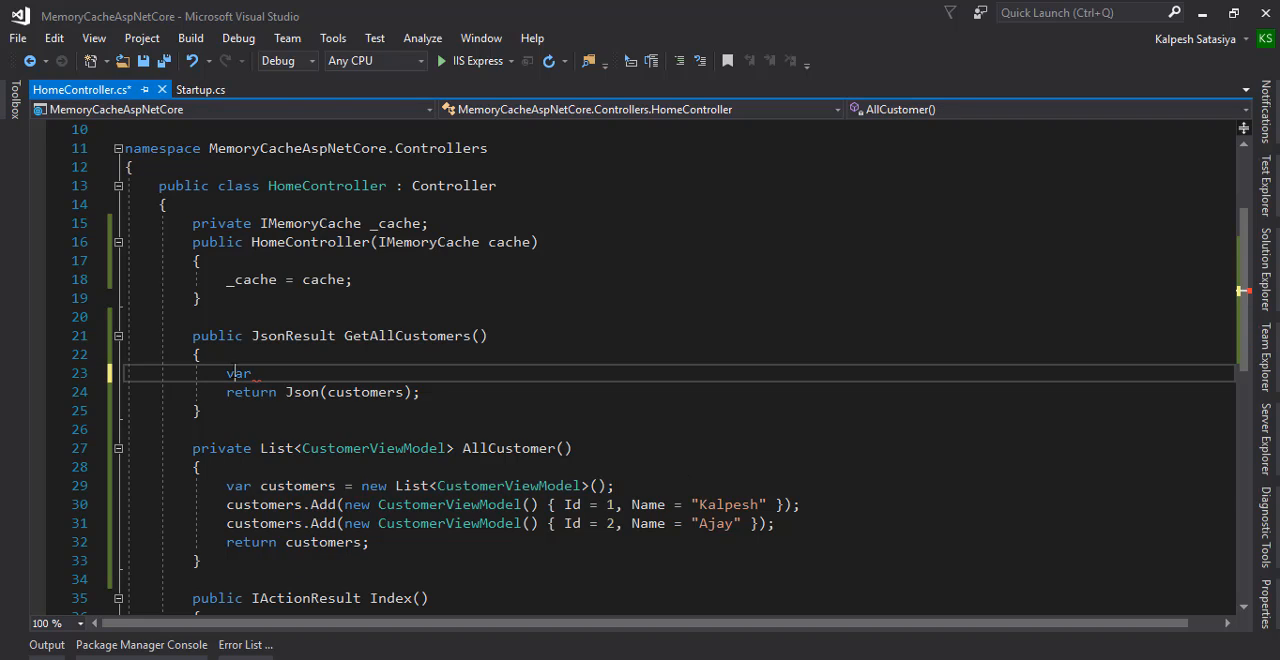
pyautogui.write('customers = new List<CustomerViewModel>();')
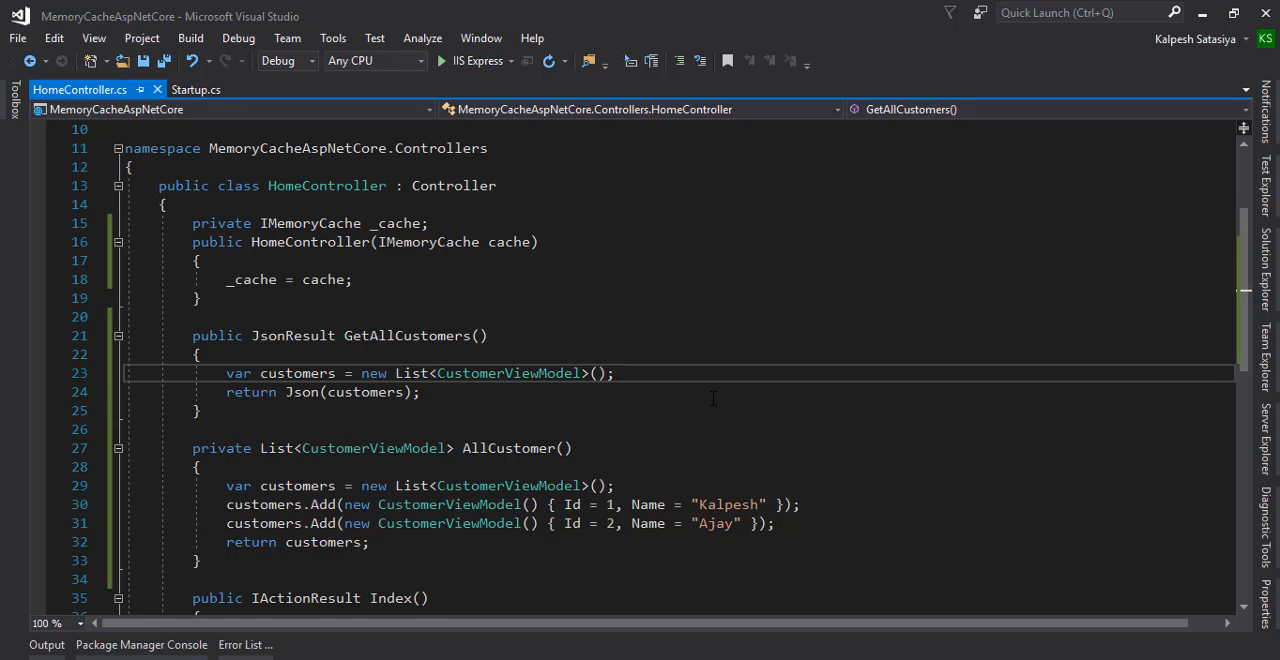
pyautogui.press('Enter')
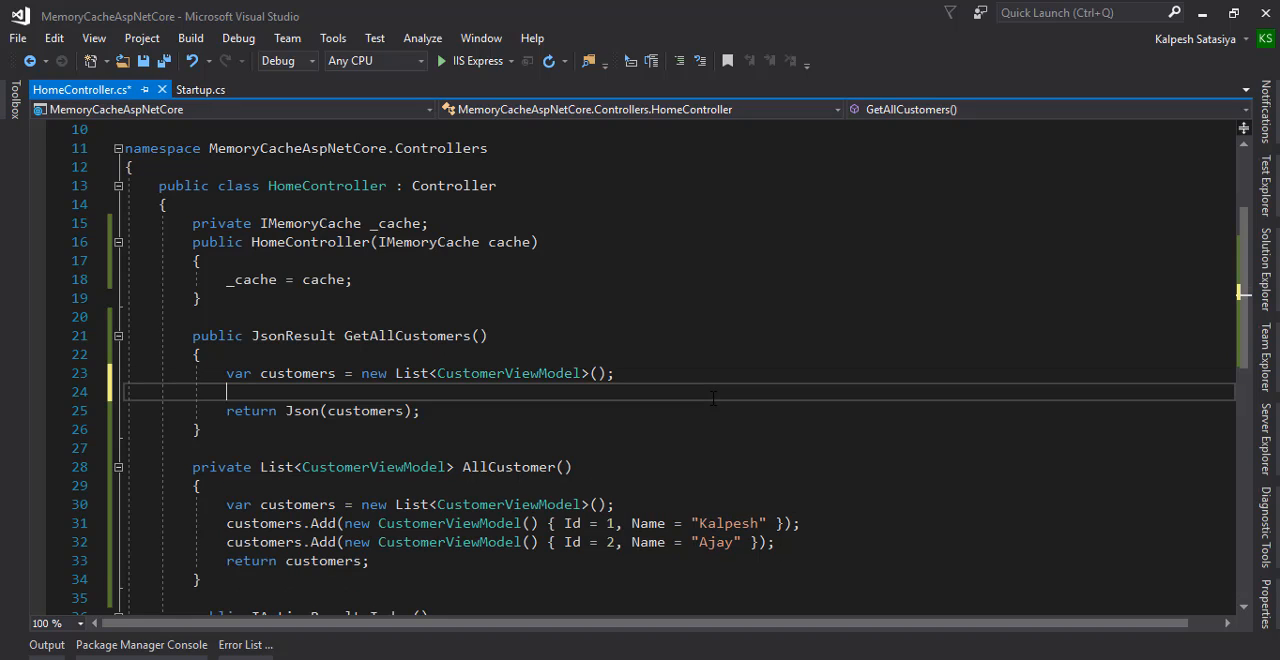
pyautogui.write('if(')
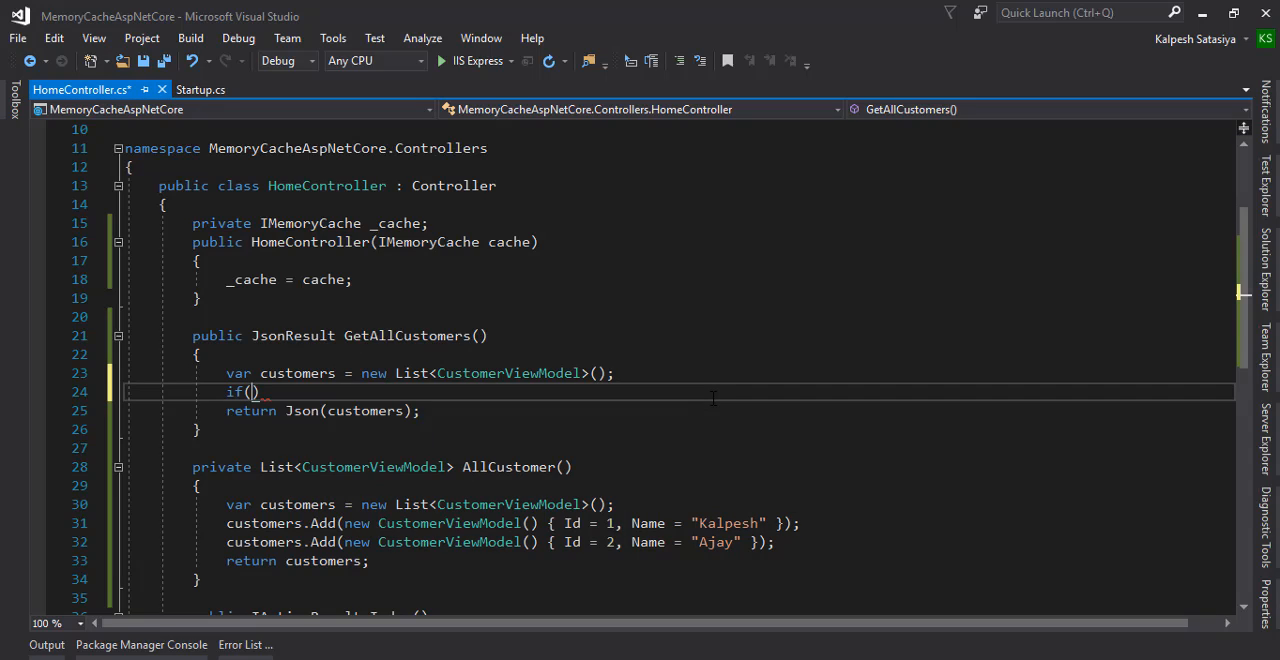
pyautogui.write('_cache.T')
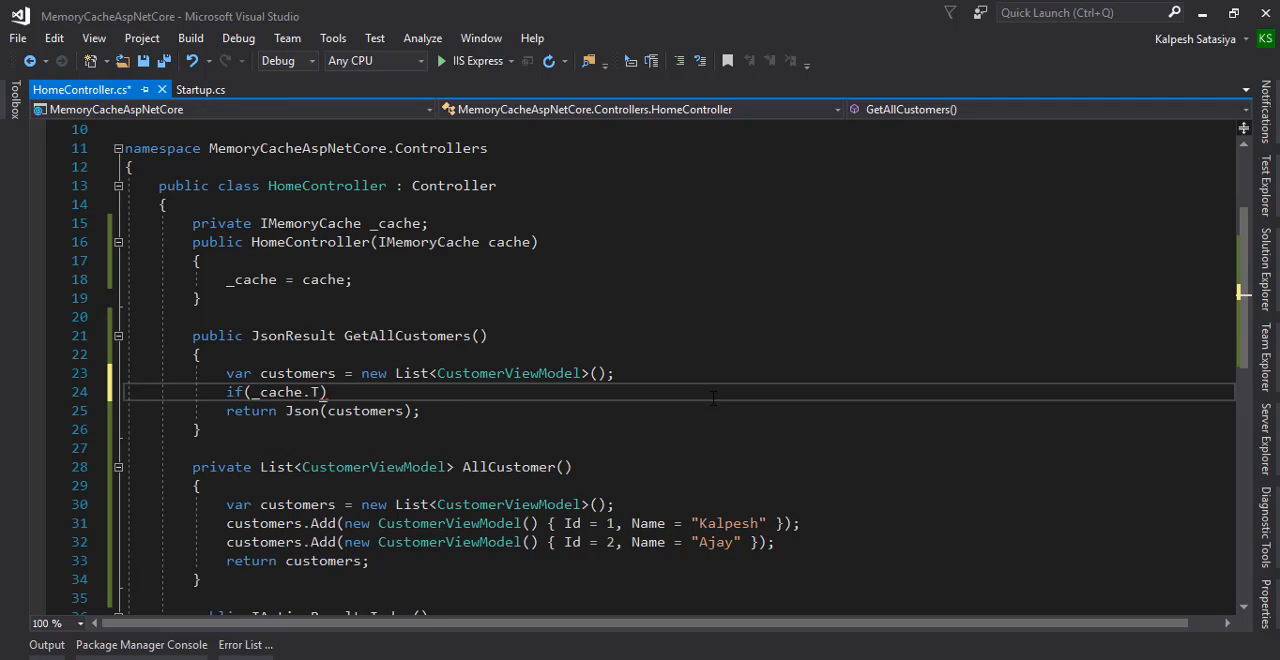
pyautogui.write('ry')
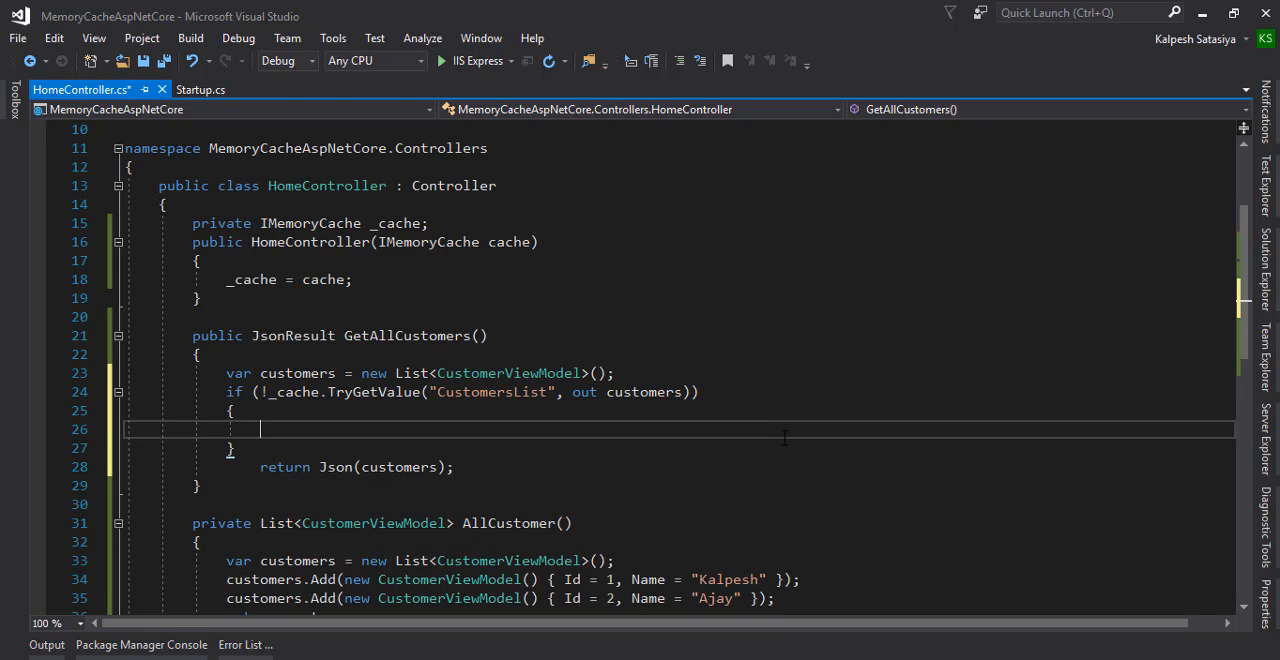
pyautogui.write('i')
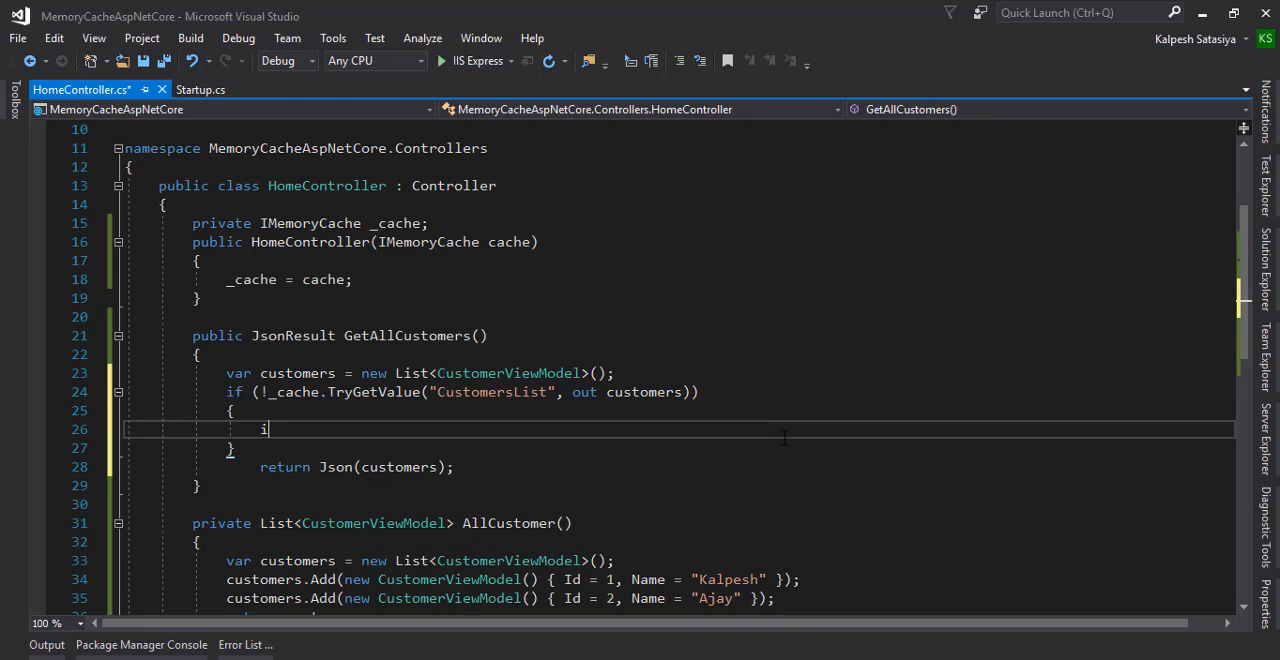
pyautogui.write('f(customers == null) {')
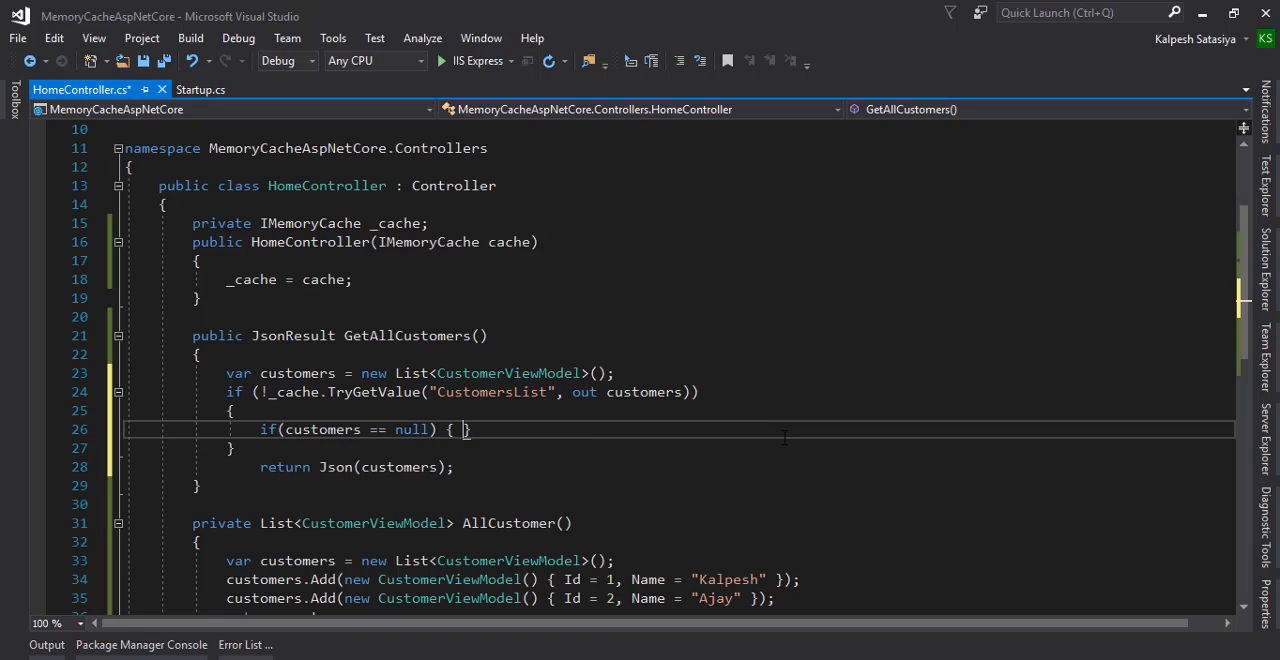
pyautogui.press('enter')
pyautogui.write('customers = new List<CustomerViewModel>();')
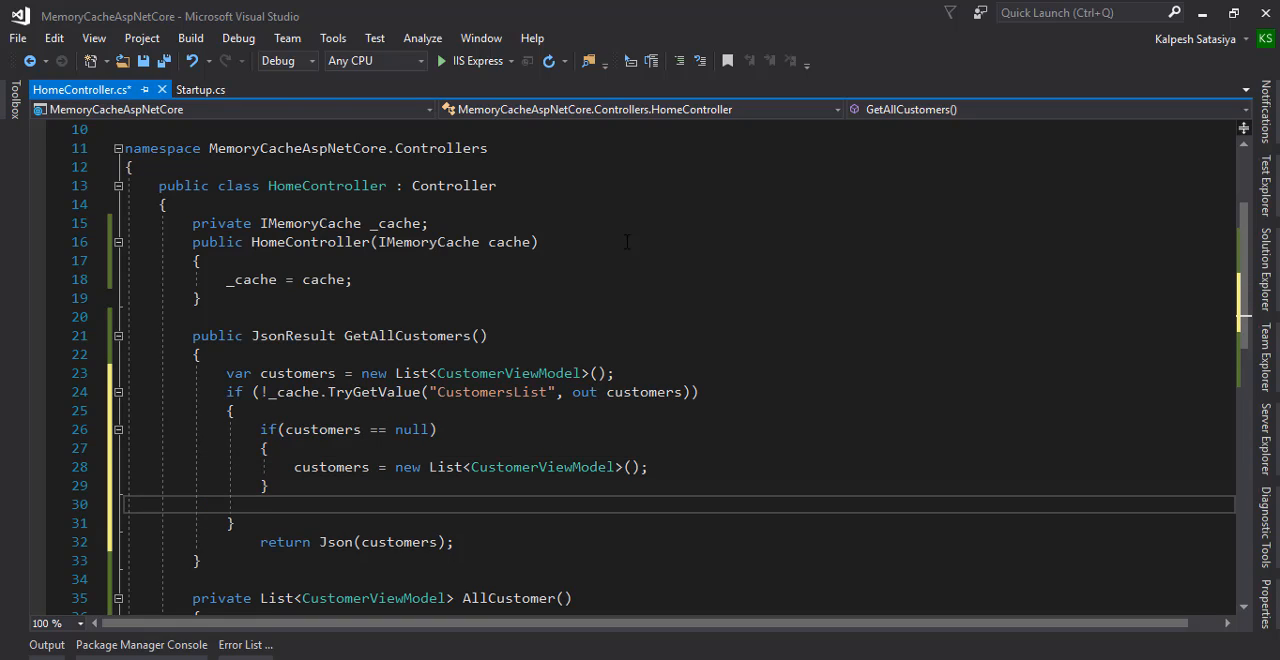
# On a miss, store the list with _cache.Set("CustomersList", customers).
pyautogui.write('_cache')
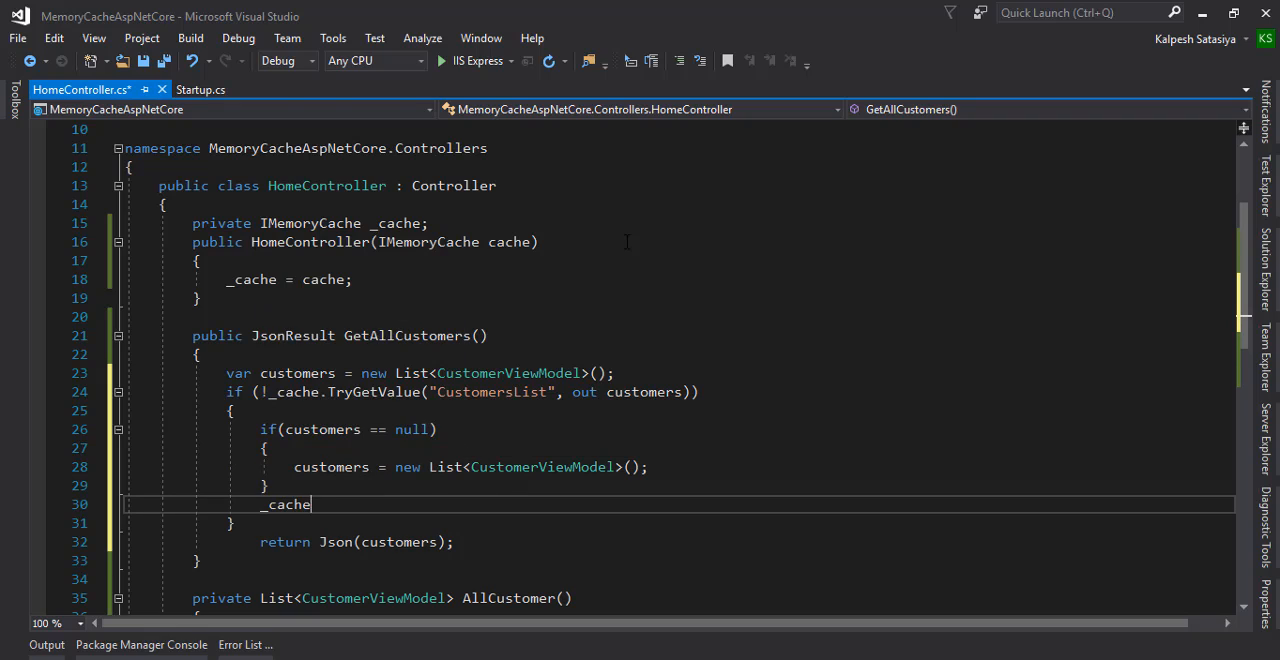
pyautogui.write('.Set("CustomersList", customers);')
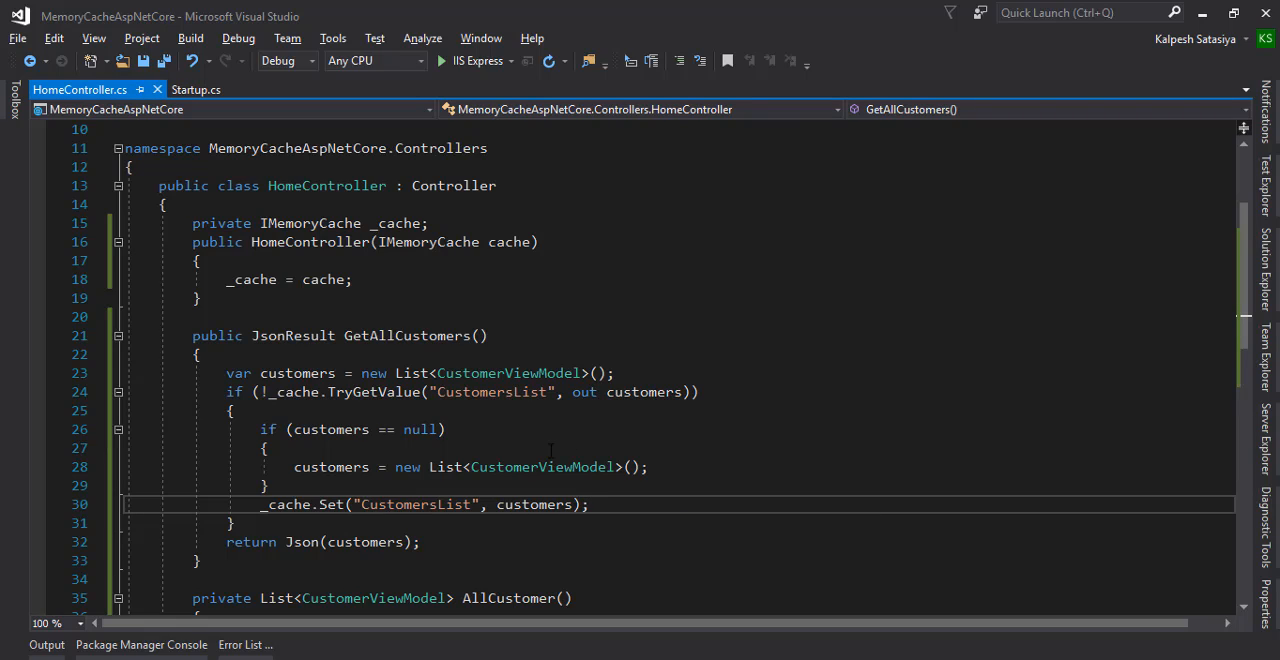
pyautogui.doubleClick(490, 392)
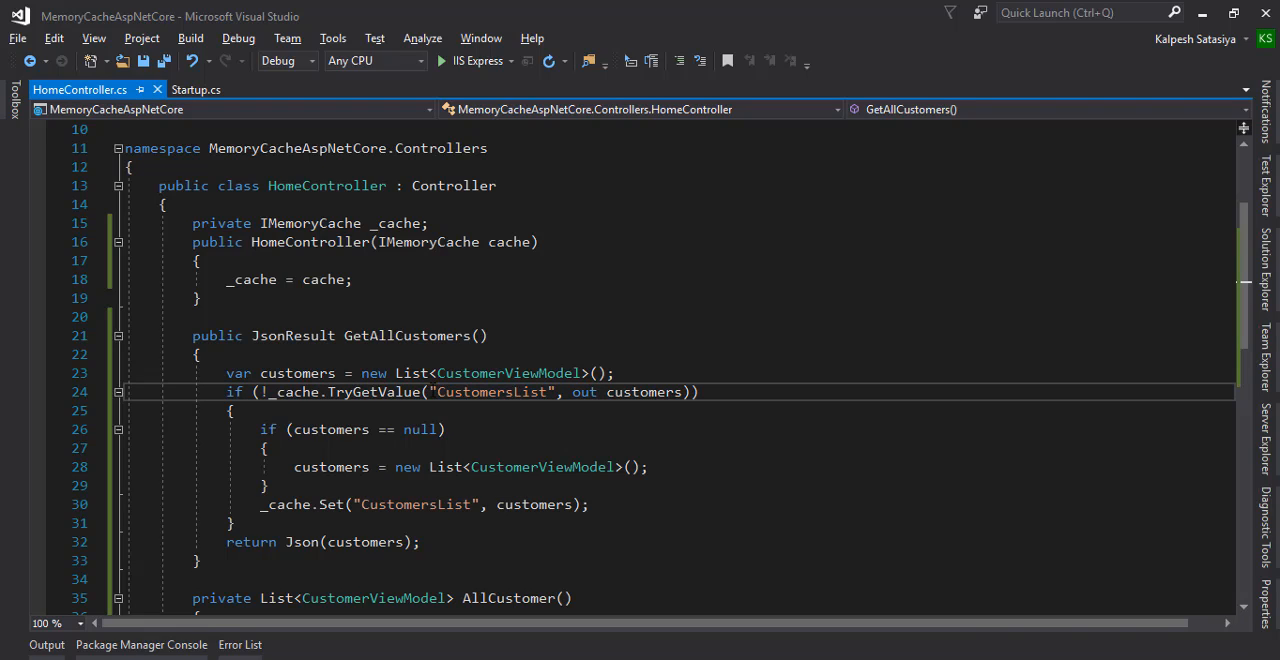
pyautogui.doubleClick(490, 392)
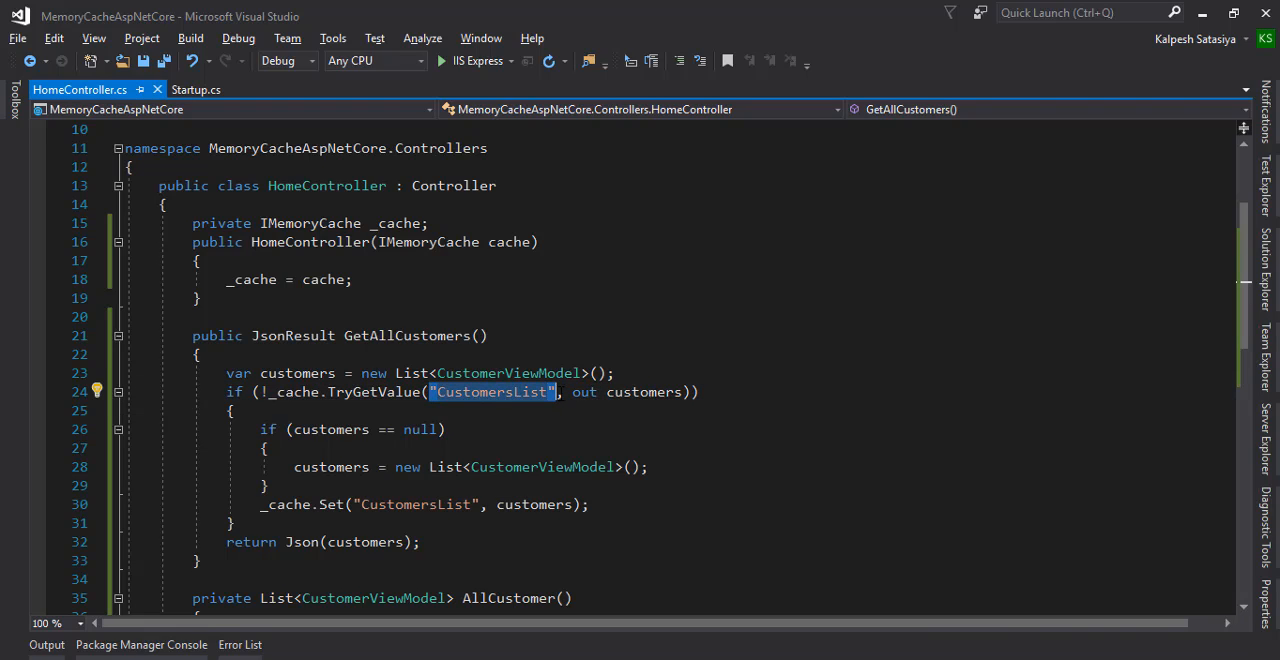
pyautogui.moveTo(490, 392)
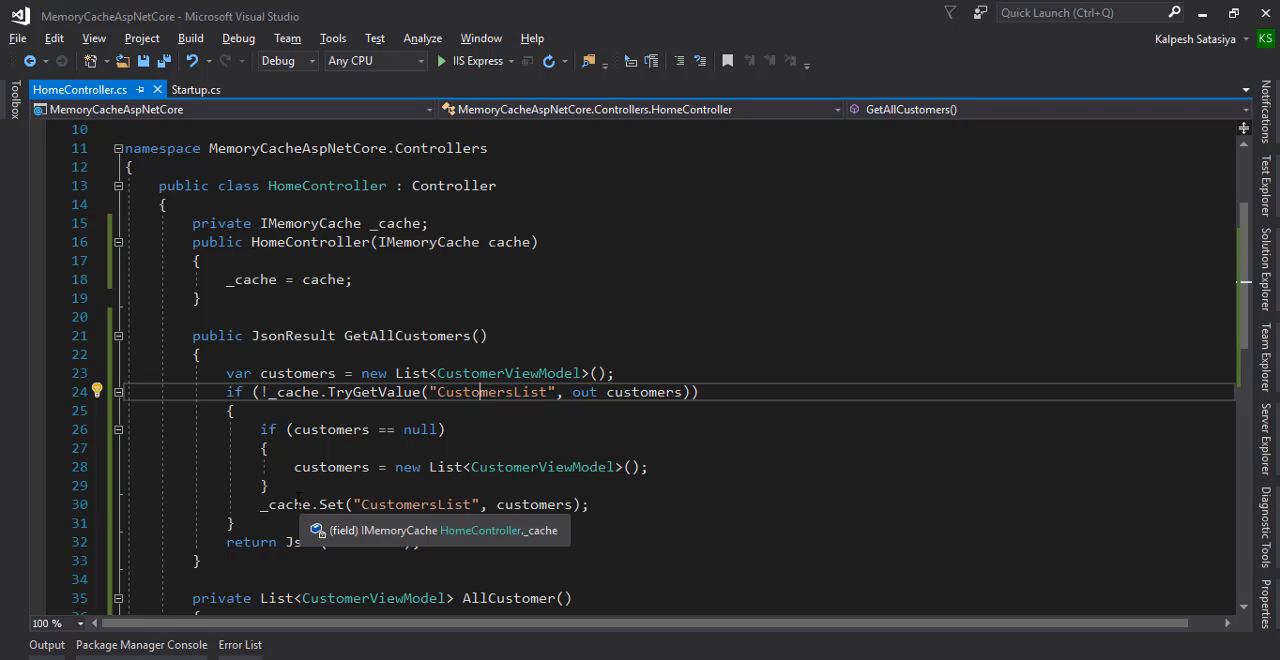
pyautogui.doubleClick(488, 392)
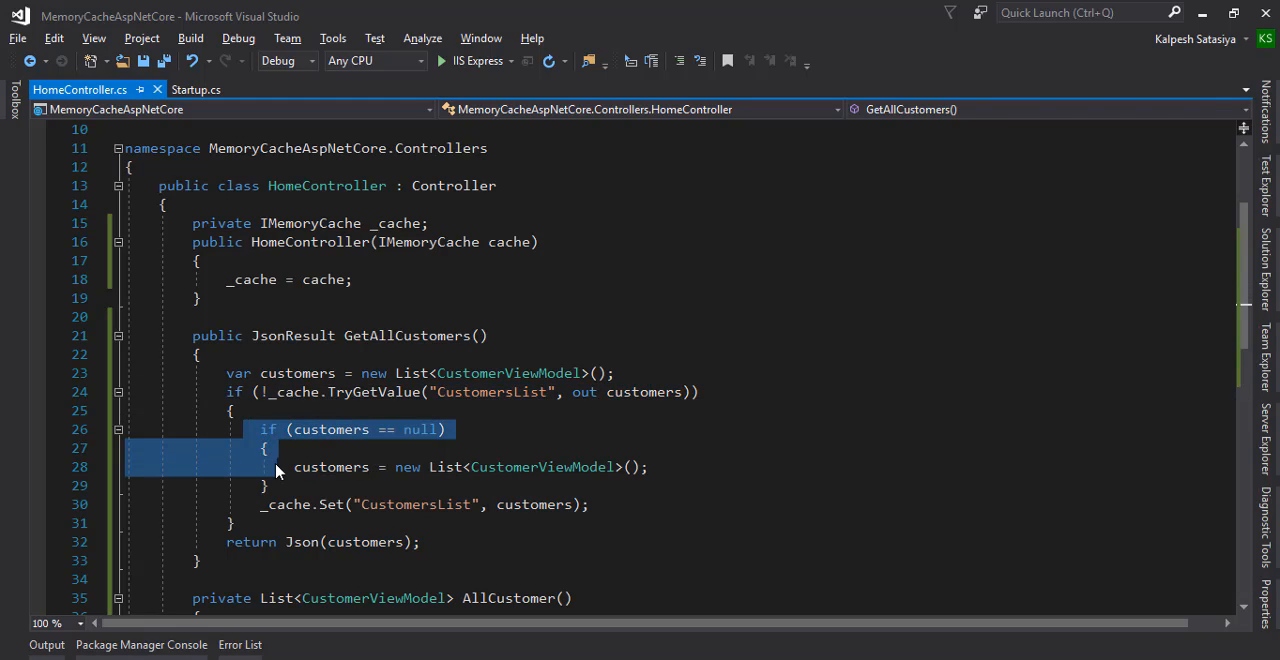
# Fill customers from AllCustomer() instead of an empty list inside the null check.
pyautogui.click(330, 466)
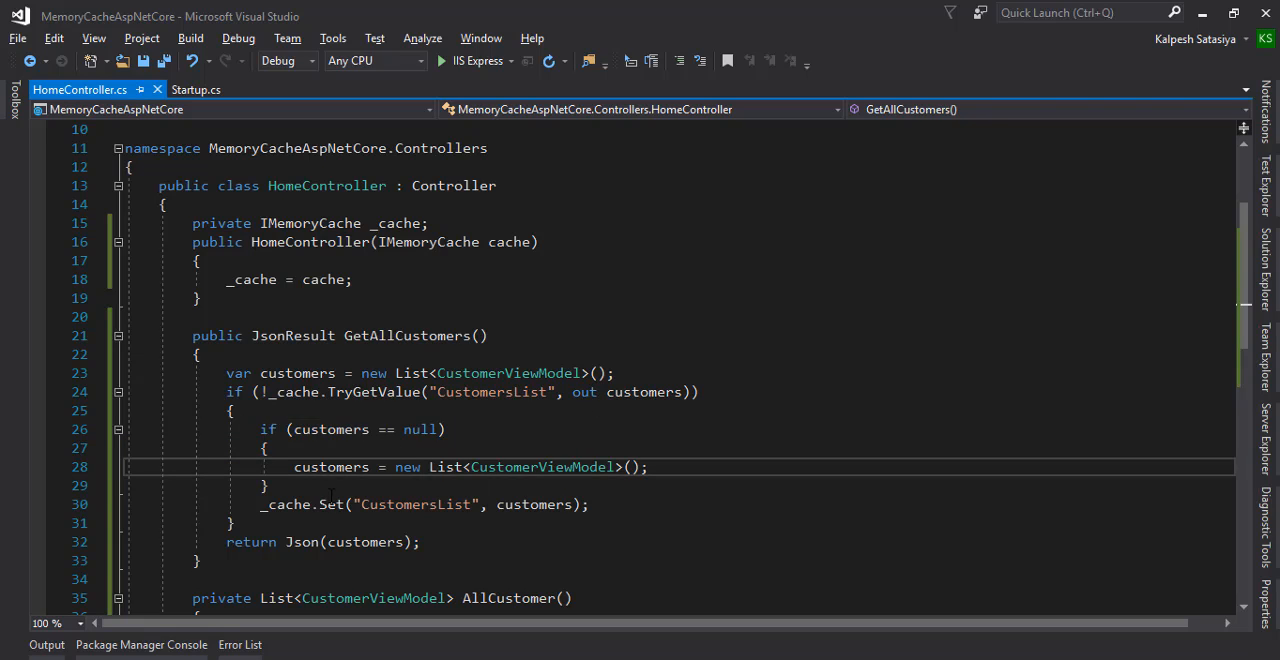
pyautogui.scroll(-3)
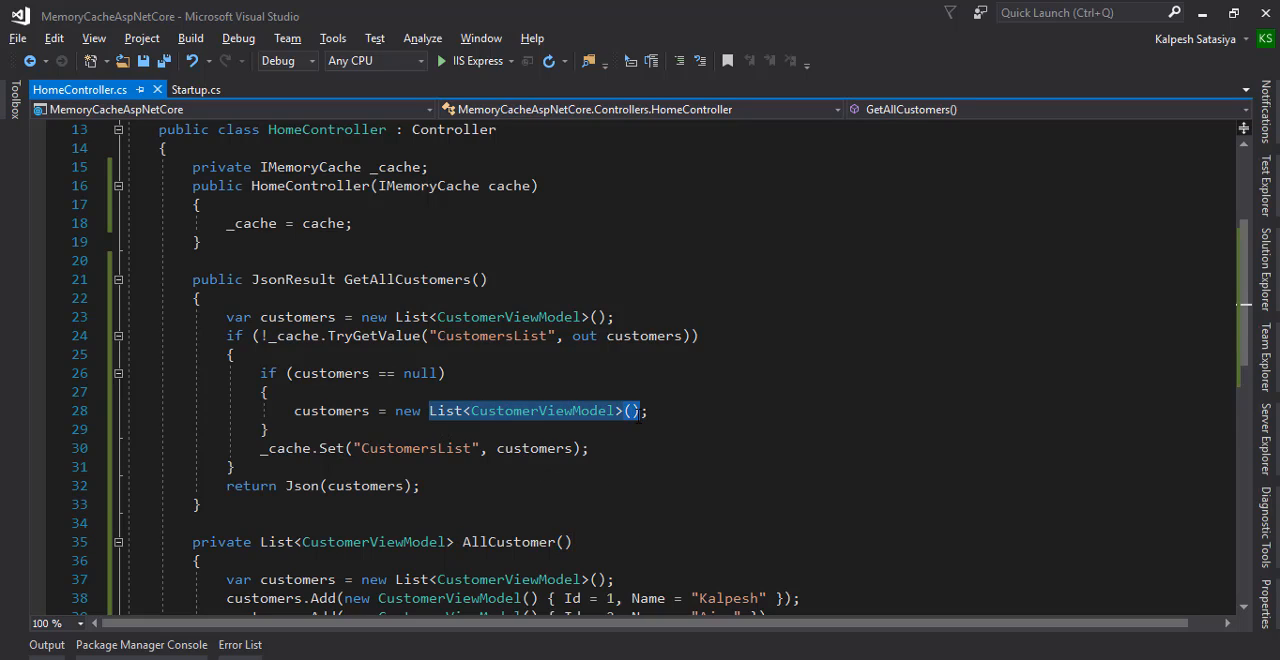
pyautogui.write('AllCustomer')
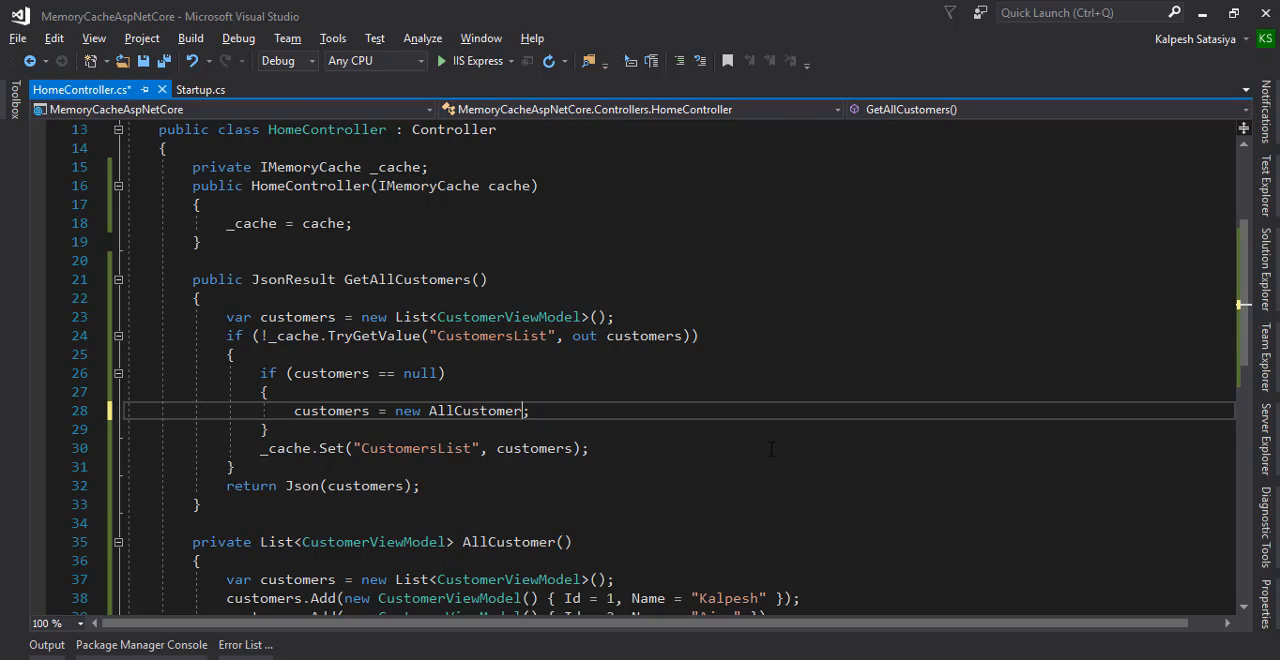
pyautogui.write('()')
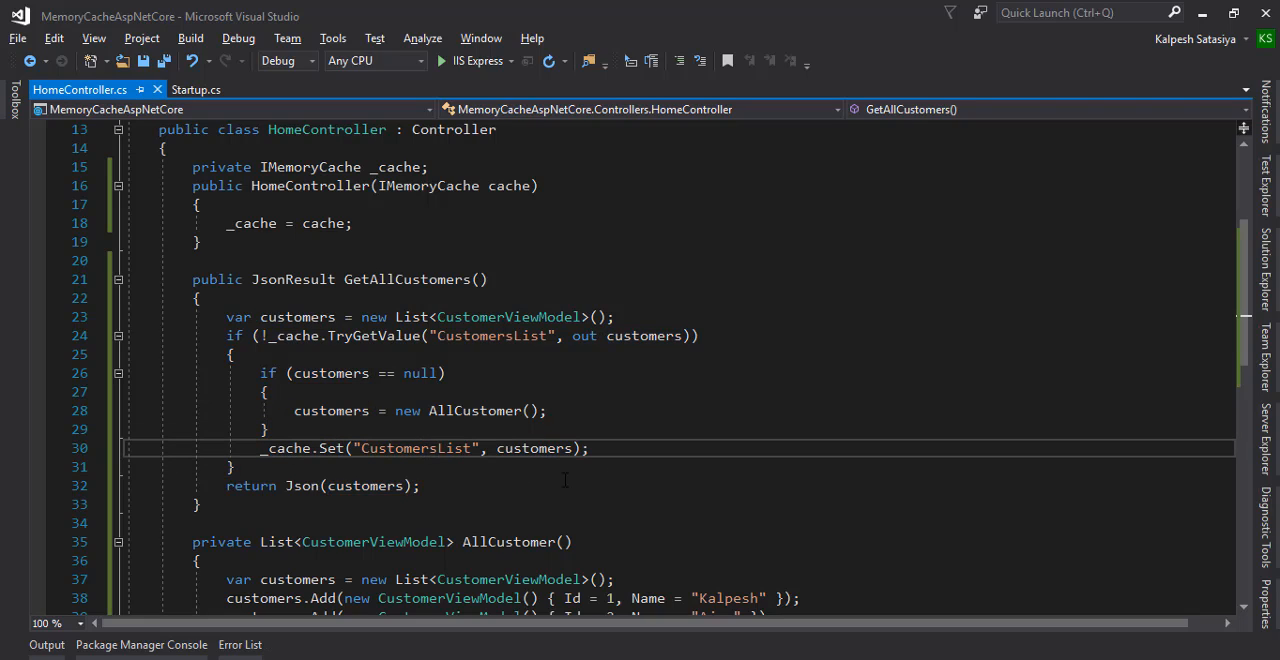
pyautogui.click(420, 448)
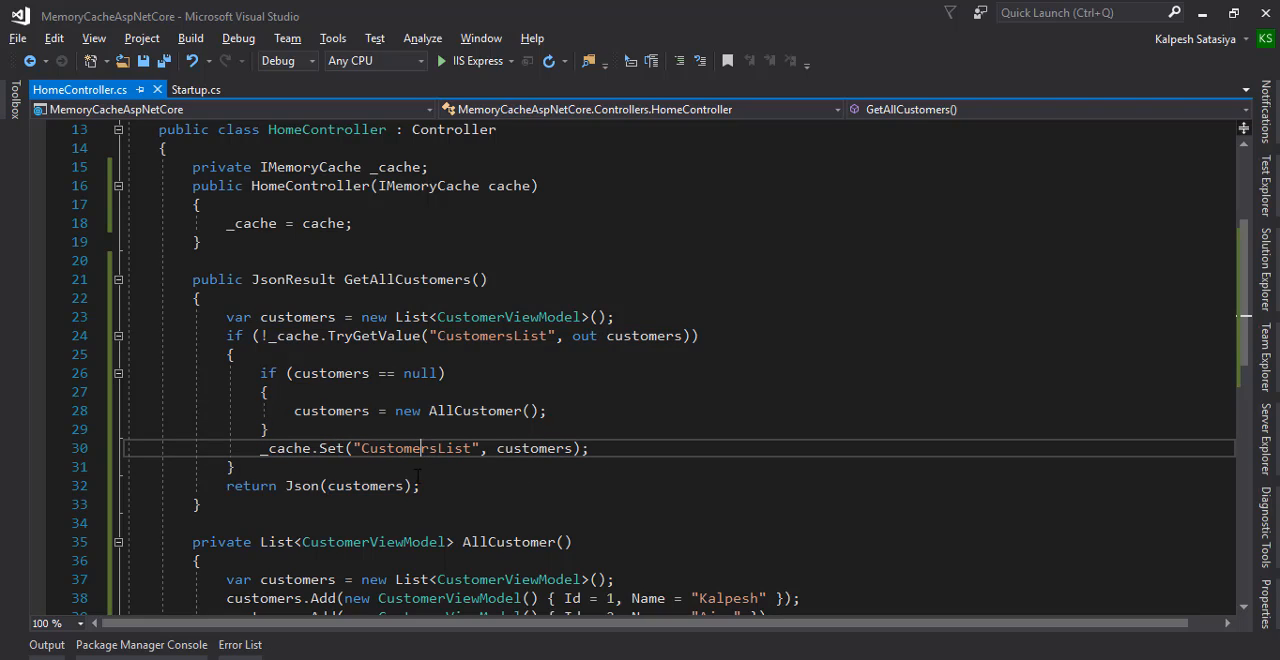
pyautogui.moveTo(42, 308)
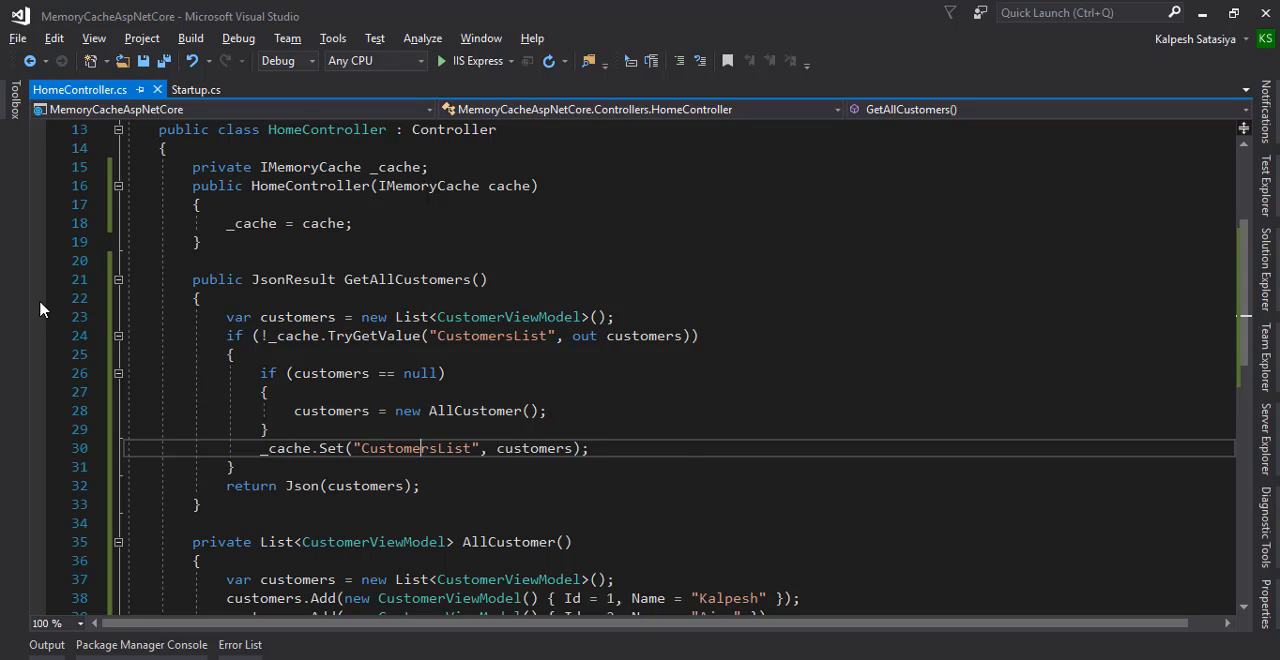
# Break at GetAllCustomers, run under IIS Express, and step through the cache miss into AllCustomer.
pyautogui.click(38, 296)
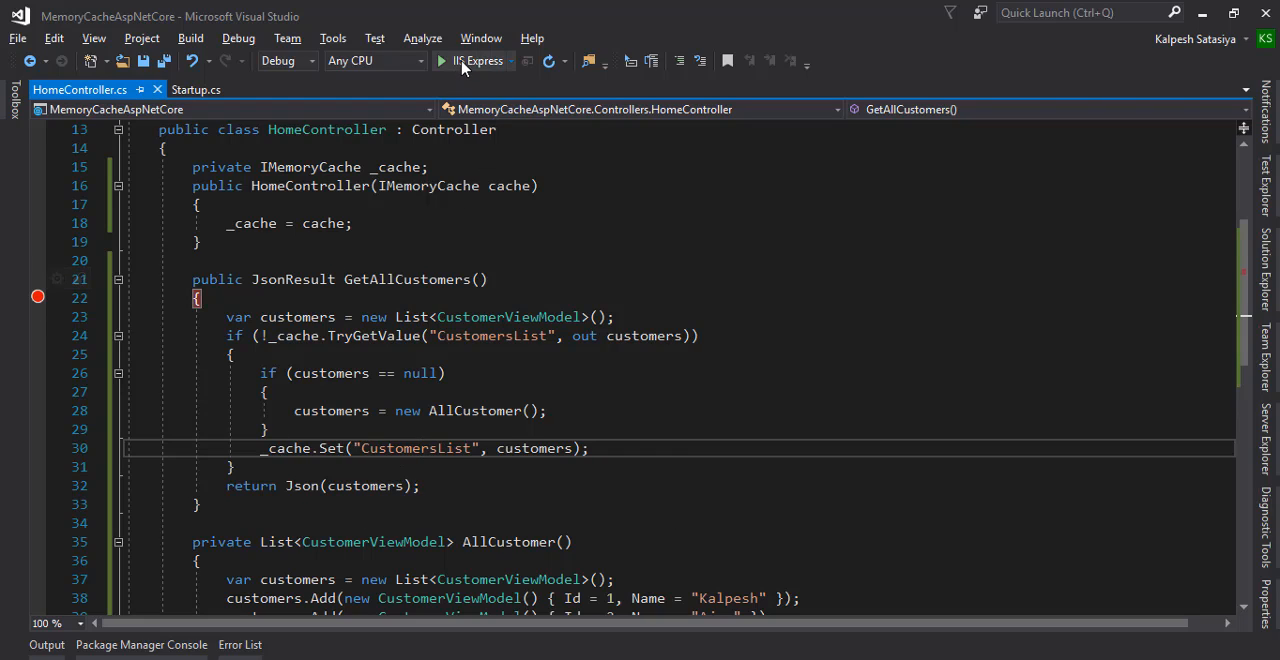
pyautogui.click(442, 60)
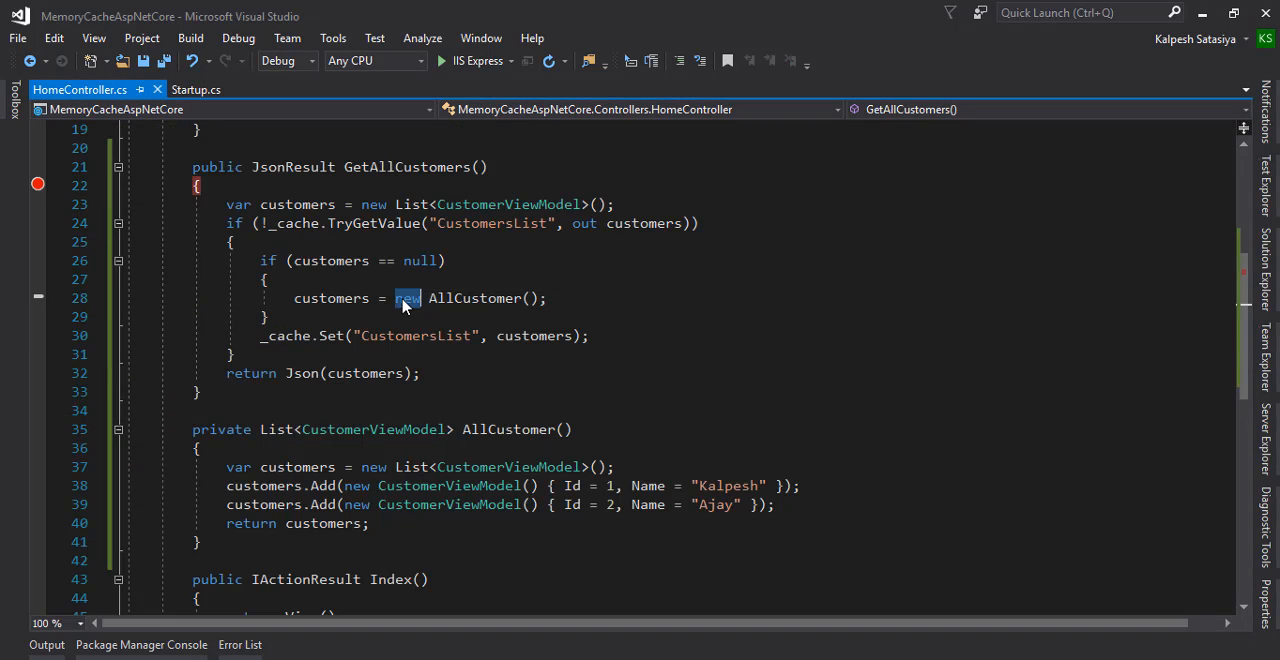
pyautogui.press('Delete')
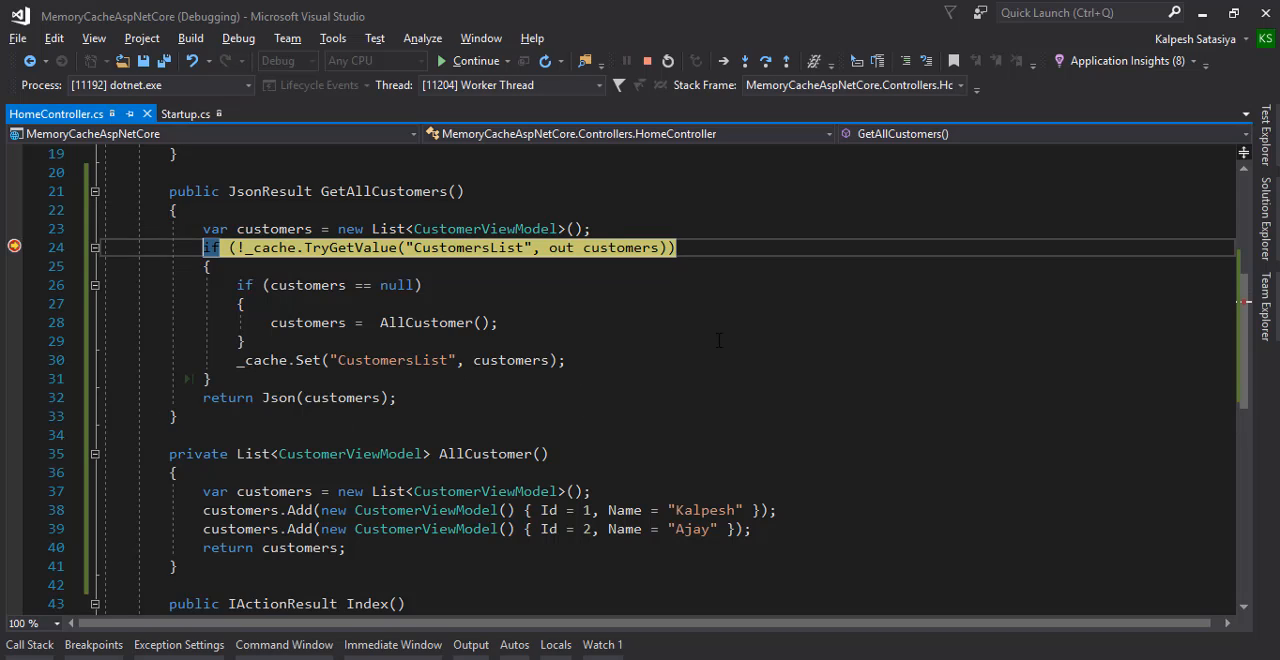
pyautogui.moveTo(684, 320)
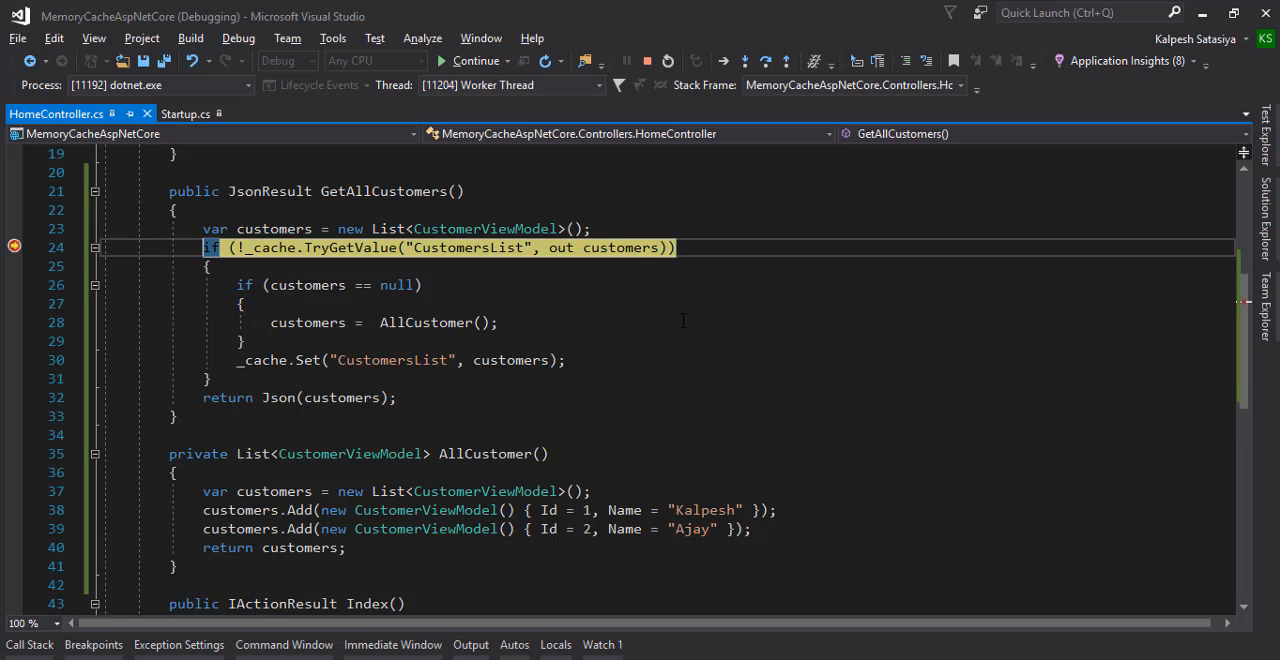
pyautogui.press('F10')
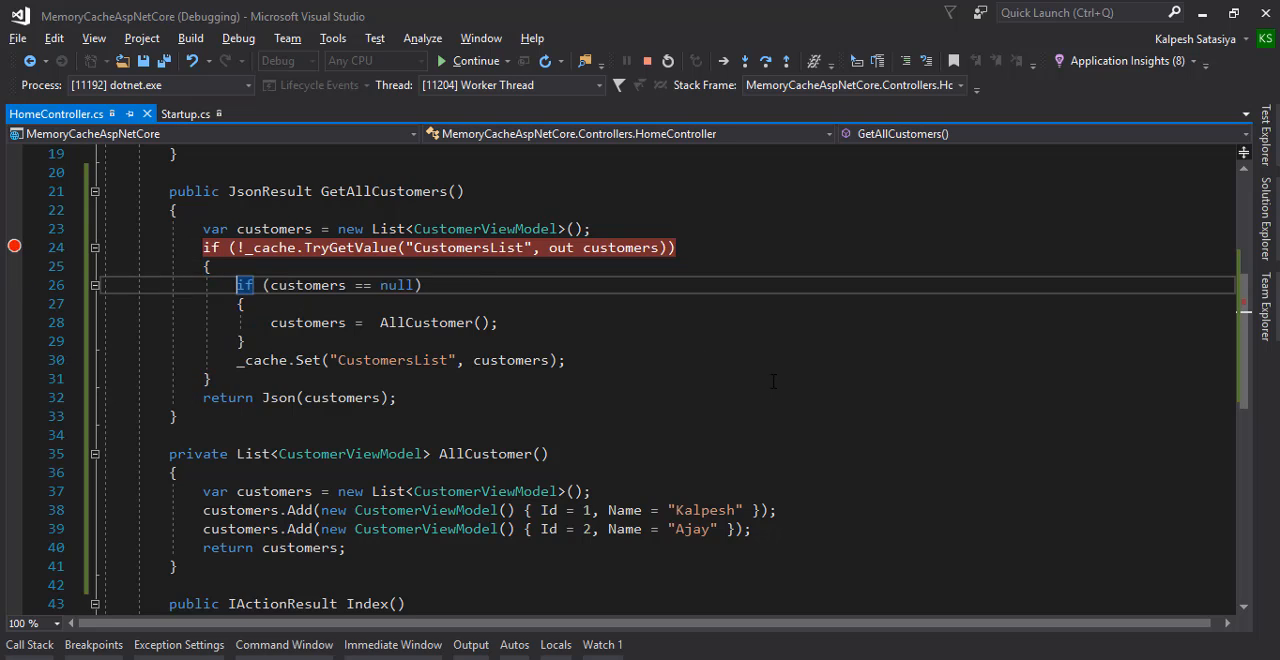
pyautogui.press('F11')
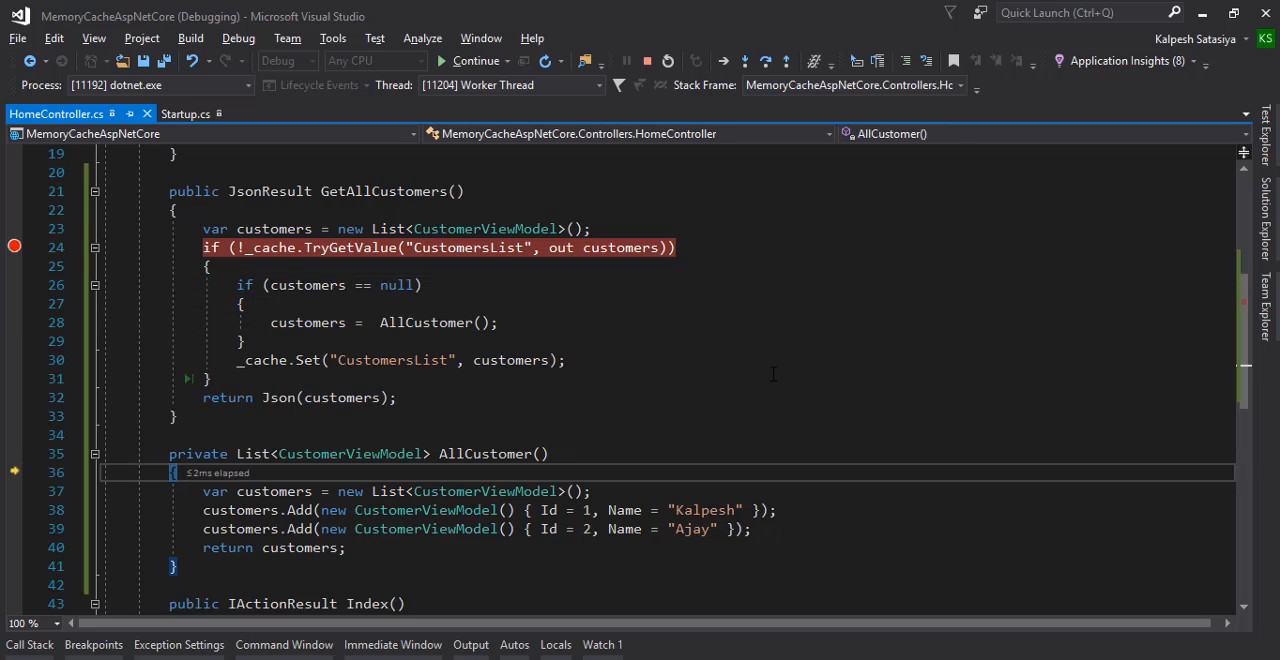
pyautogui.press('F10')
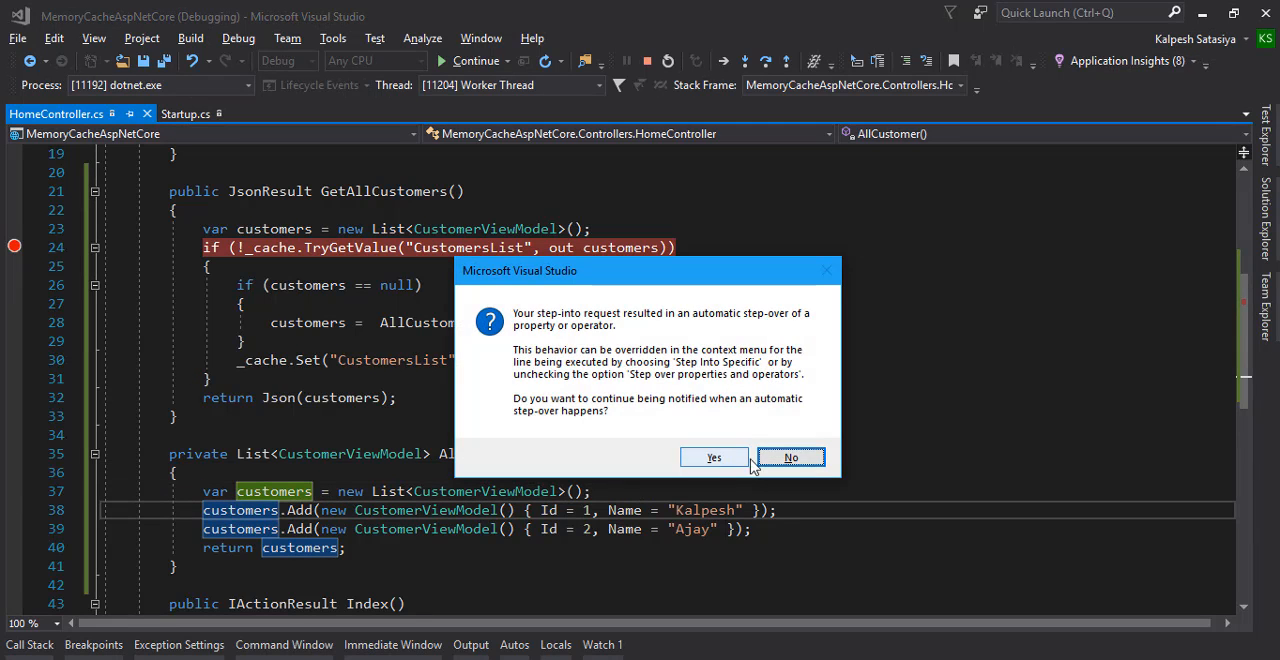
pyautogui.click(792, 456)
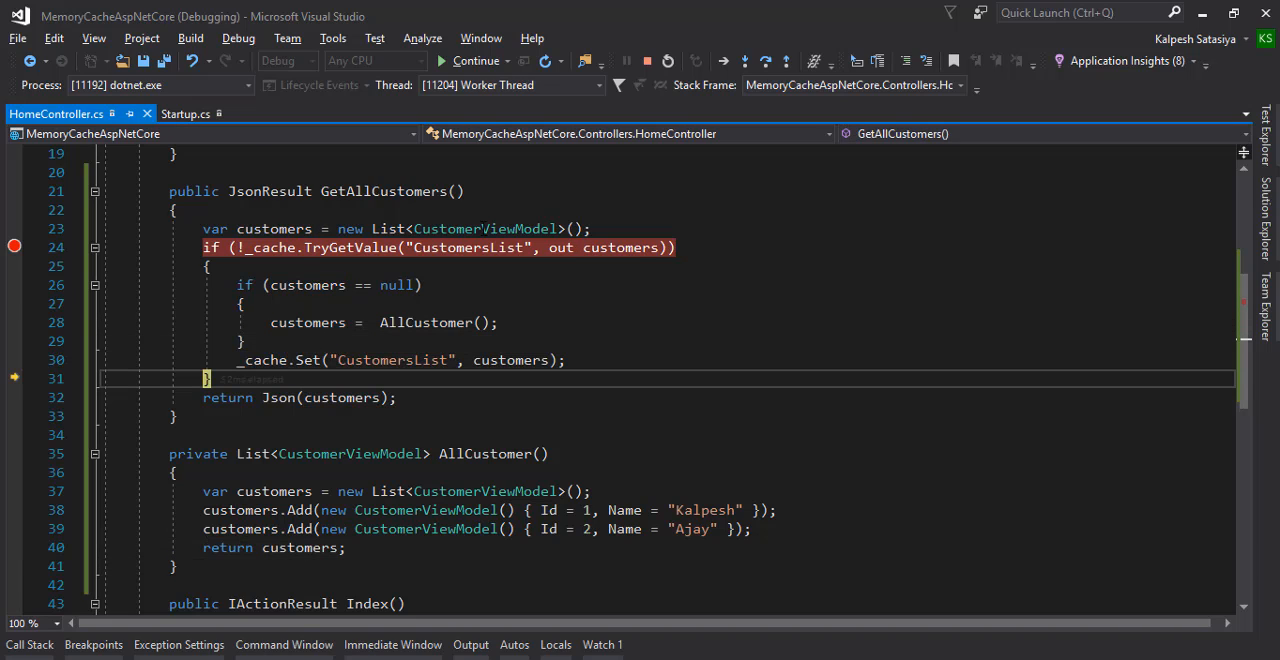
# Continue to hit the breakpoint again, step past the cache hit, then stop debugging.
pyautogui.click(474, 60)
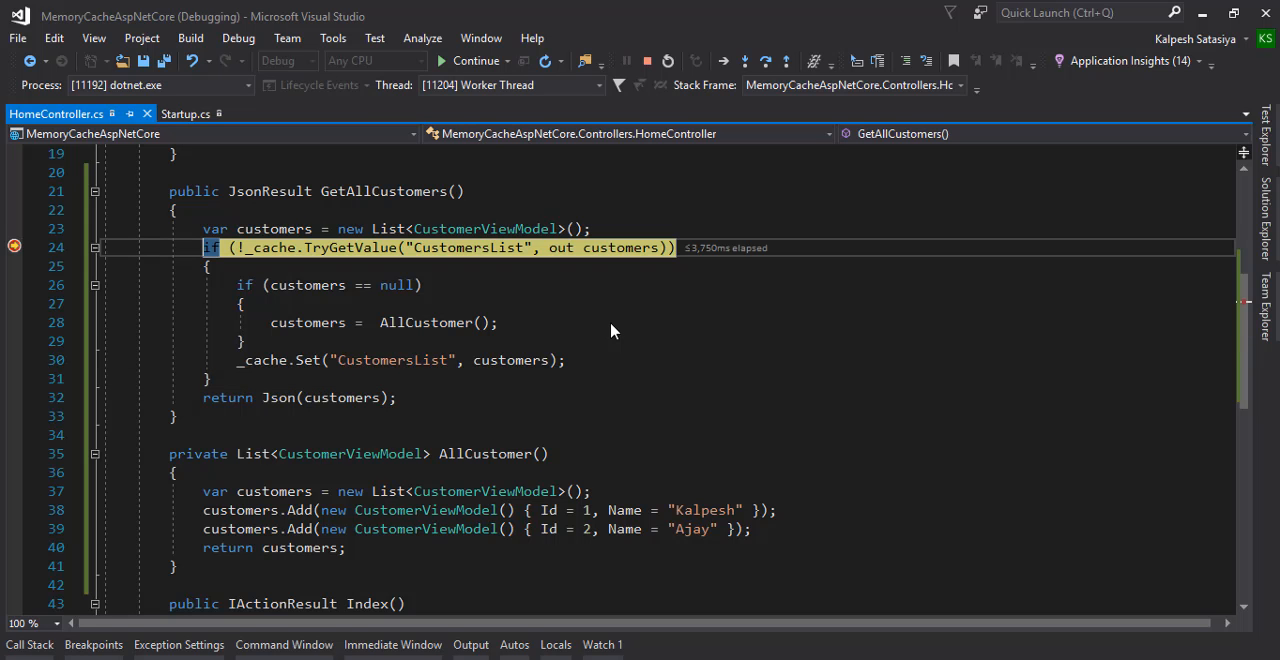
pyautogui.press('F10')
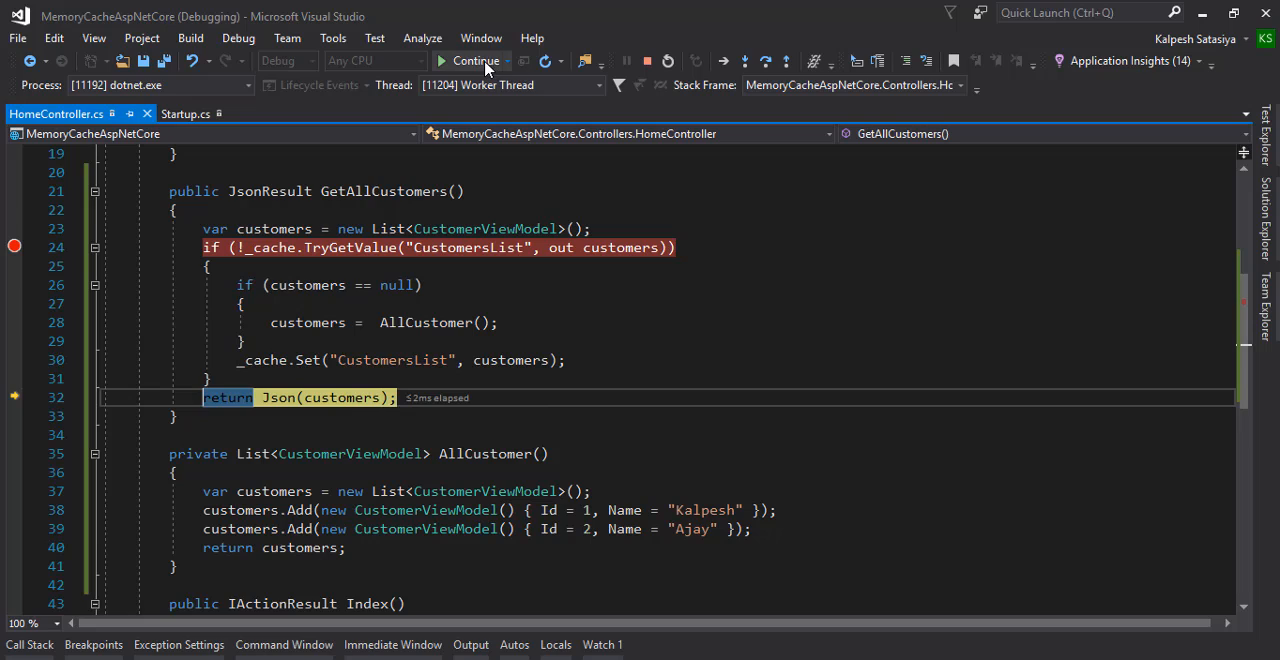
pyautogui.click(476, 60)
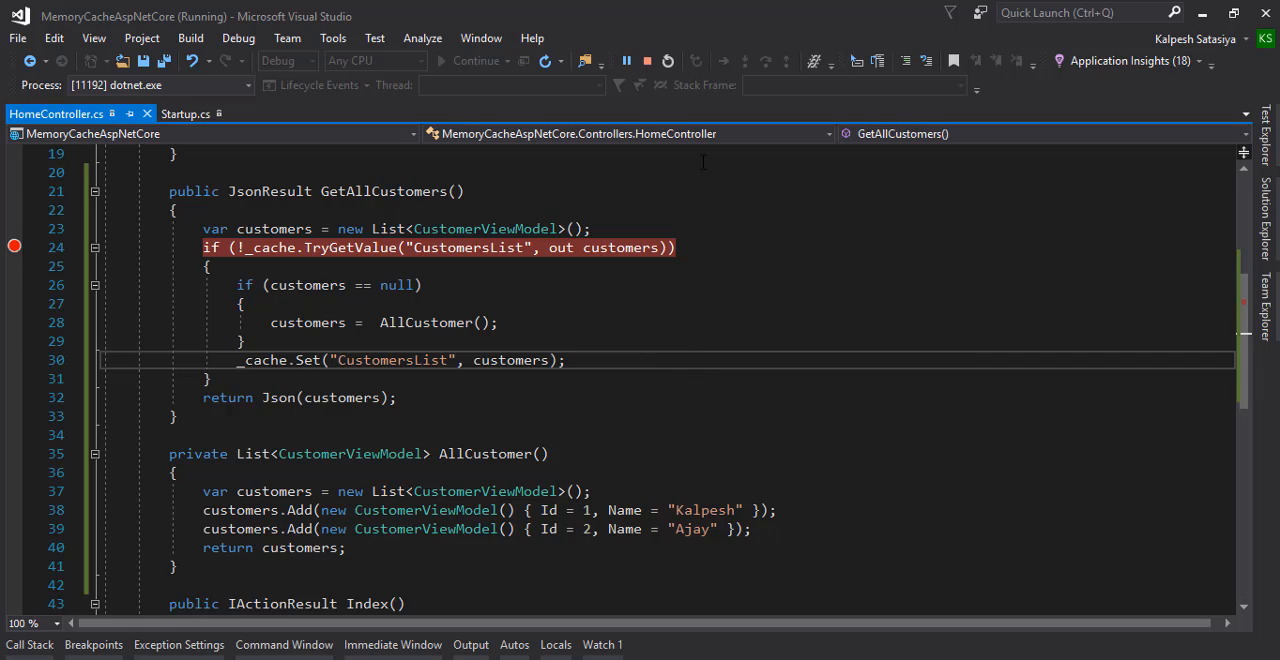
pyautogui.moveTo(648, 60)
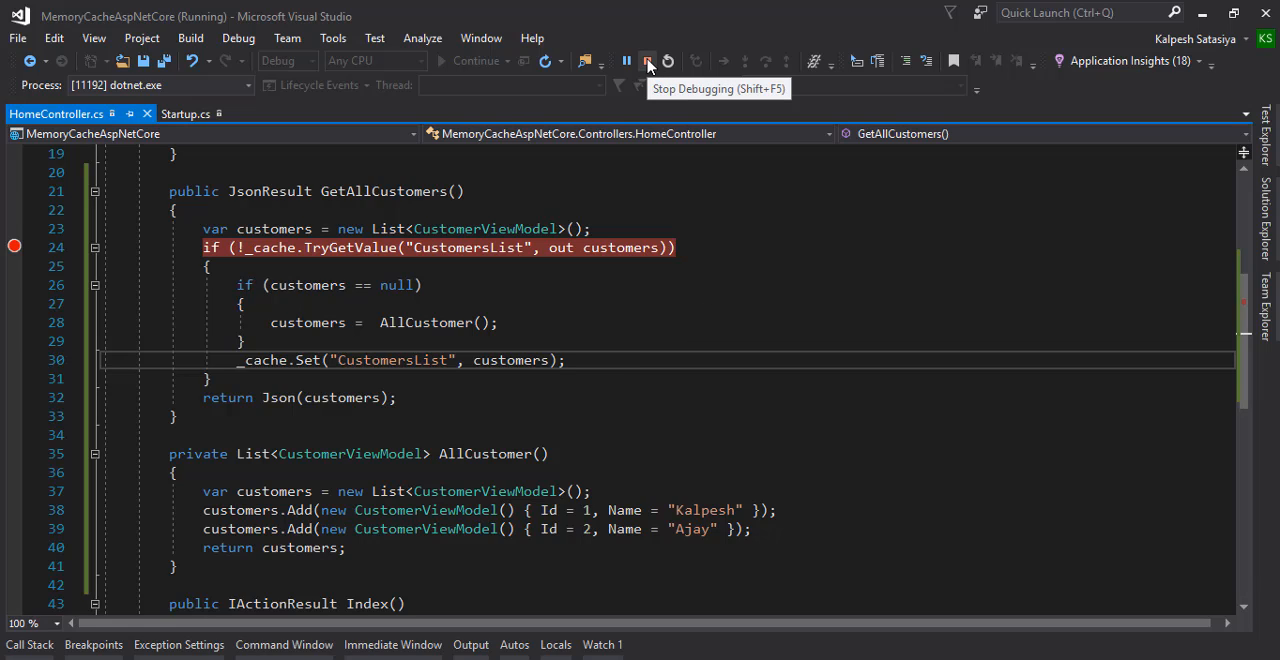
pyautogui.click(648, 60)
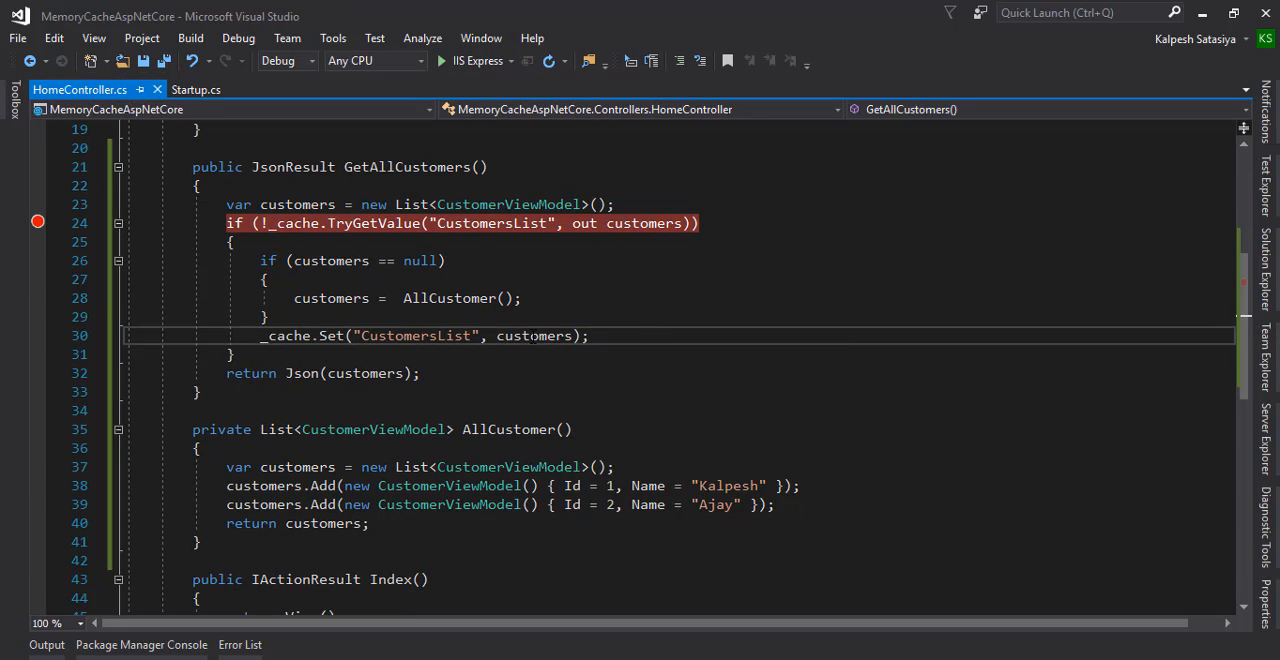
# Place the cursor in the cache-miss block to add MemoryCacheEntryOptions with a 3-second sliding expiration.
pyautogui.click(268, 316)
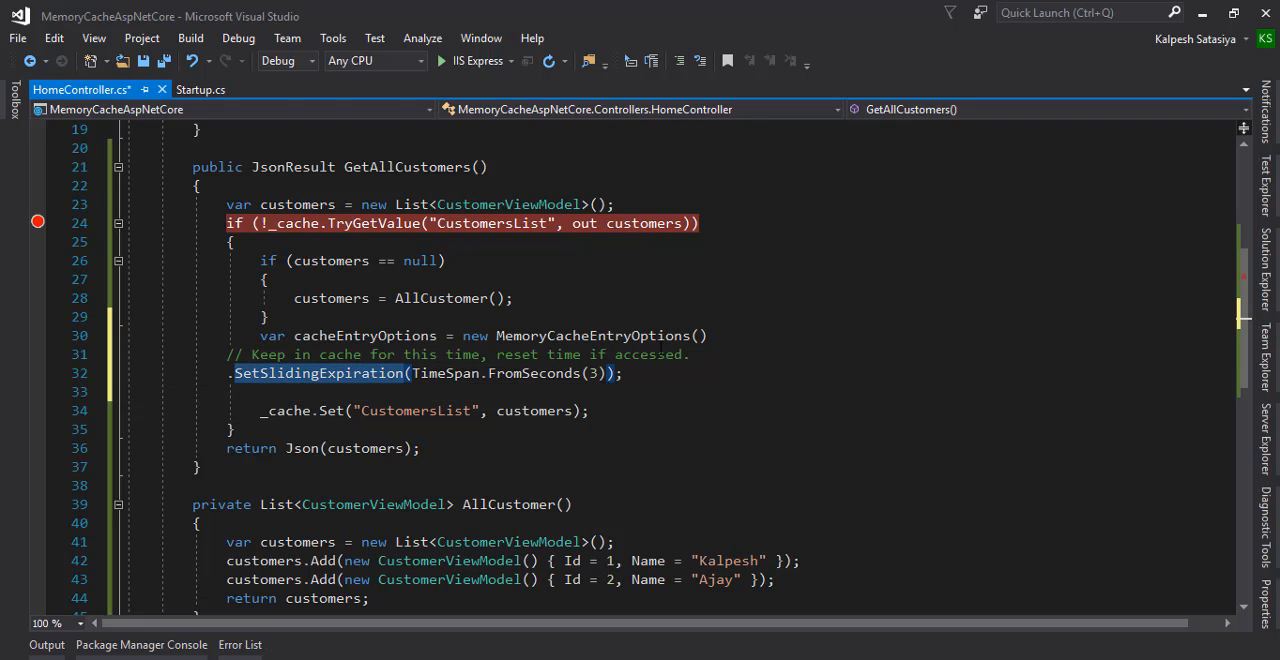
pyautogui.moveTo(504, 428)
pyautogui.write(', cacheEntryOptions')
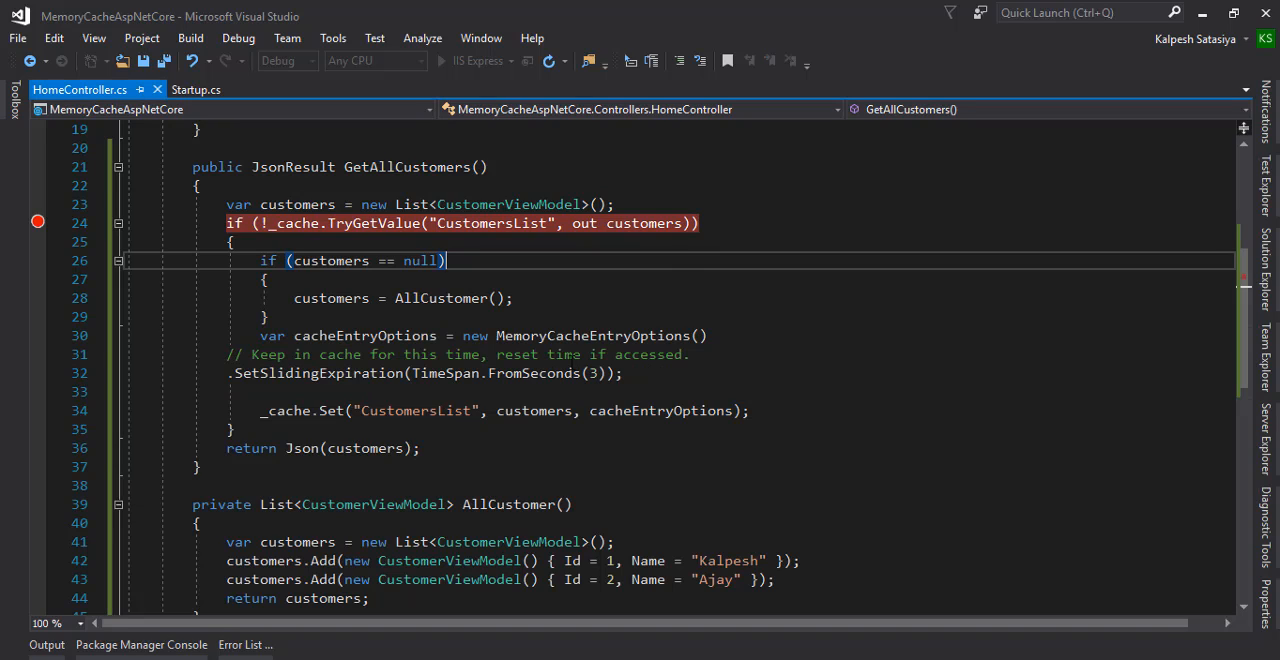
pyautogui.moveTo(720, 396)
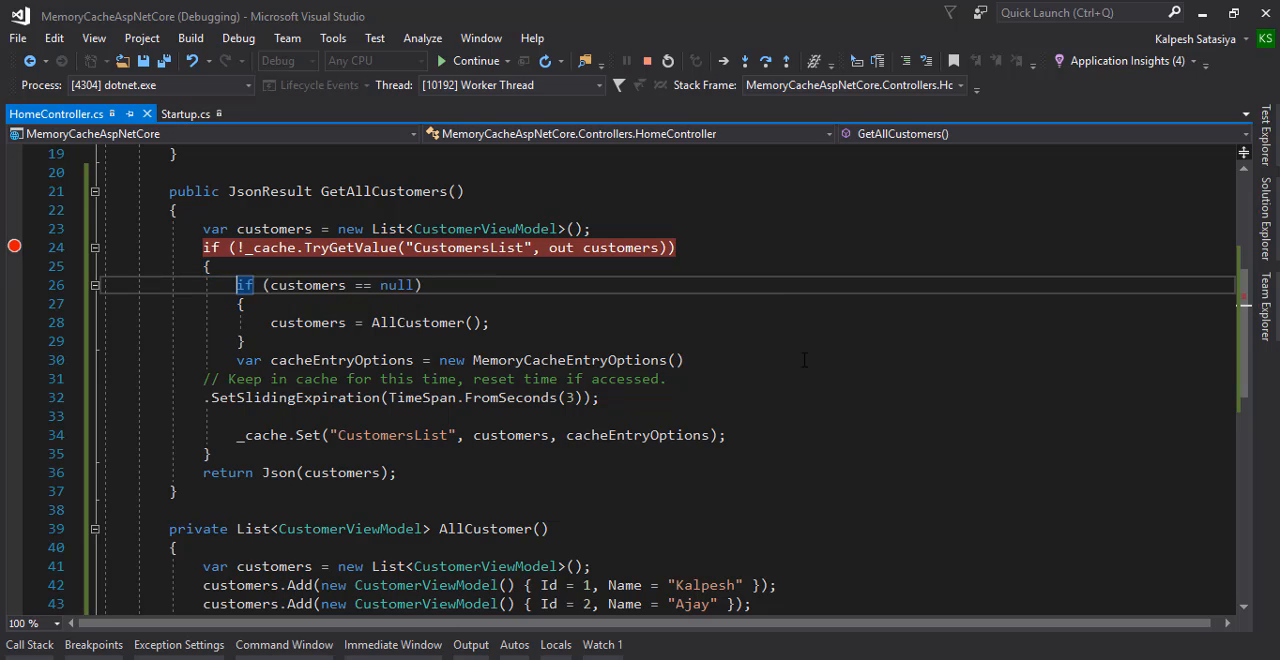
# Step through the null check past the cache lookup to the return, then continue running the app.
pyautogui.click(470, 60)
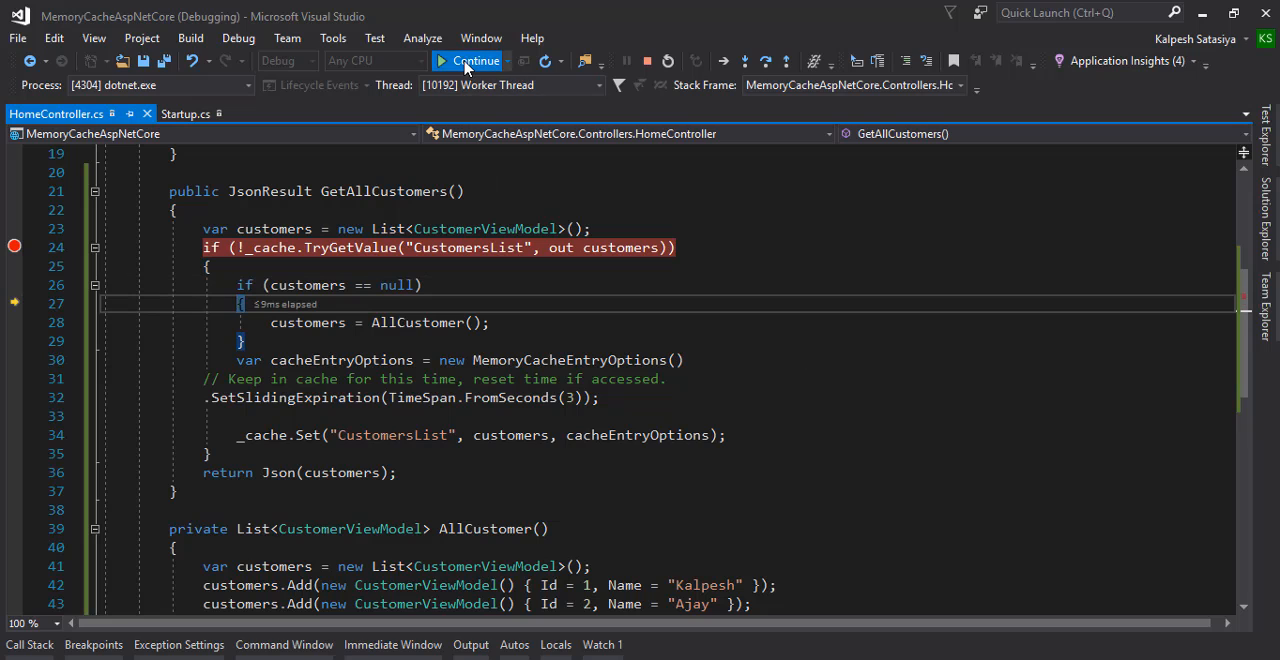
pyautogui.click(470, 60)
pyautogui.write('10')
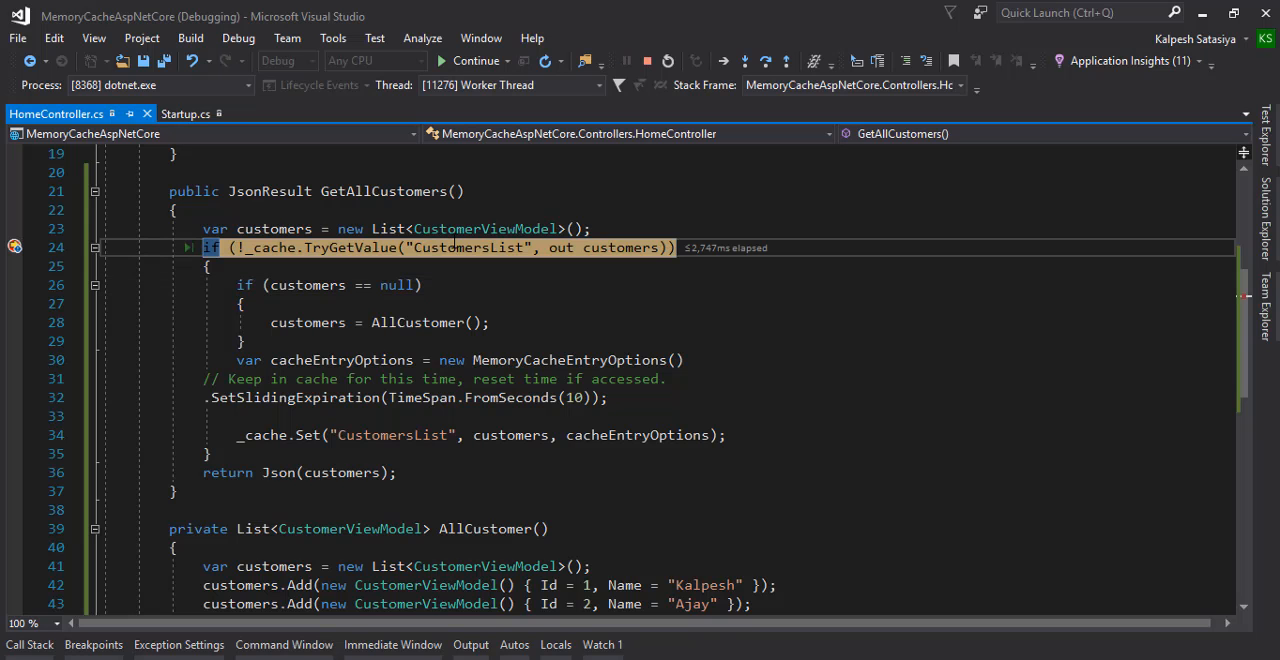
pyautogui.press('F10')
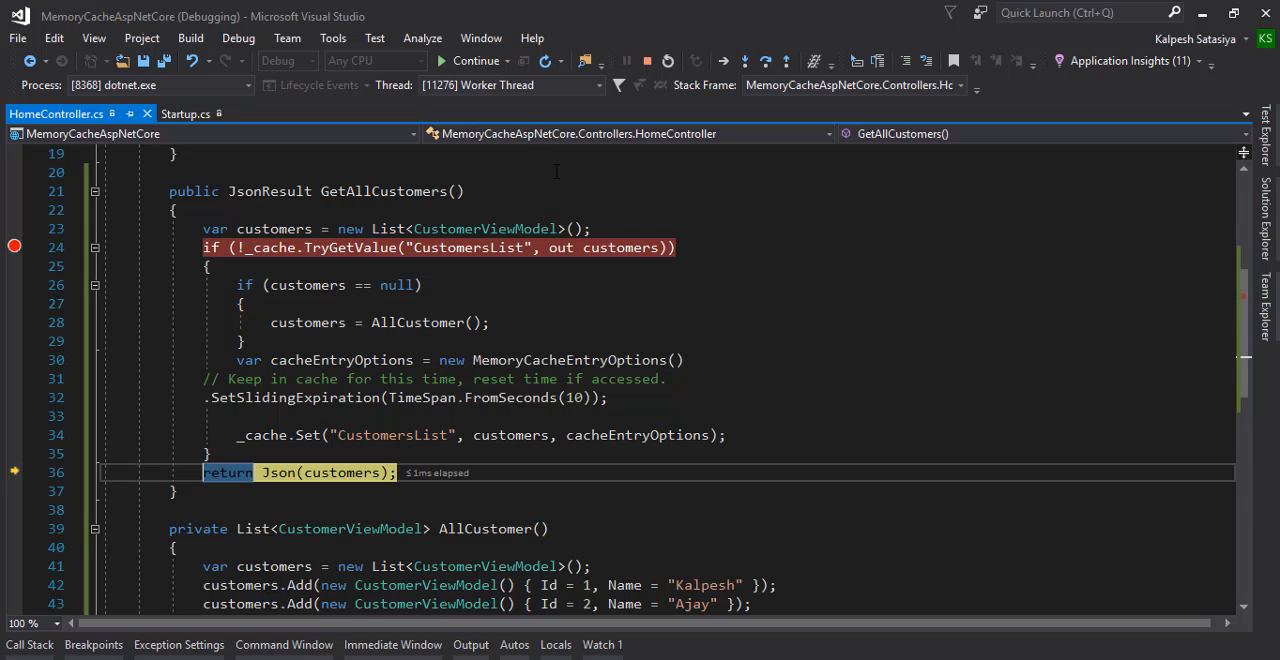
pyautogui.click(470, 60)
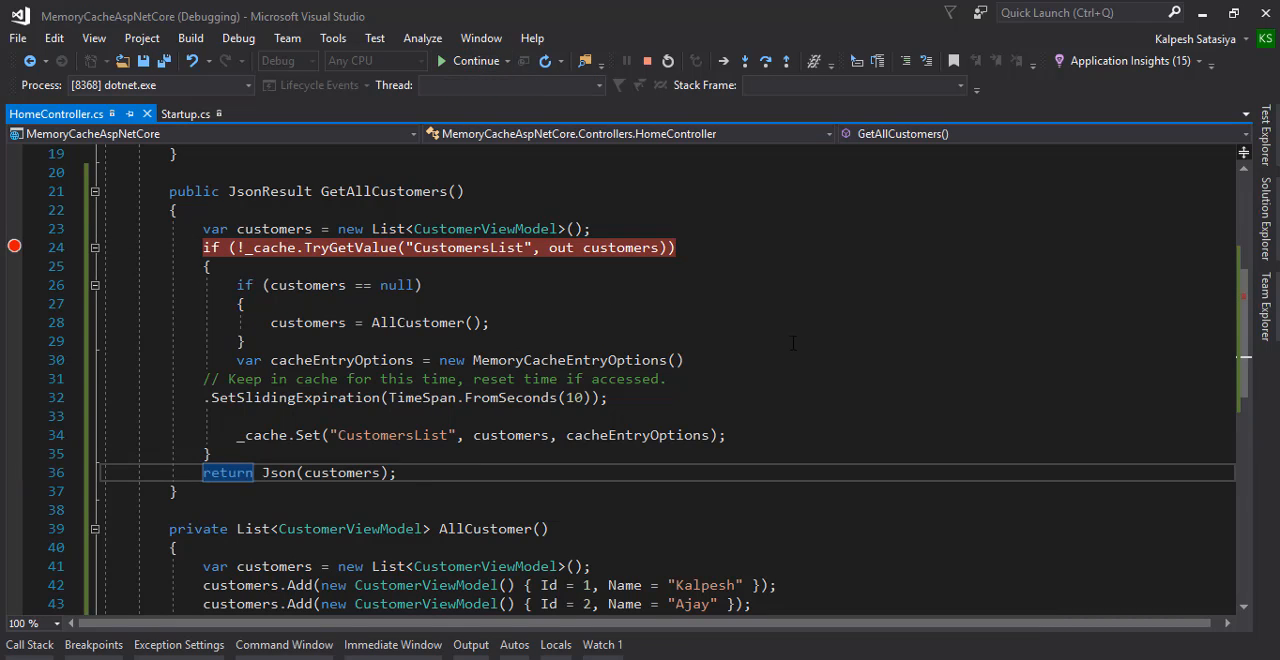
pyautogui.click(476, 60)
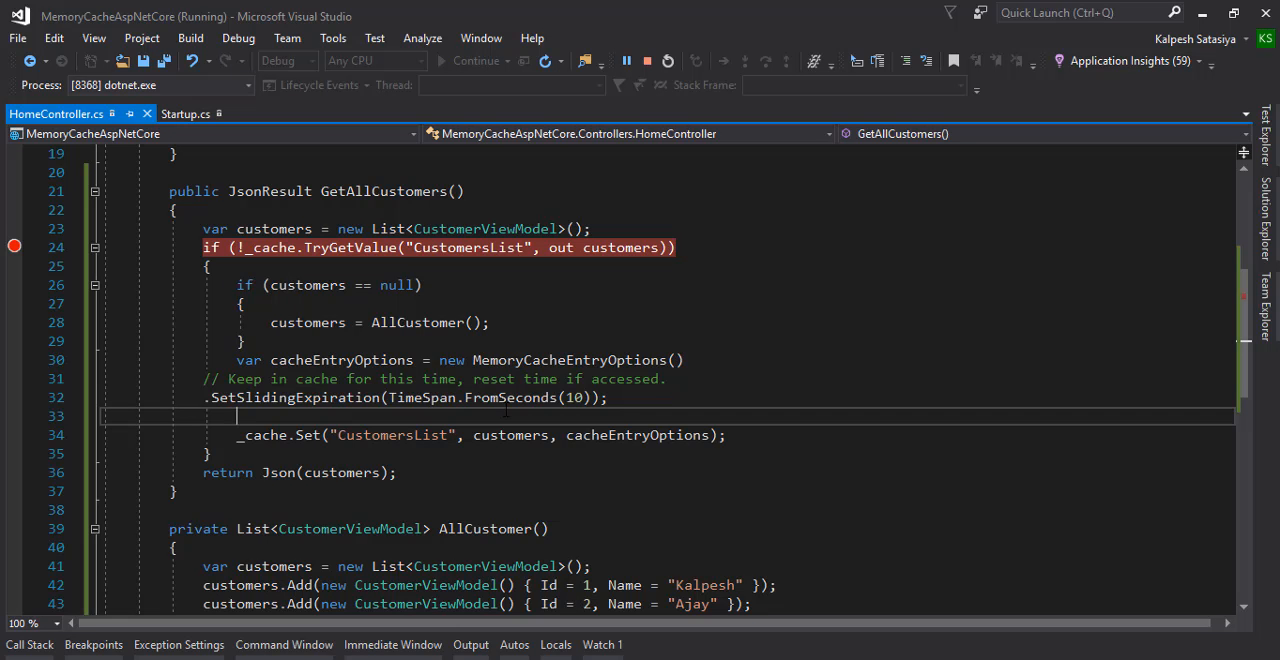
# Review the running app's output to confirm the cached customer list is reused.
pyautogui.scroll(-3)
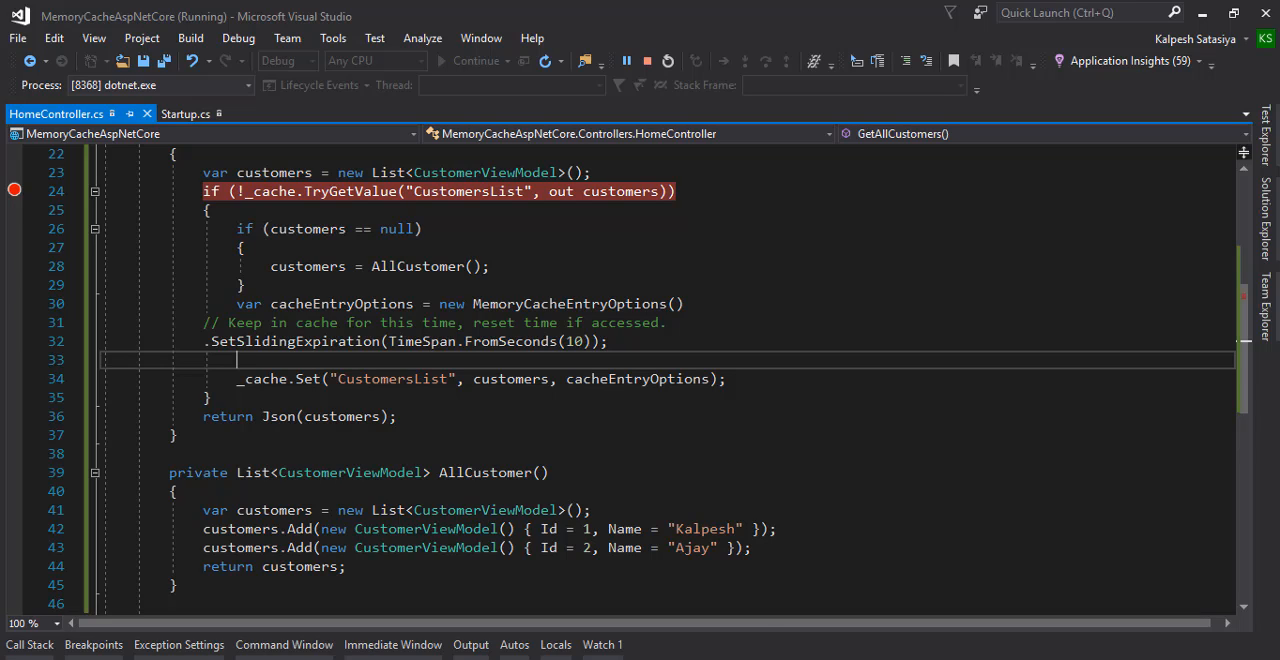
pyautogui.scroll(3)
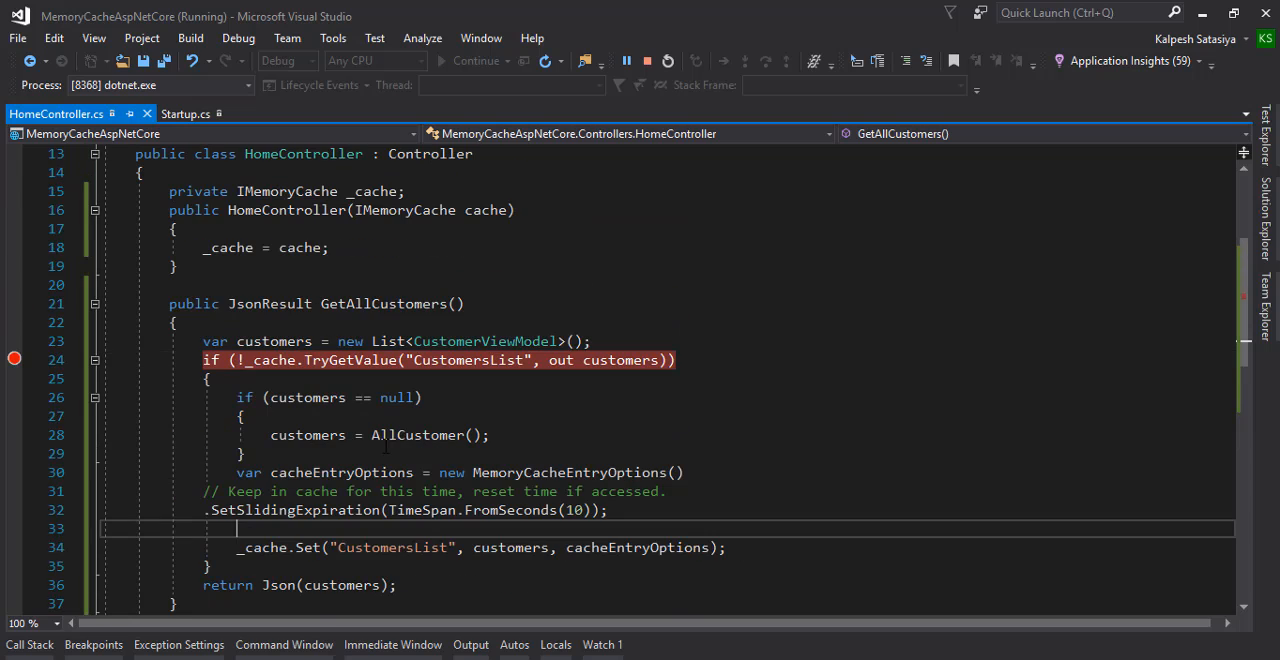
pyautogui.moveTo(424, 434)
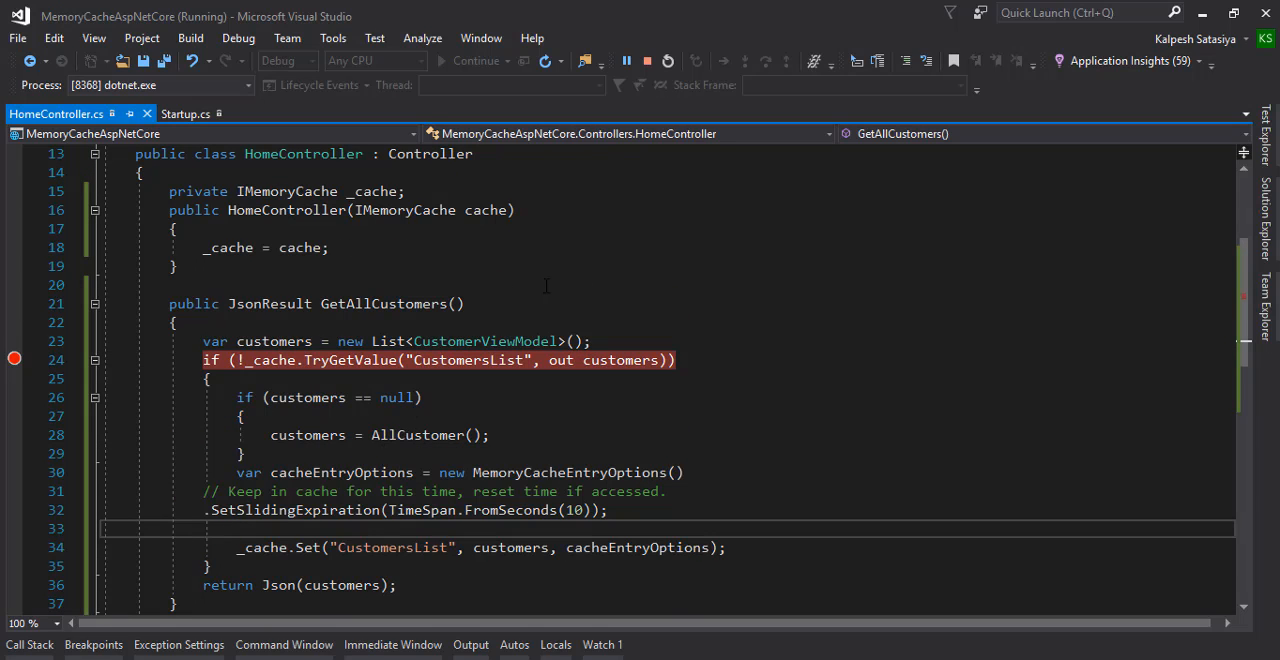
pyautogui.click(648, 284)
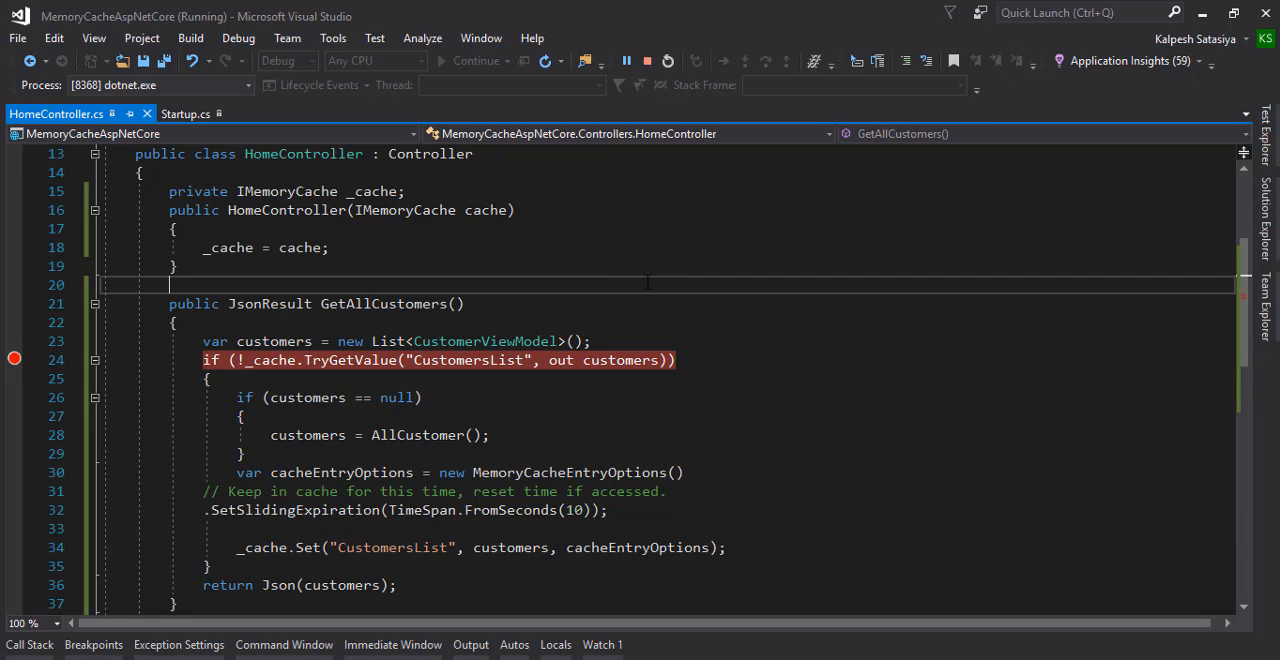